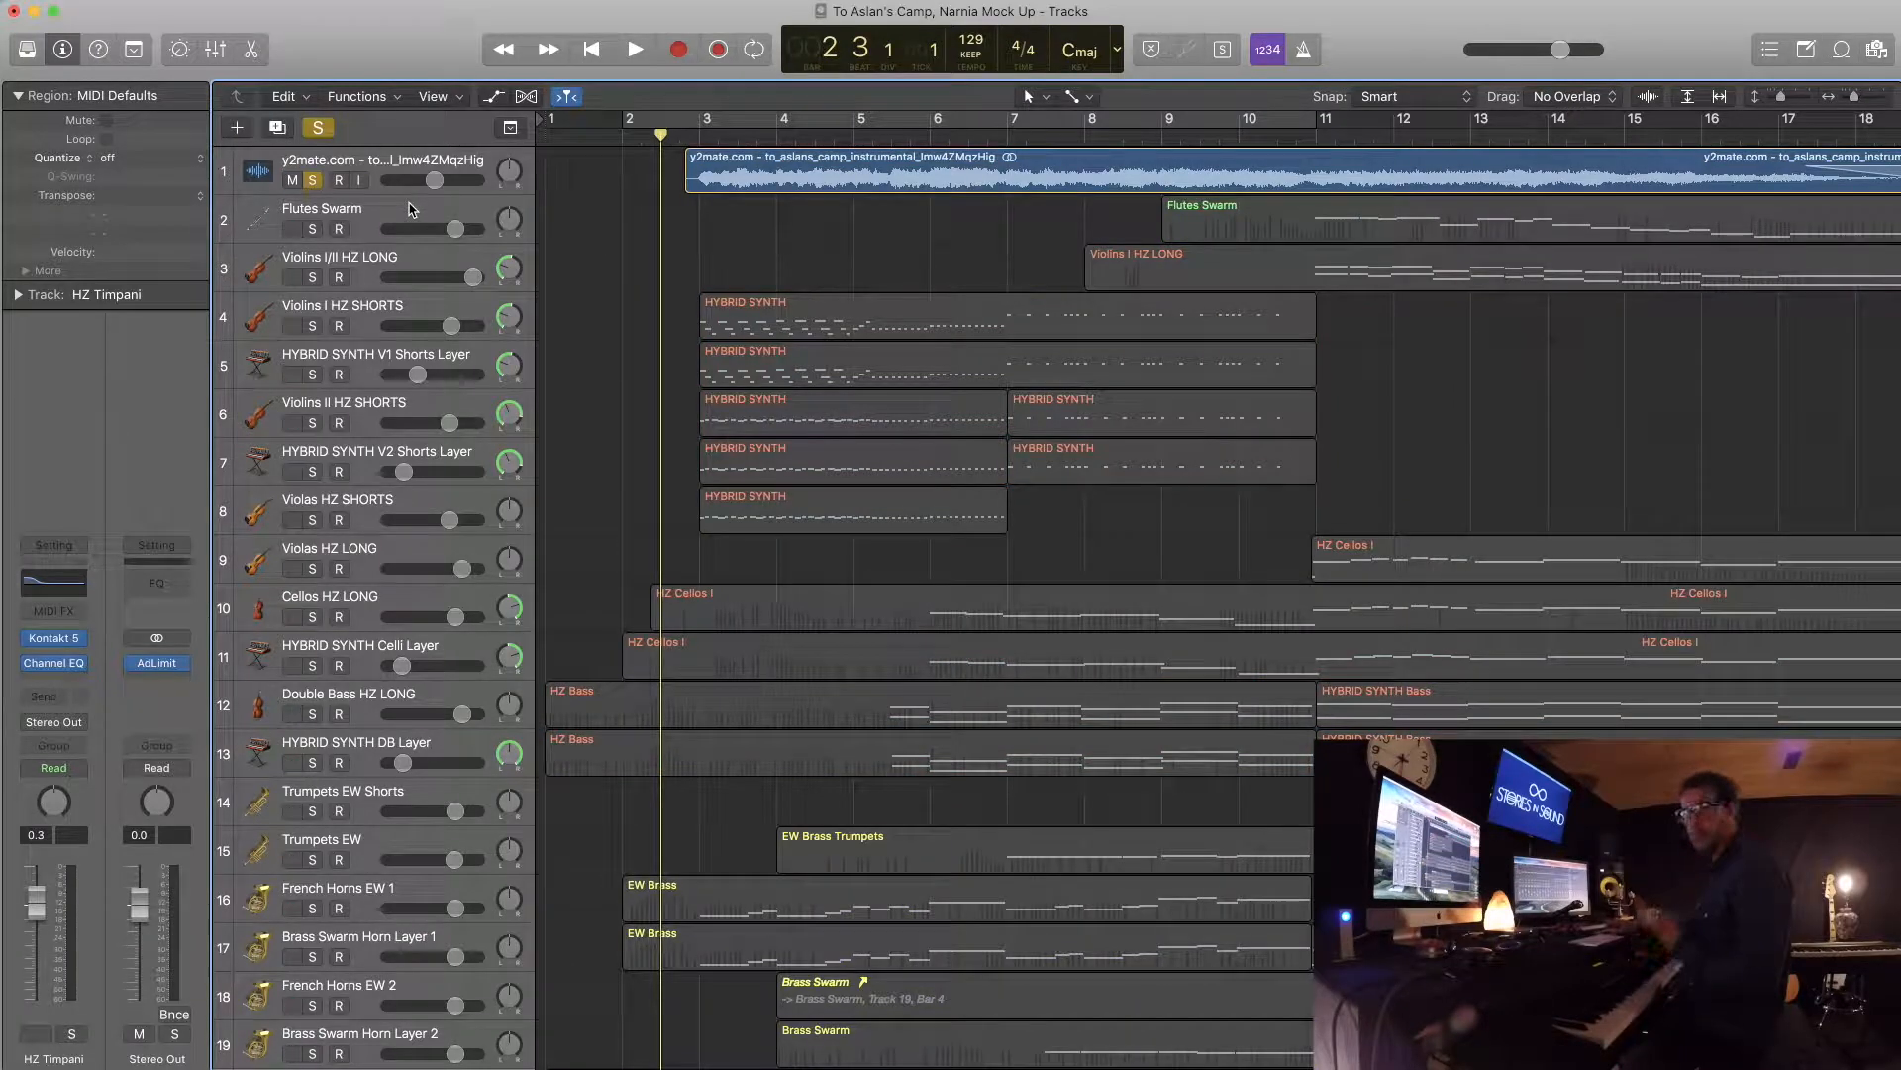
# - Start playback and hide the Inspector so the Tracks area fills the window
pyautogui.click(634, 50)
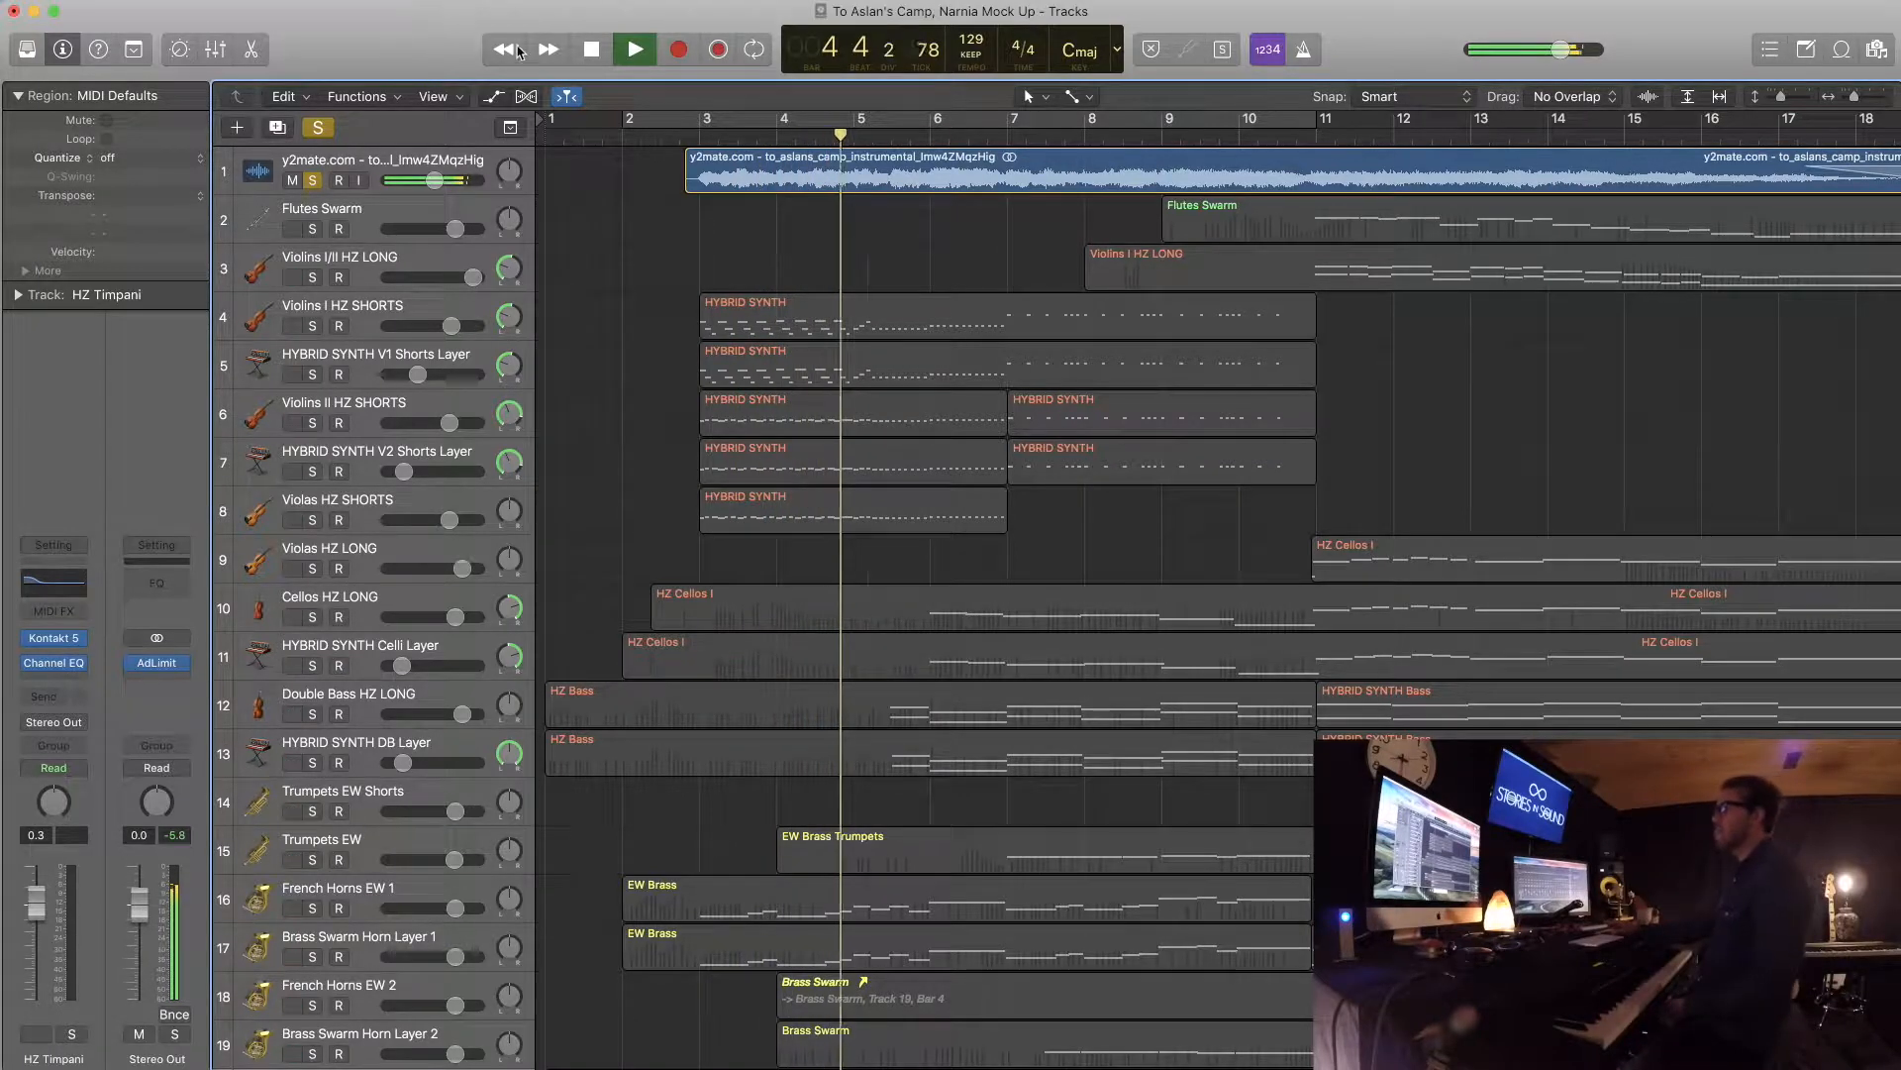
pyautogui.click(434, 95)
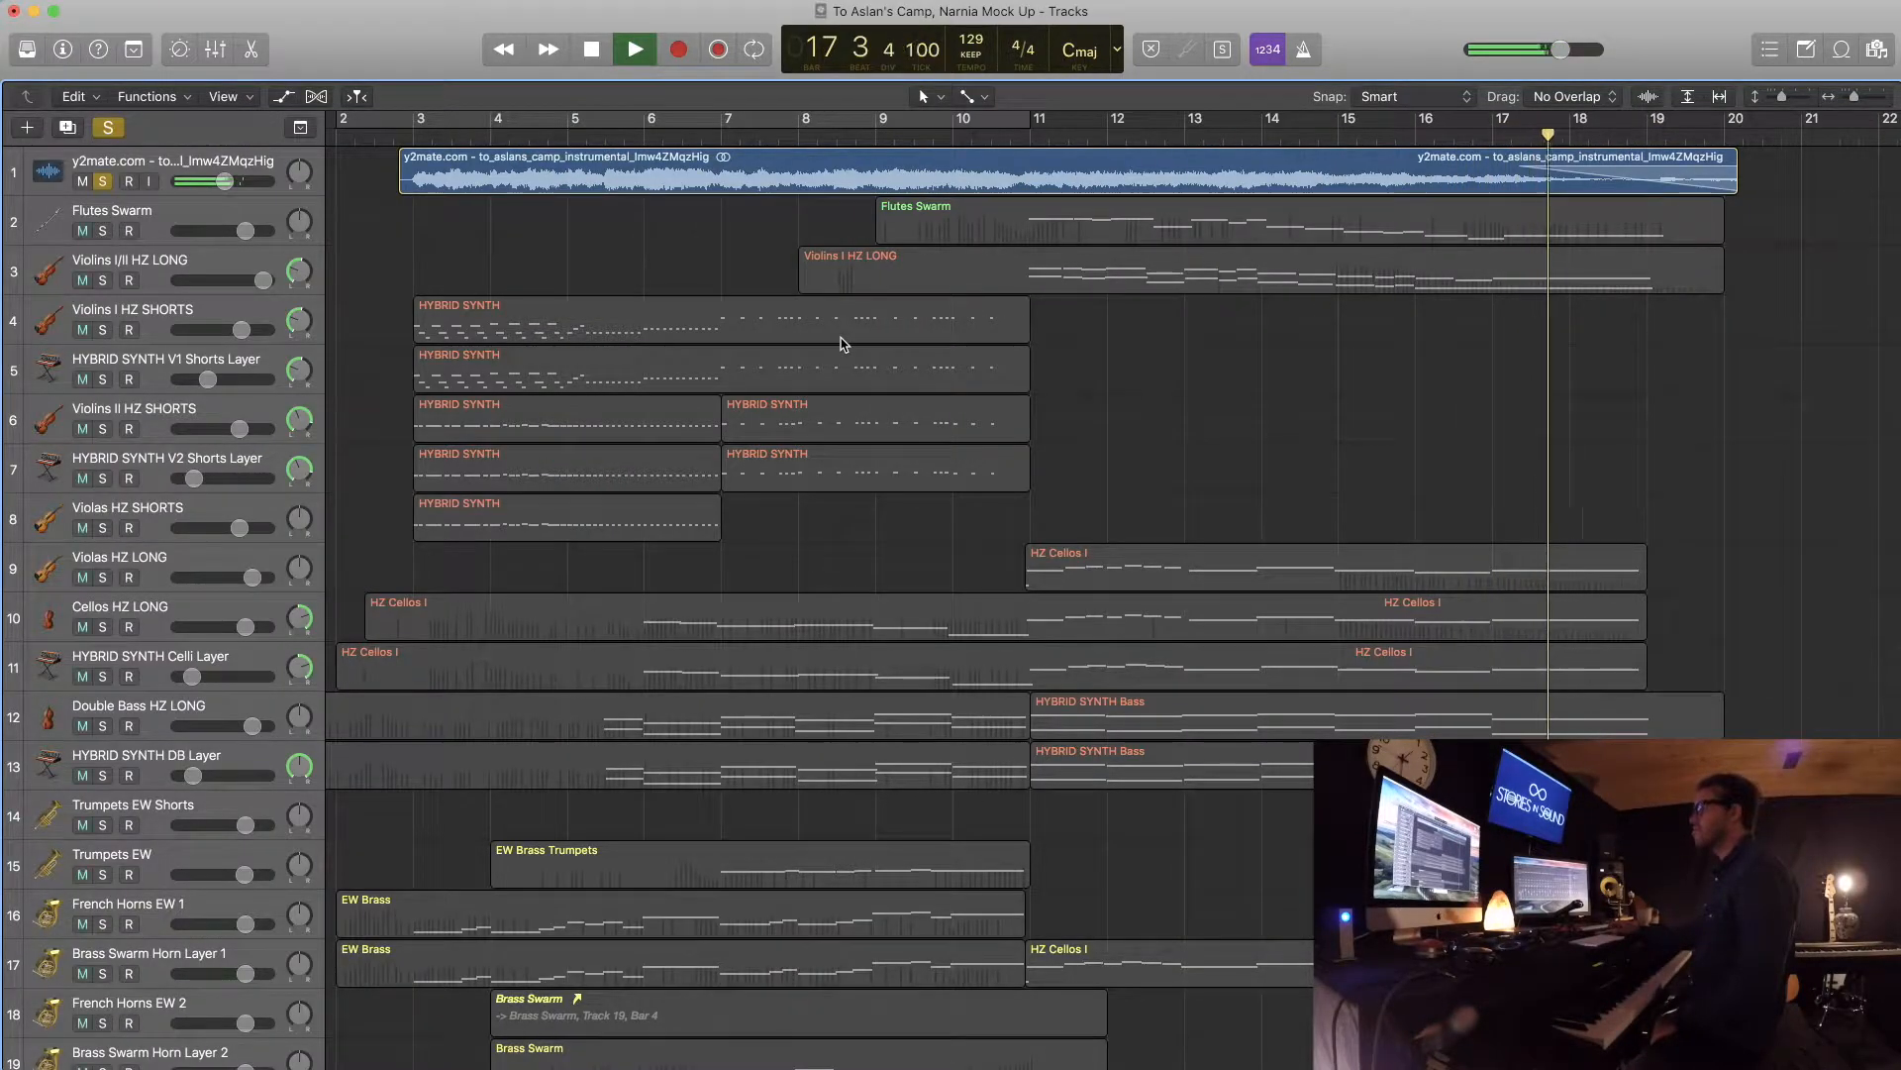
# - Stop playback of the arrangement near the start
pyautogui.click(634, 49)
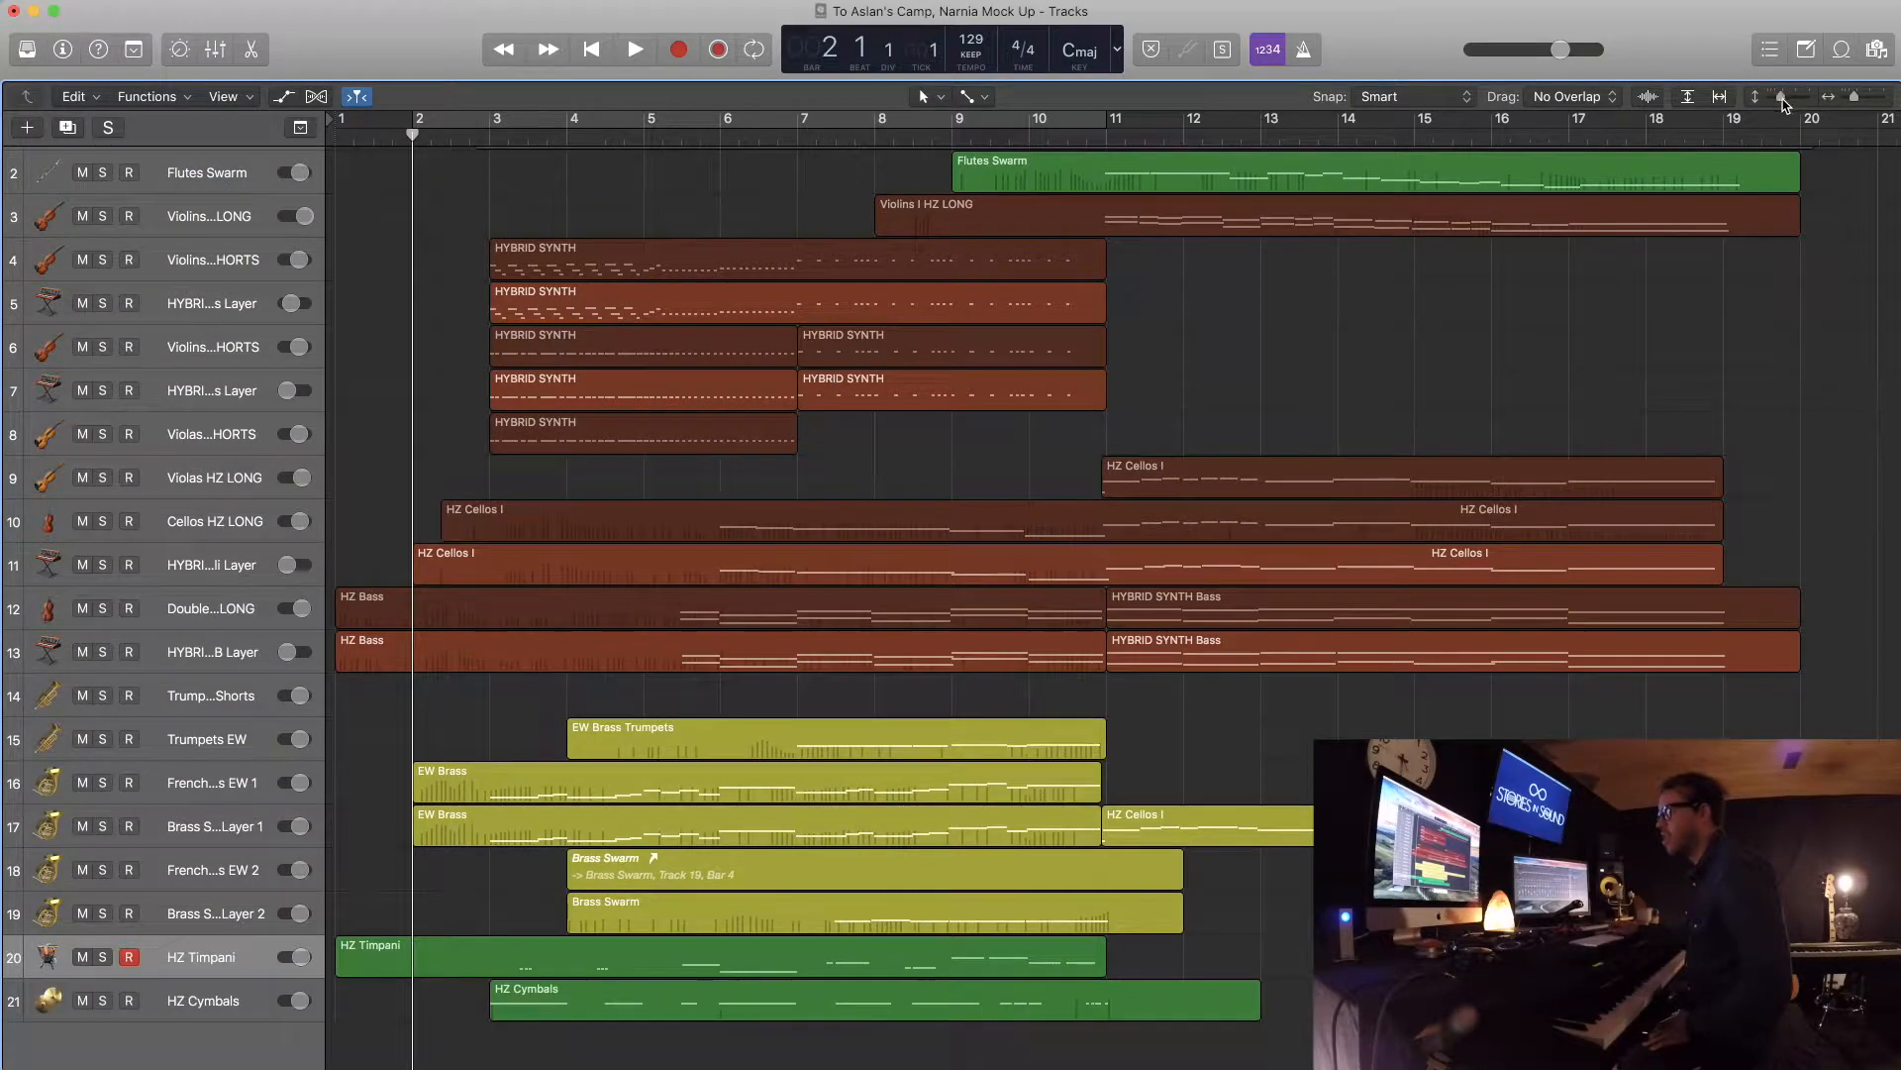
pyautogui.moveTo(824, 194)
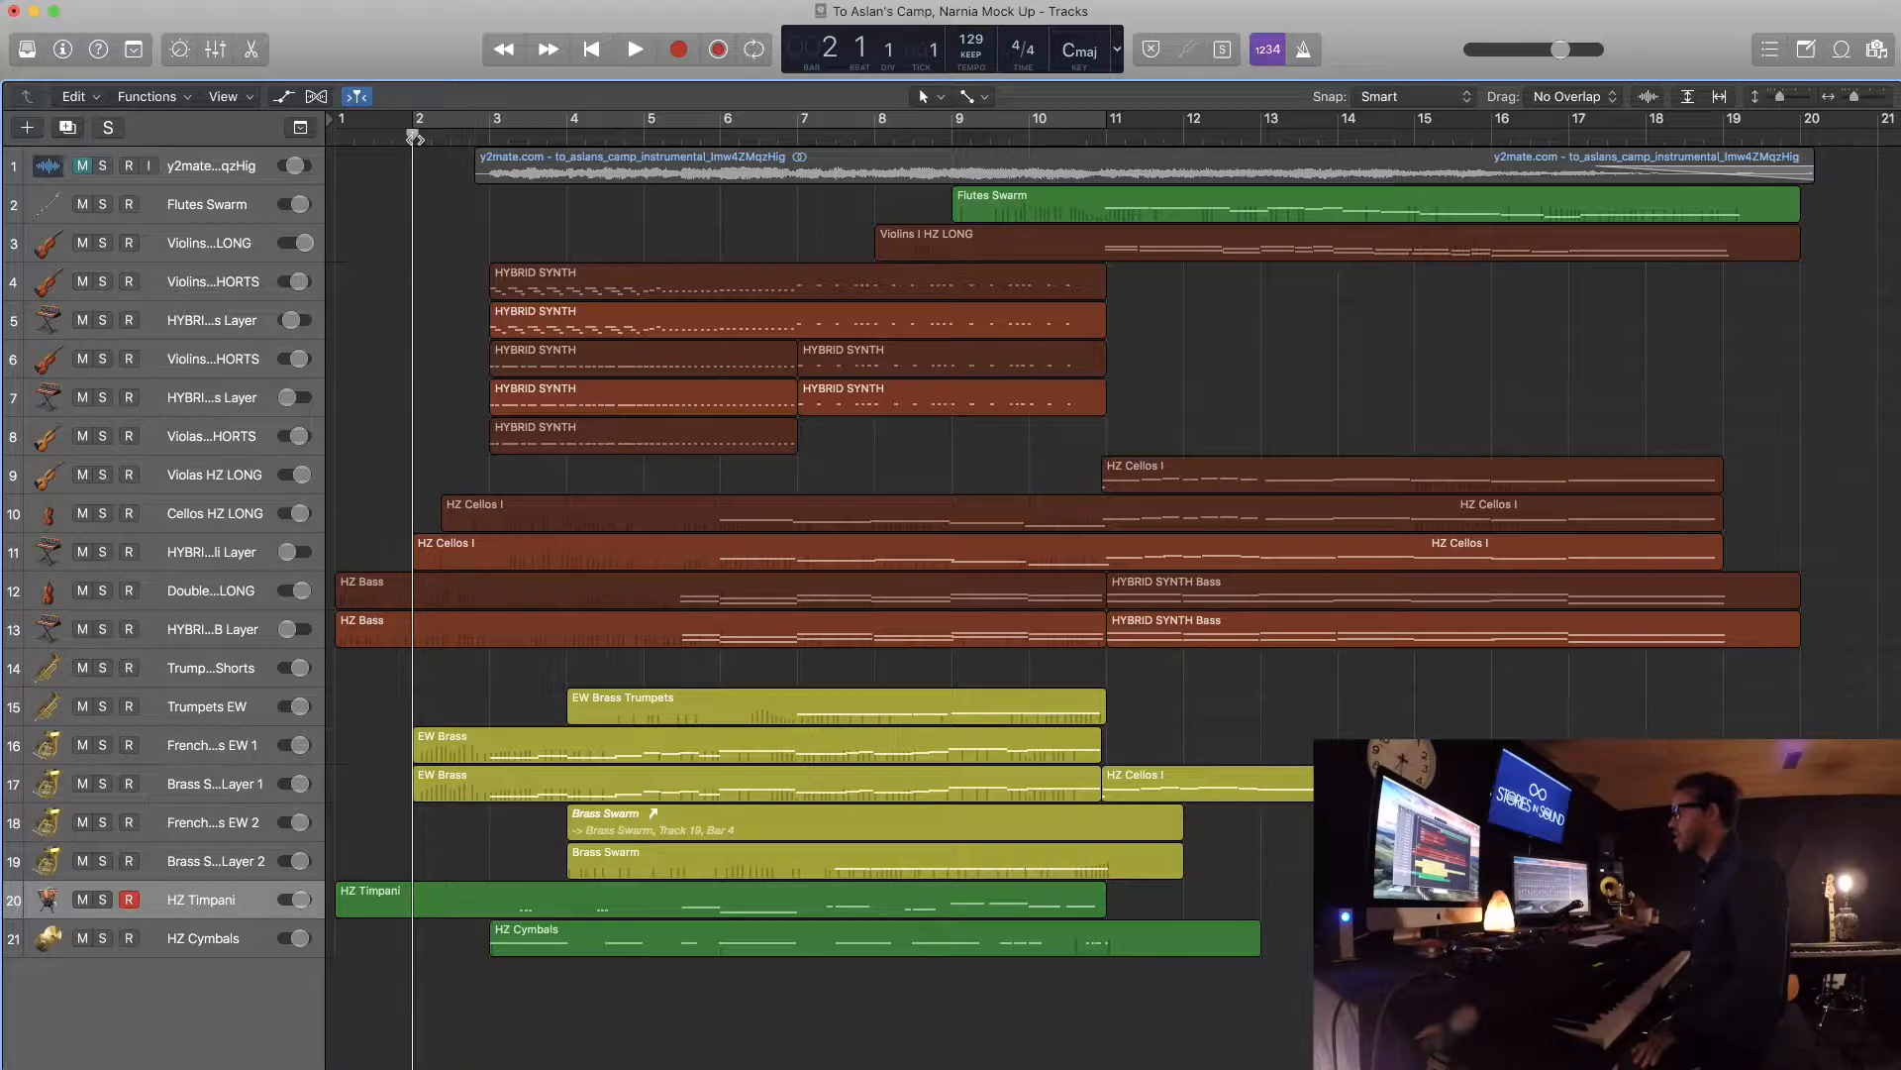
pyautogui.click(634, 50)
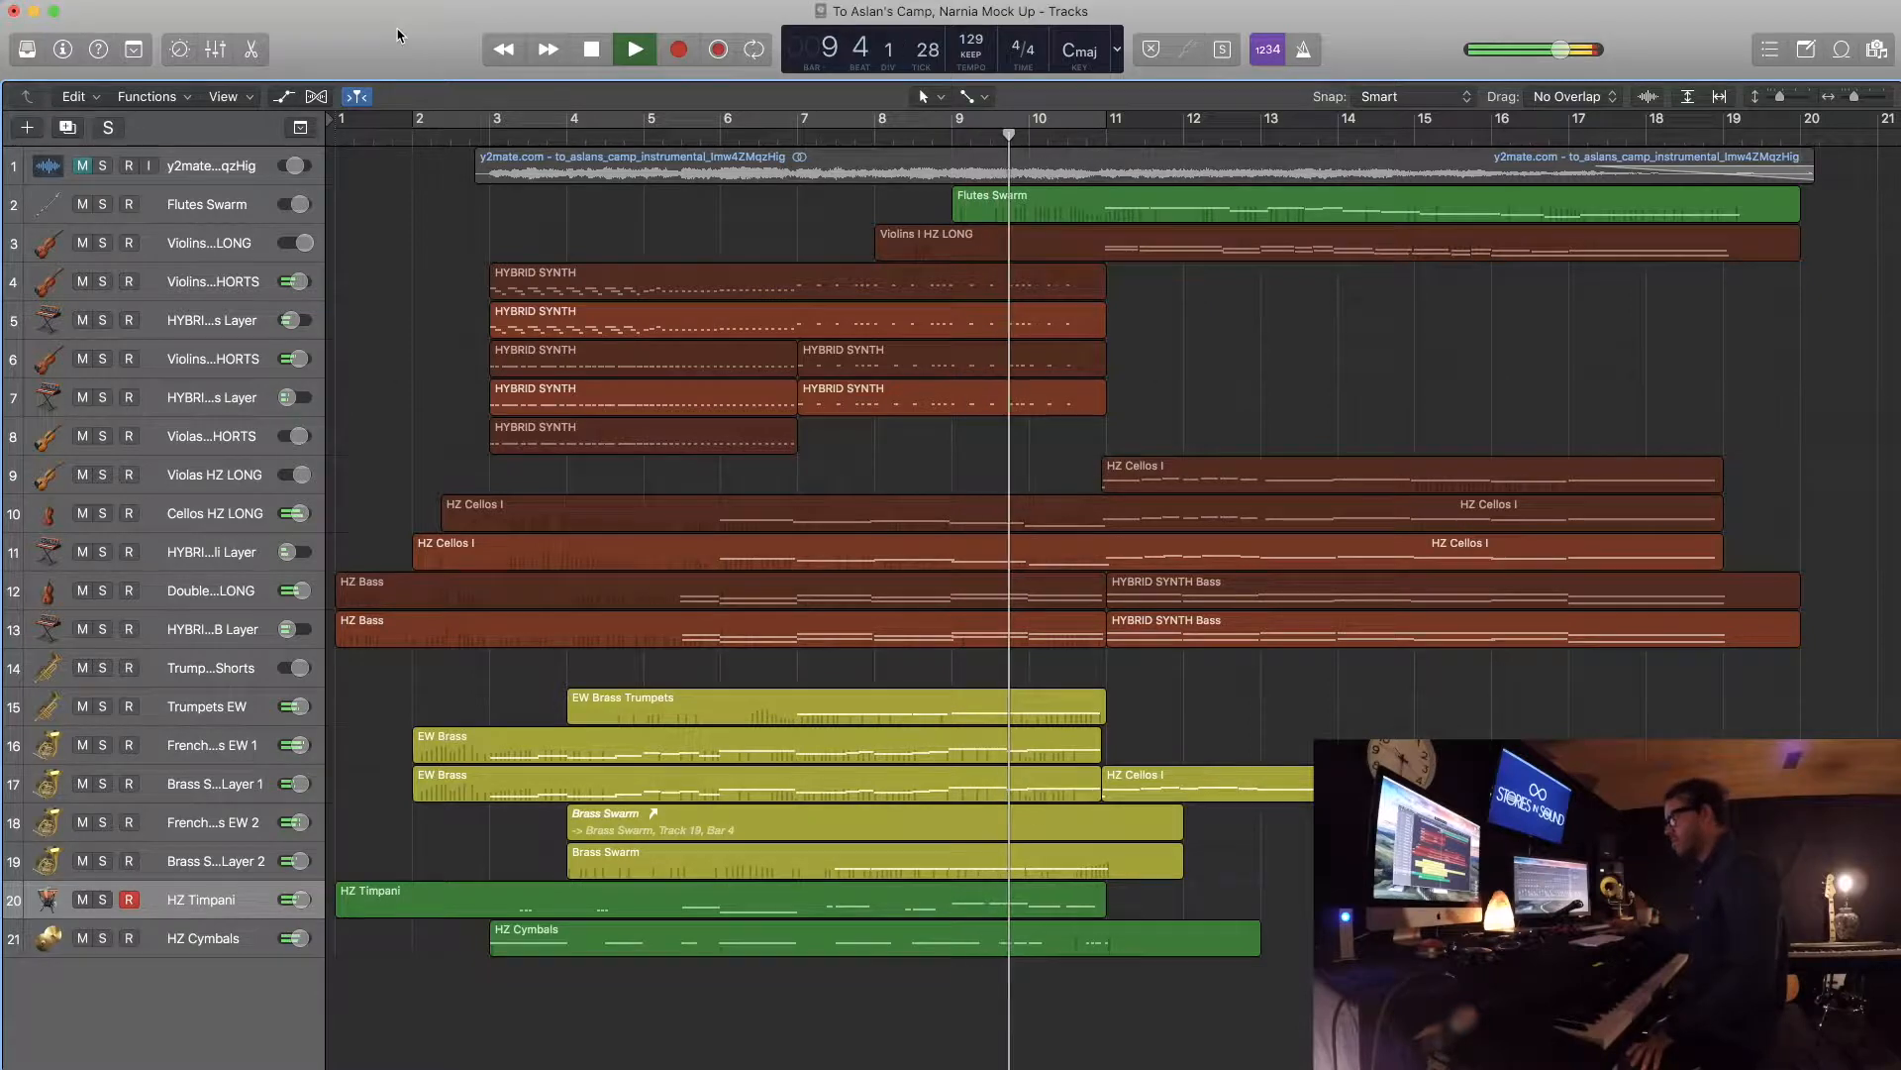
pyautogui.click(634, 48)
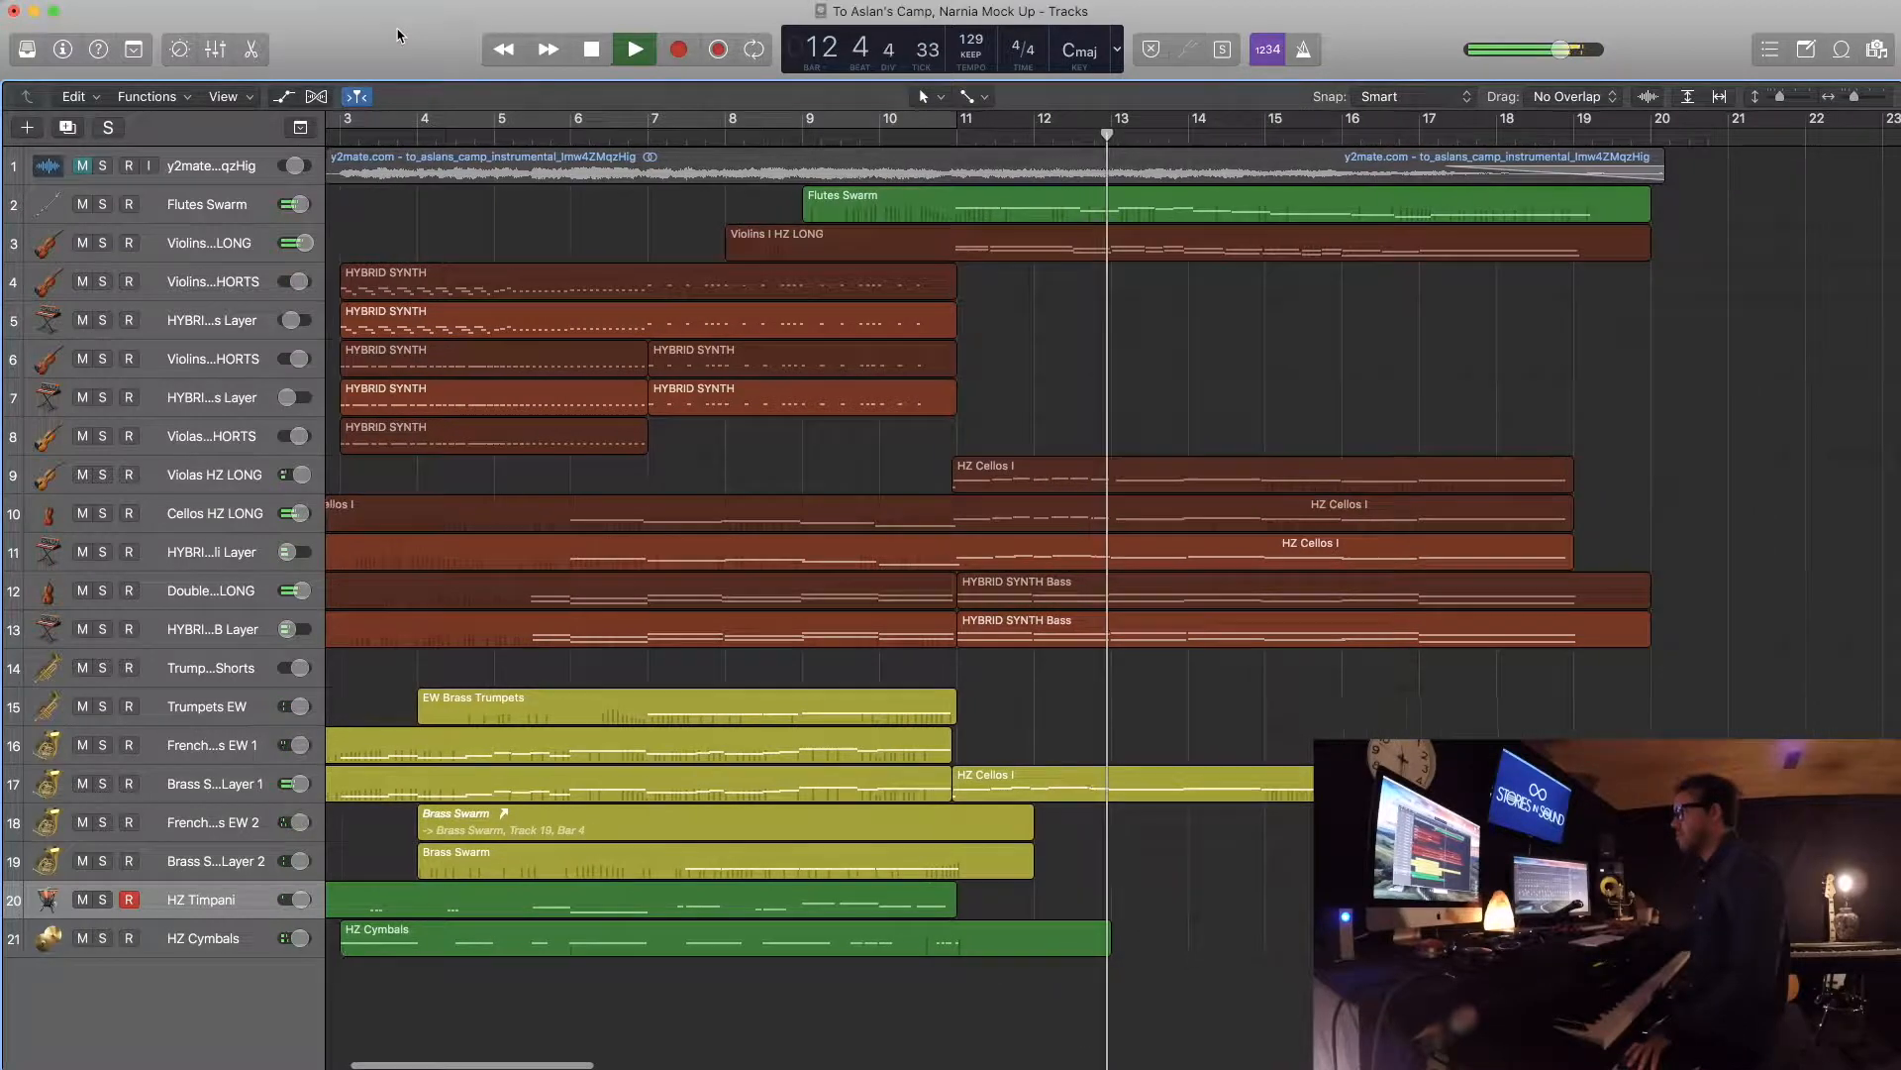
pyautogui.hscroll(3)
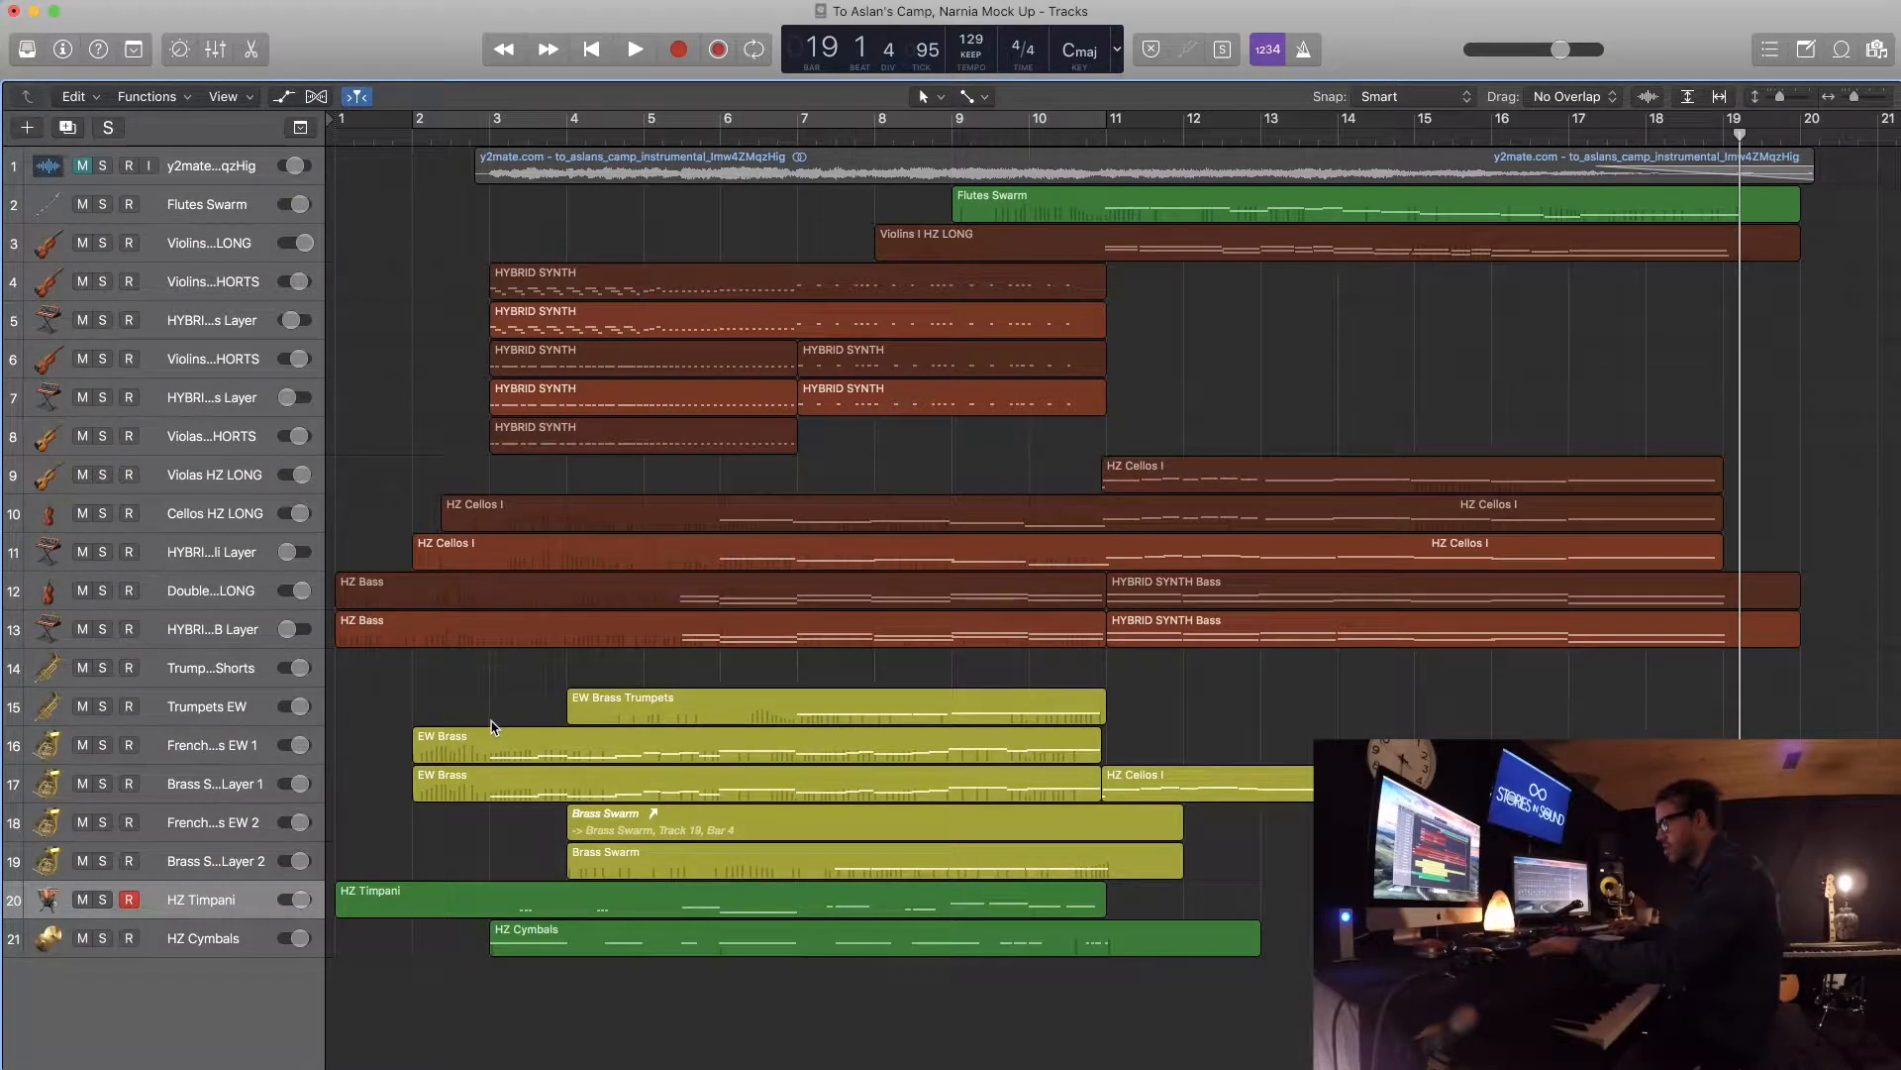
pyautogui.moveTo(903, 804)
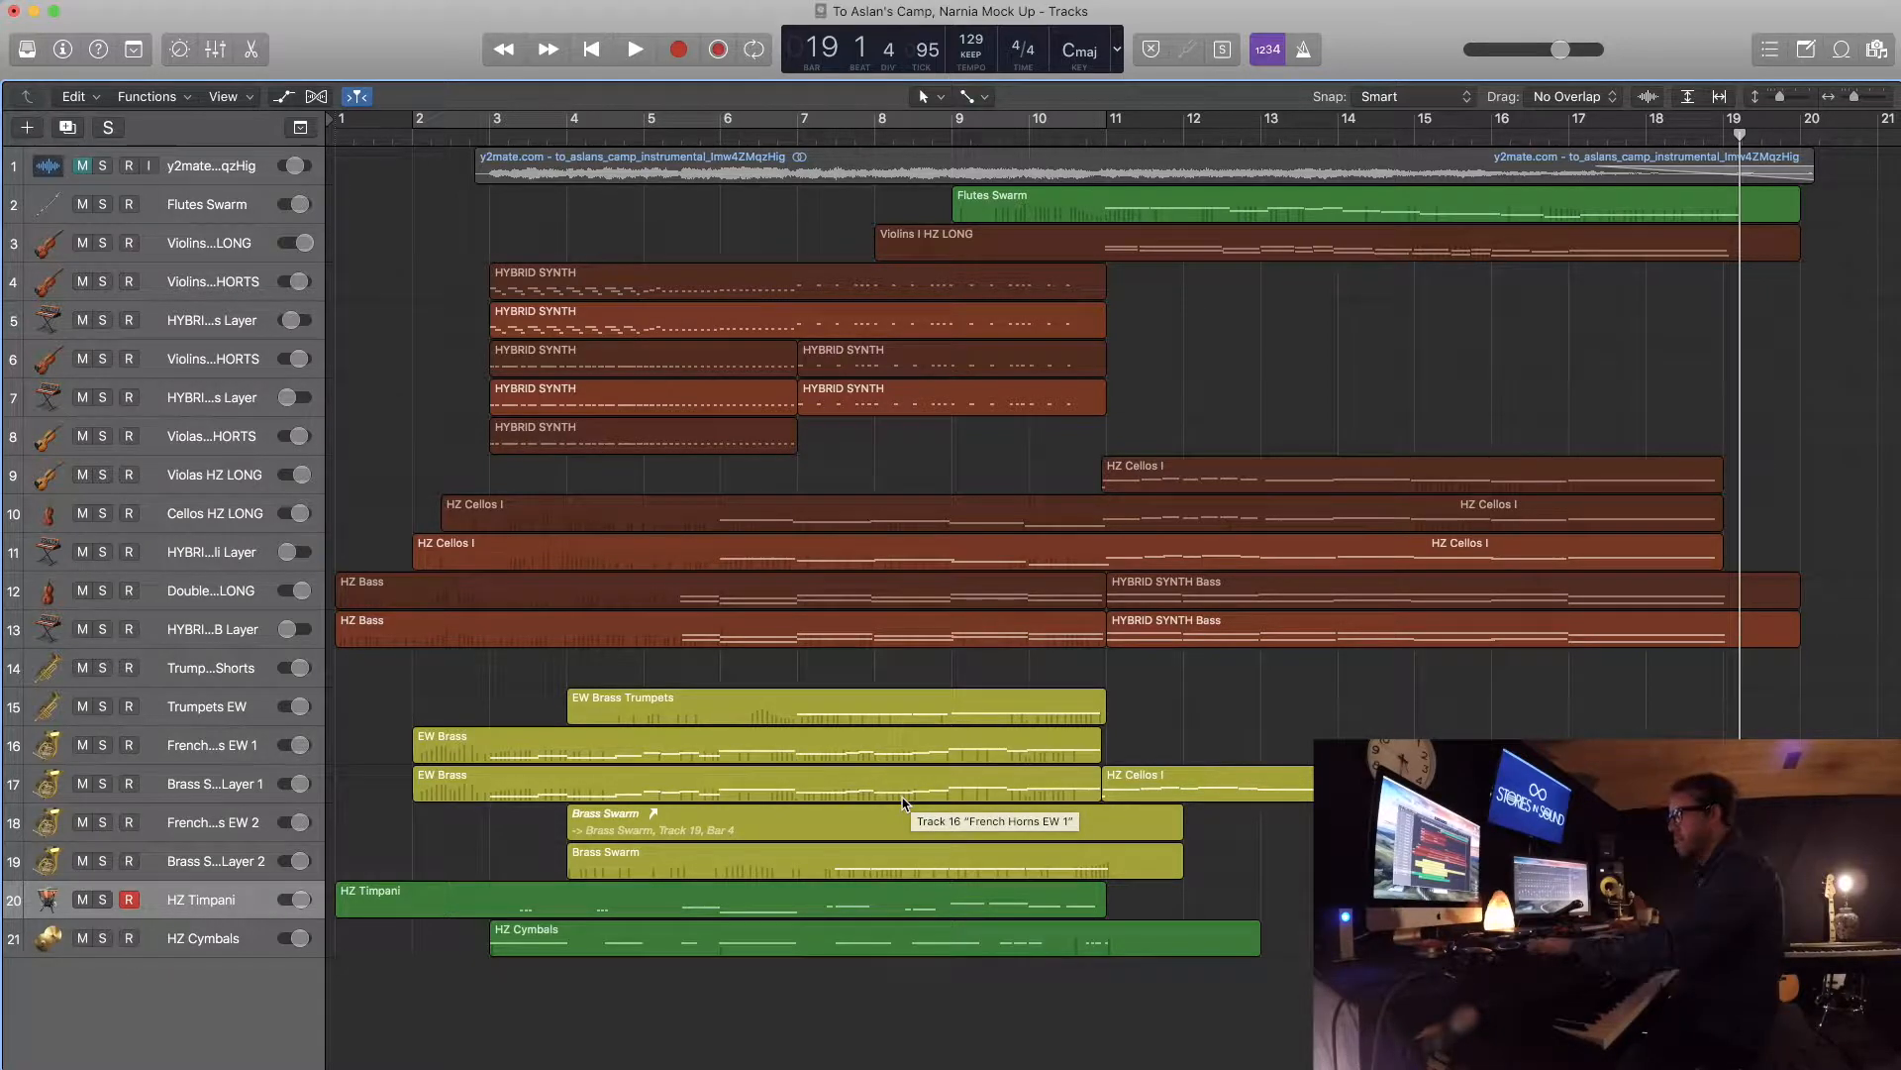
pyautogui.moveTo(836, 741)
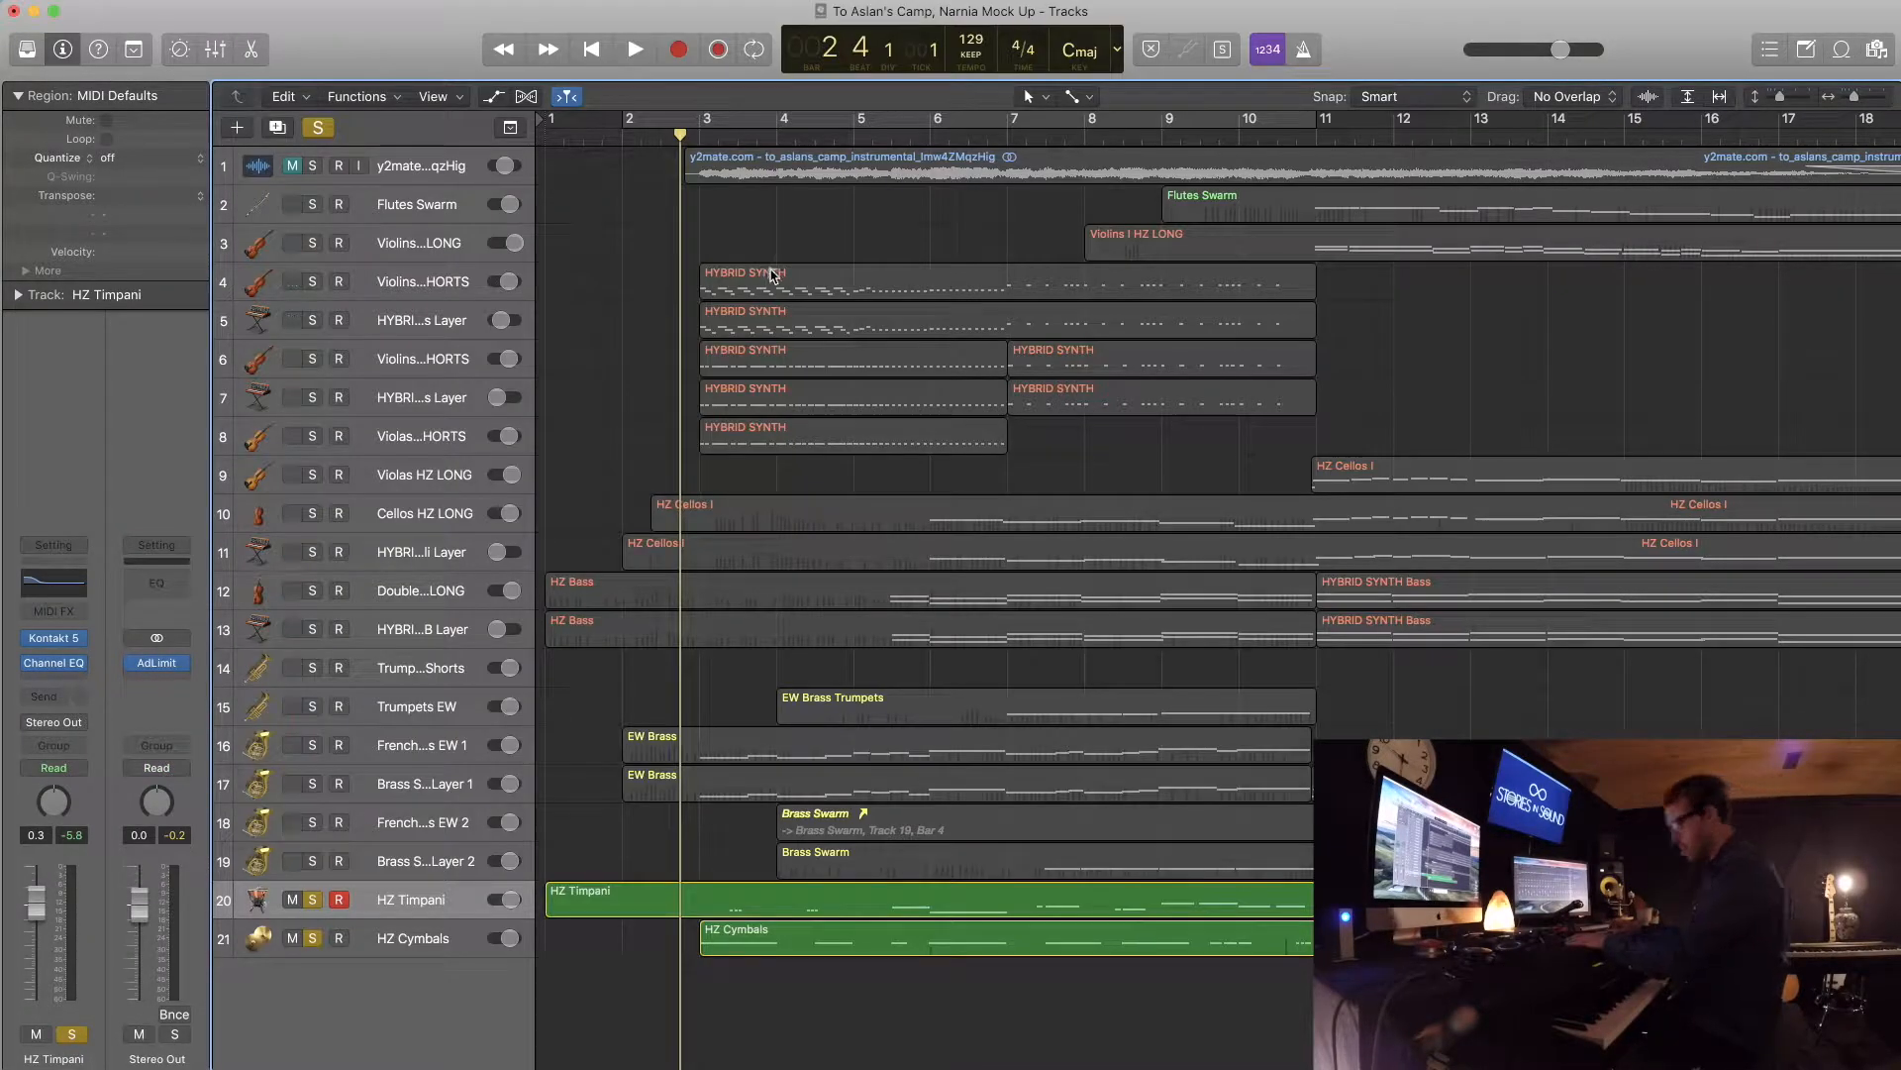
# - Play the percussion with cellos and double basses soloed, then clear all solos
pyautogui.click(636, 48)
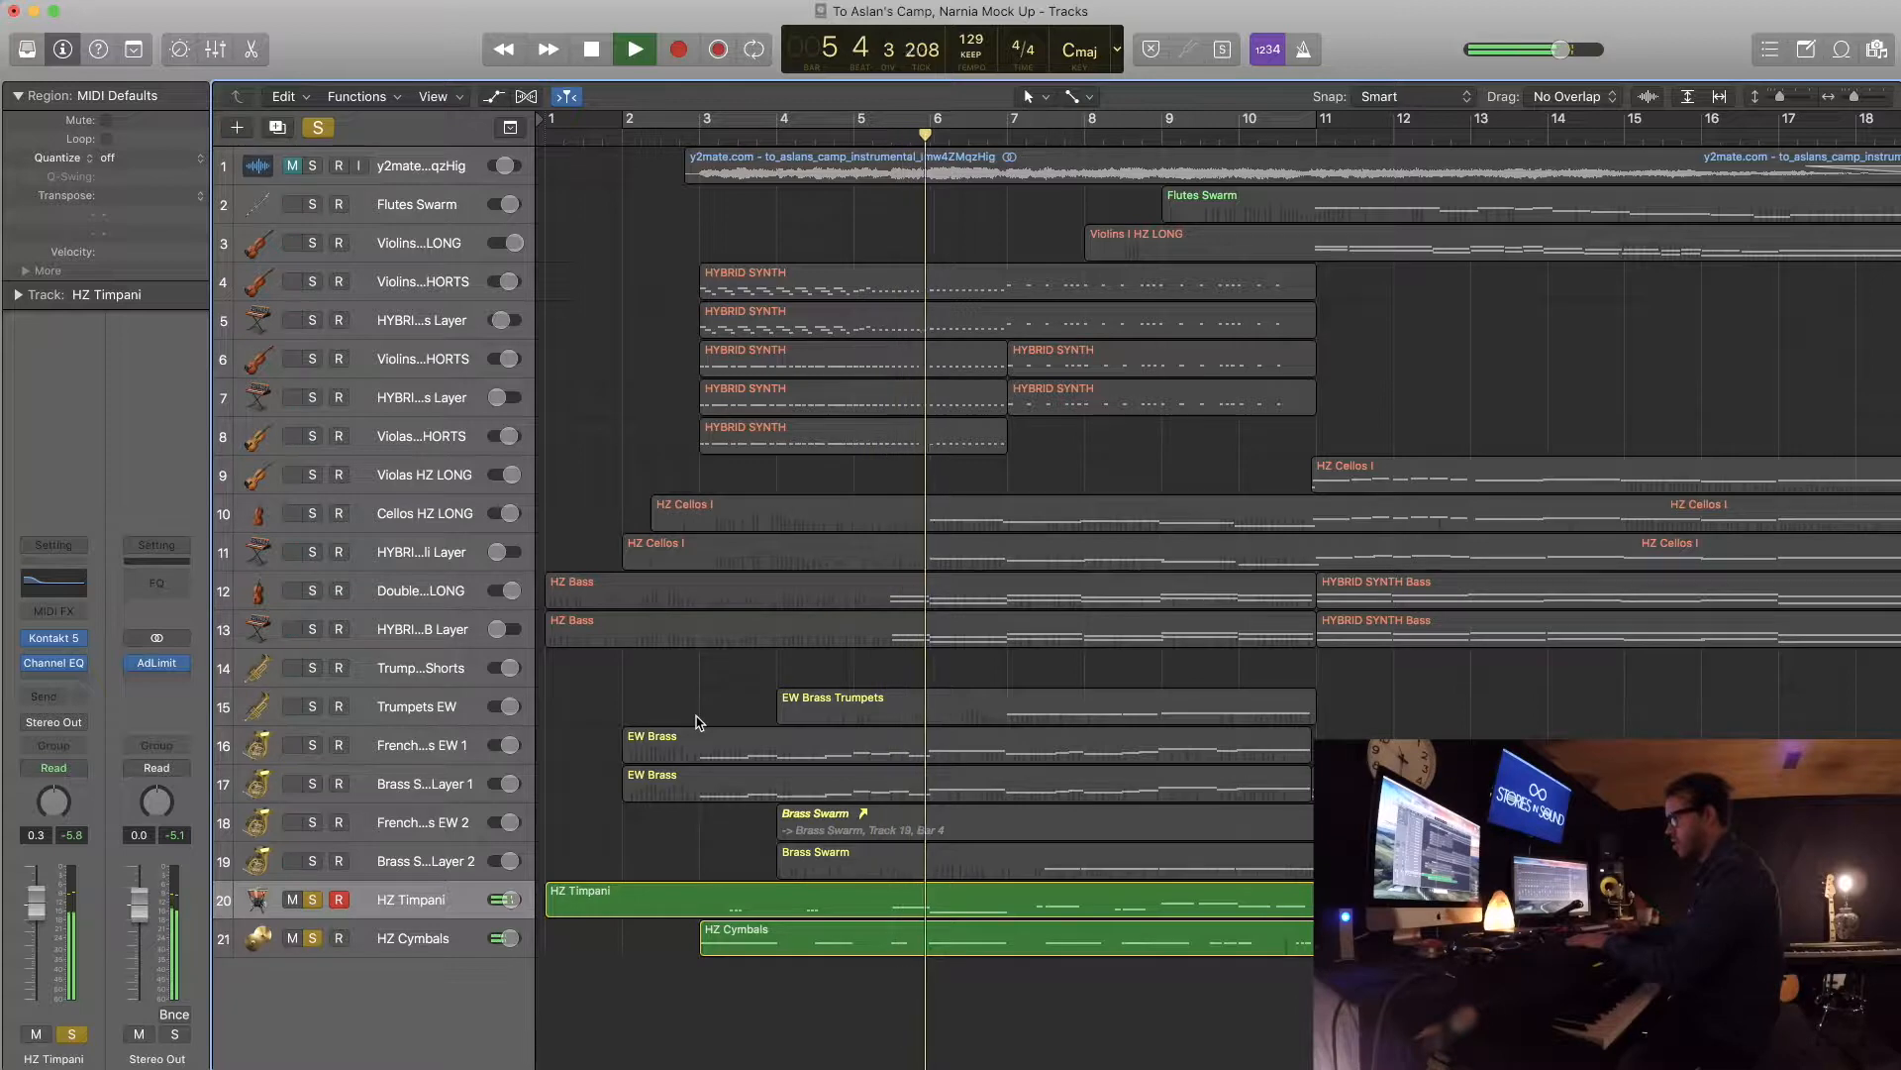
pyautogui.click(633, 48)
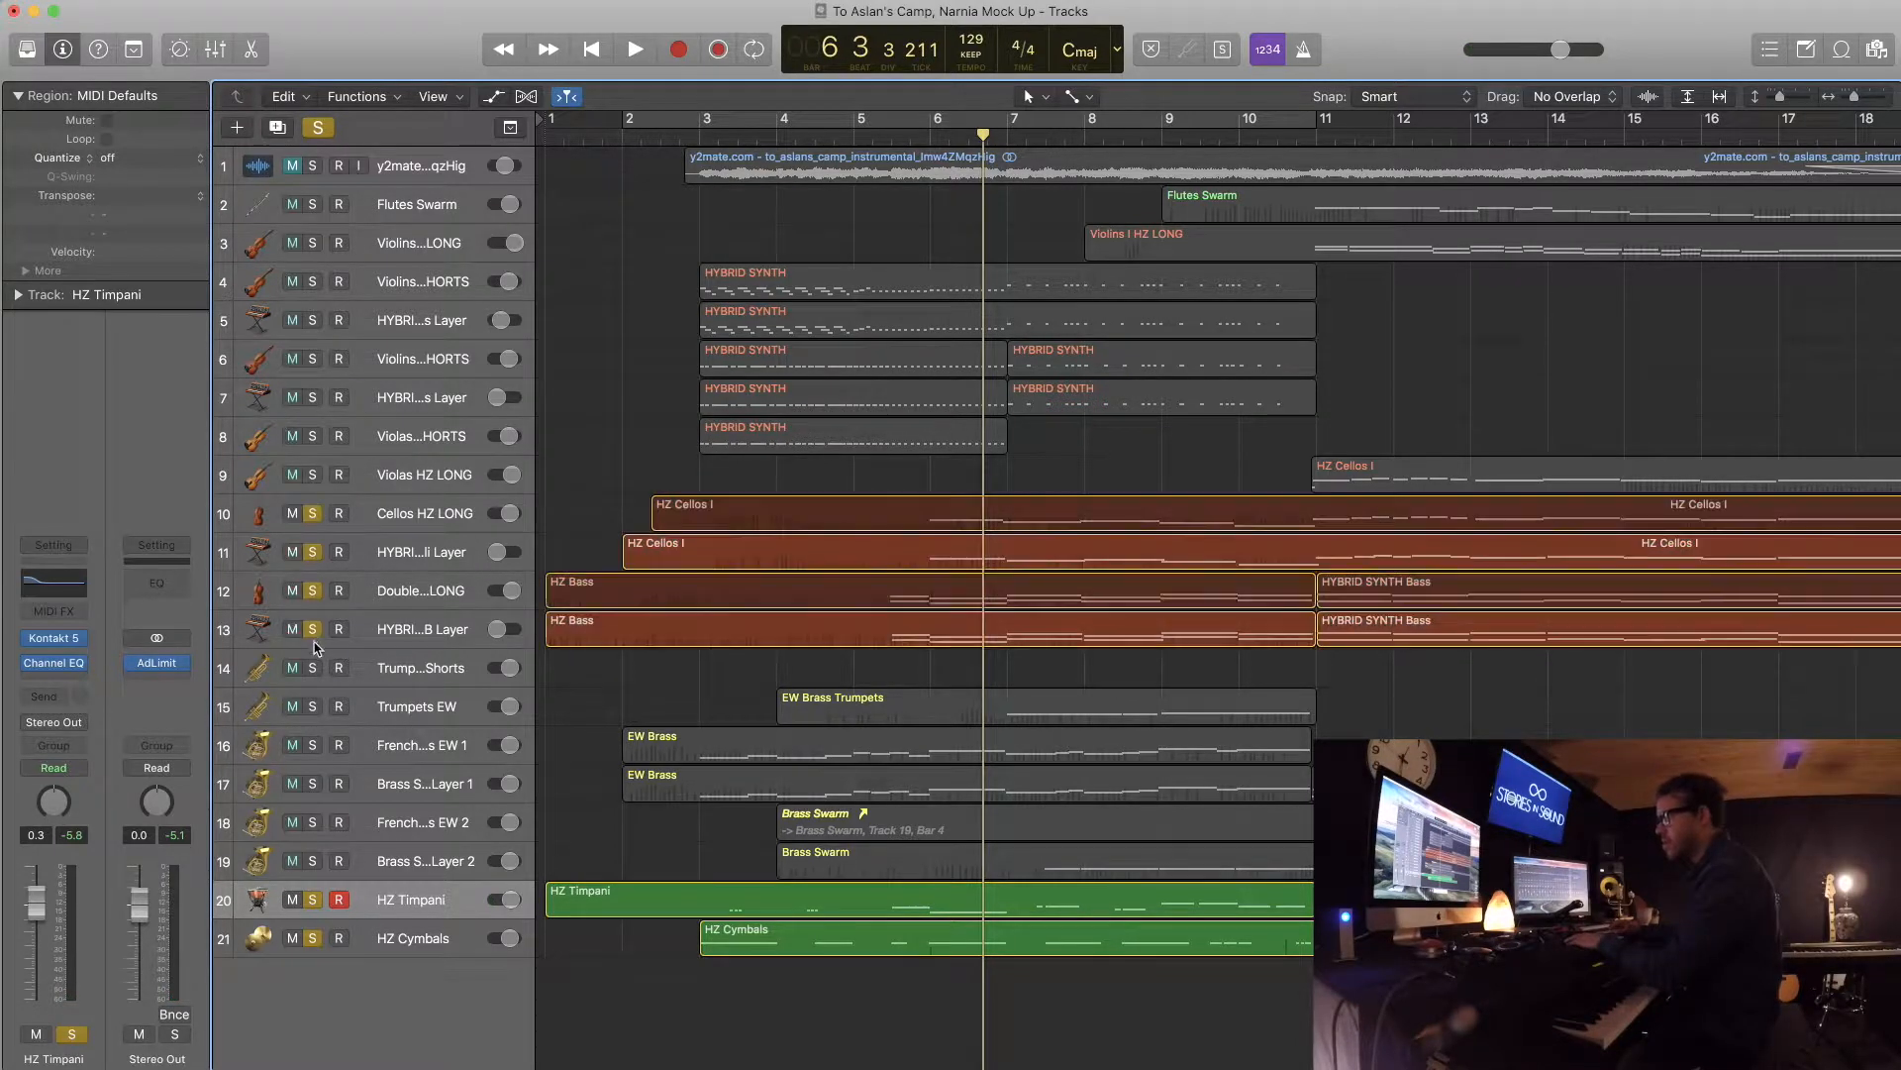
pyautogui.click(311, 667)
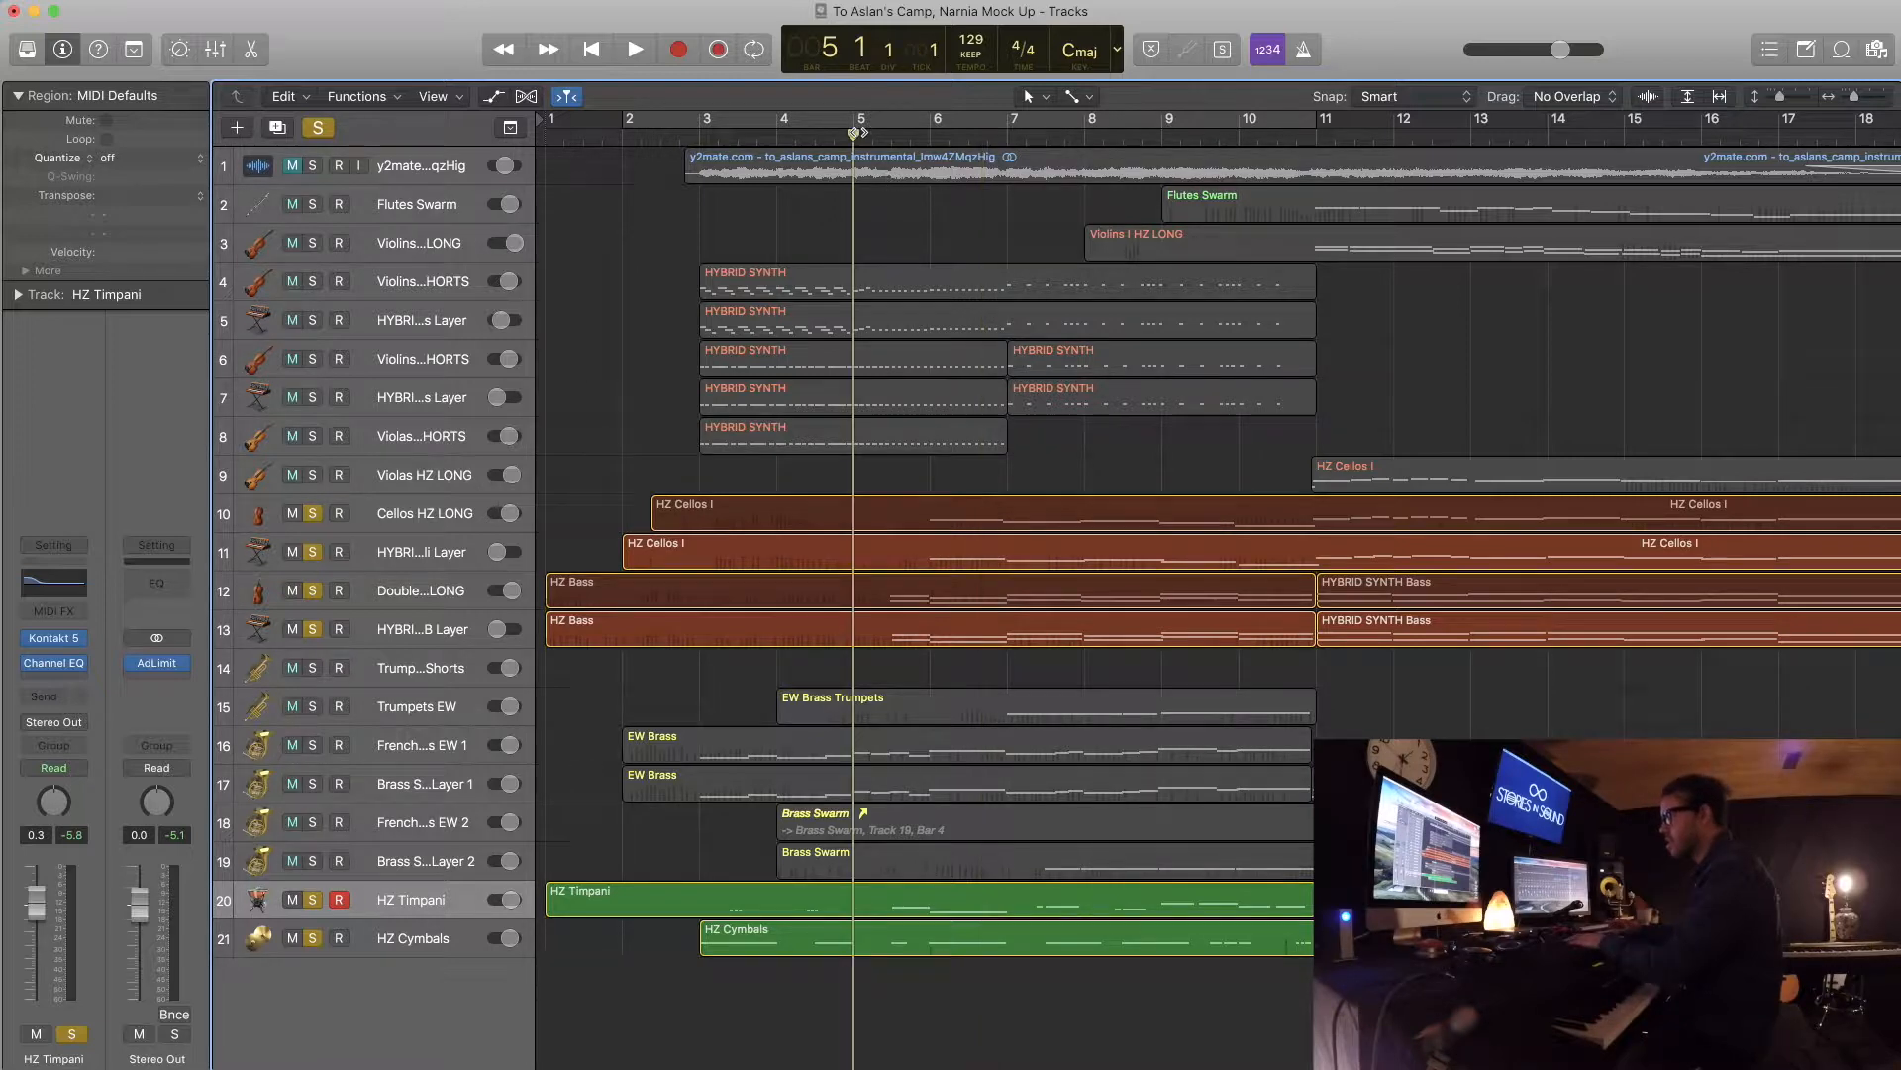
pyautogui.click(634, 49)
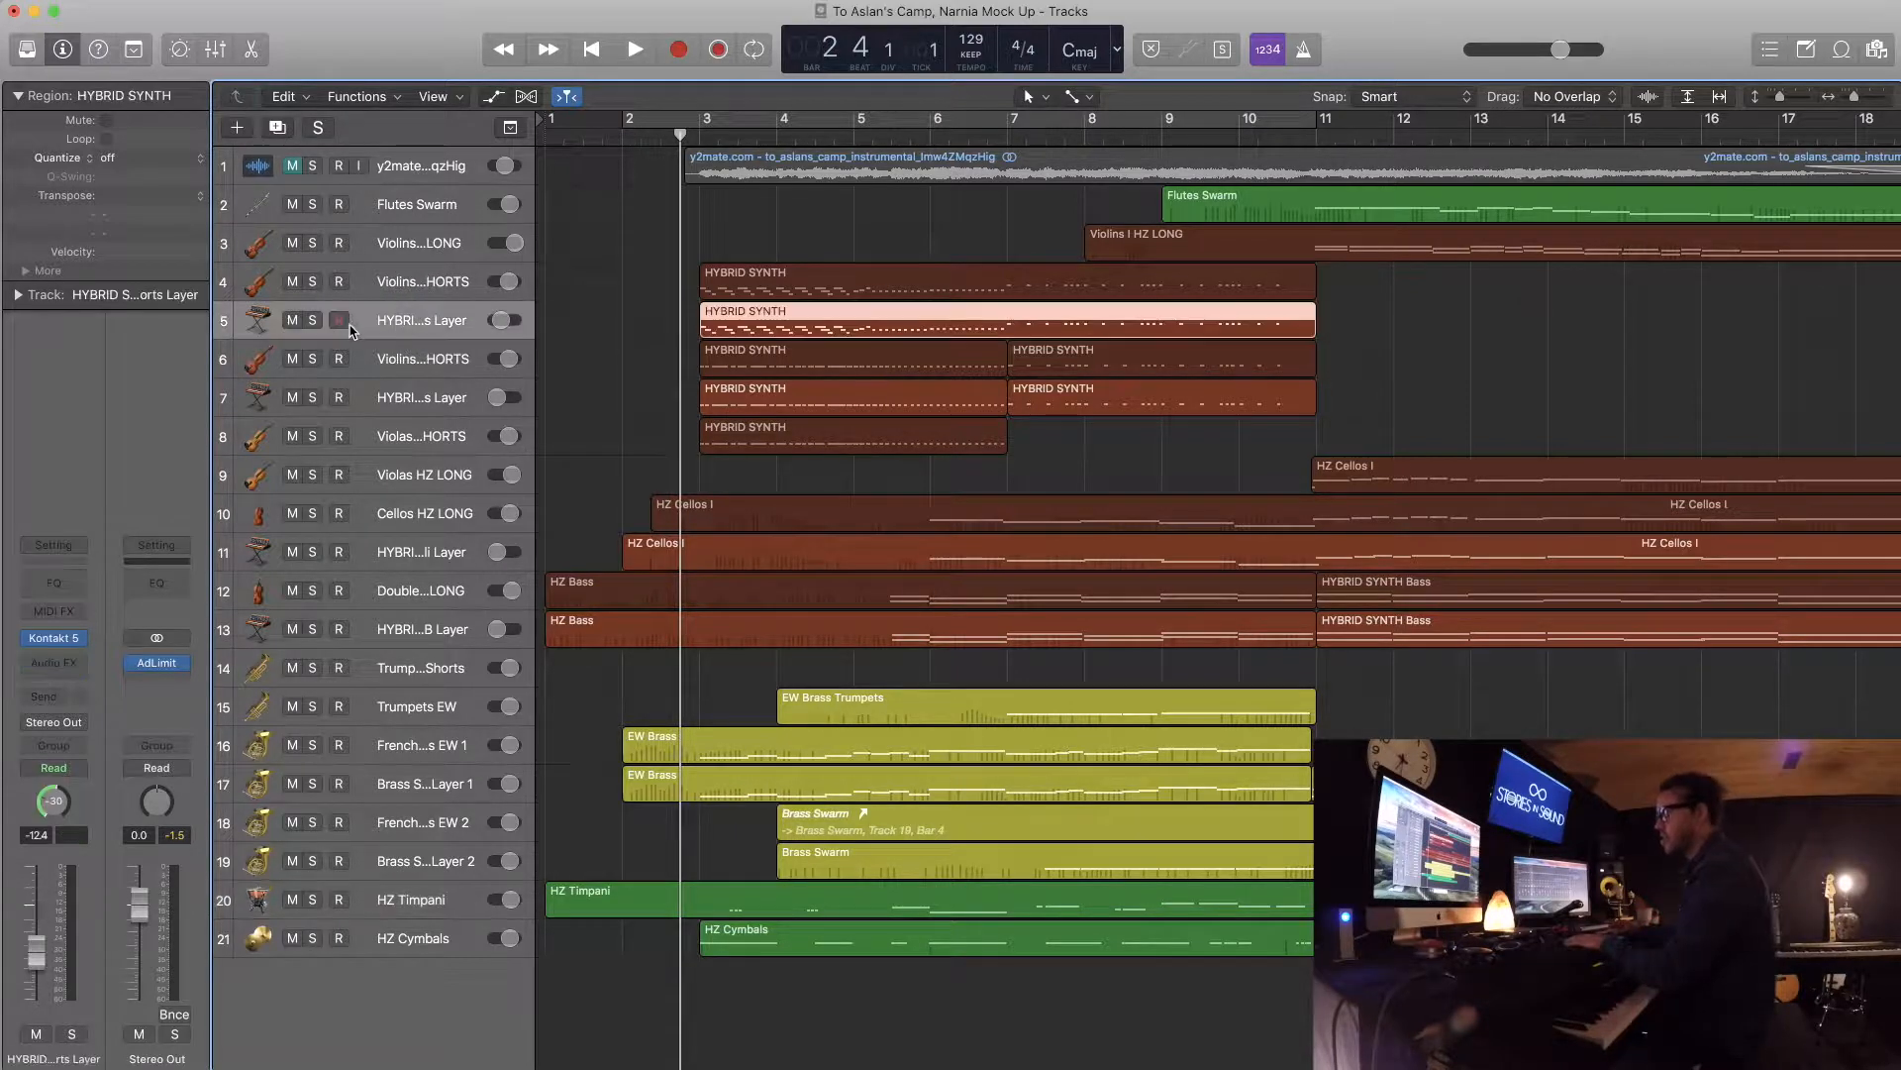
pyautogui.moveTo(455, 319)
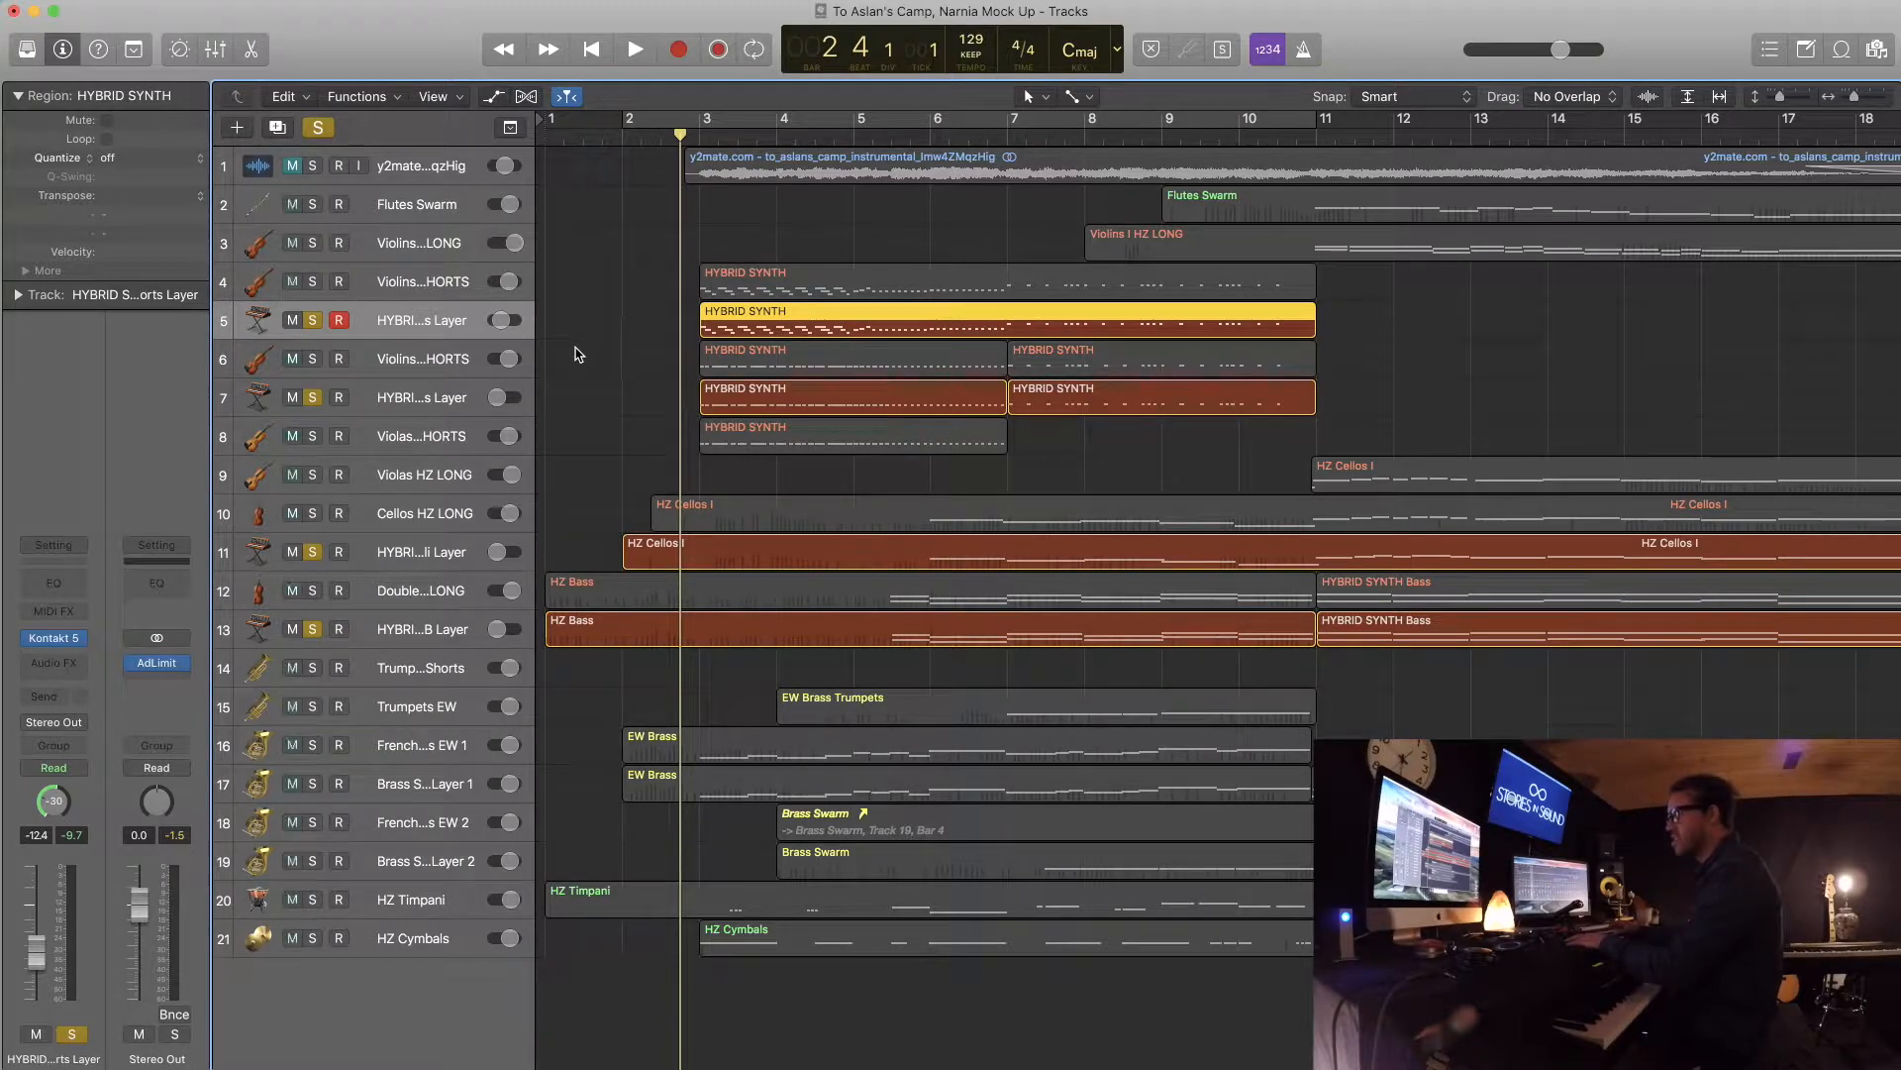
# - Play the soloed synth layers, then stop playback
pyautogui.click(634, 49)
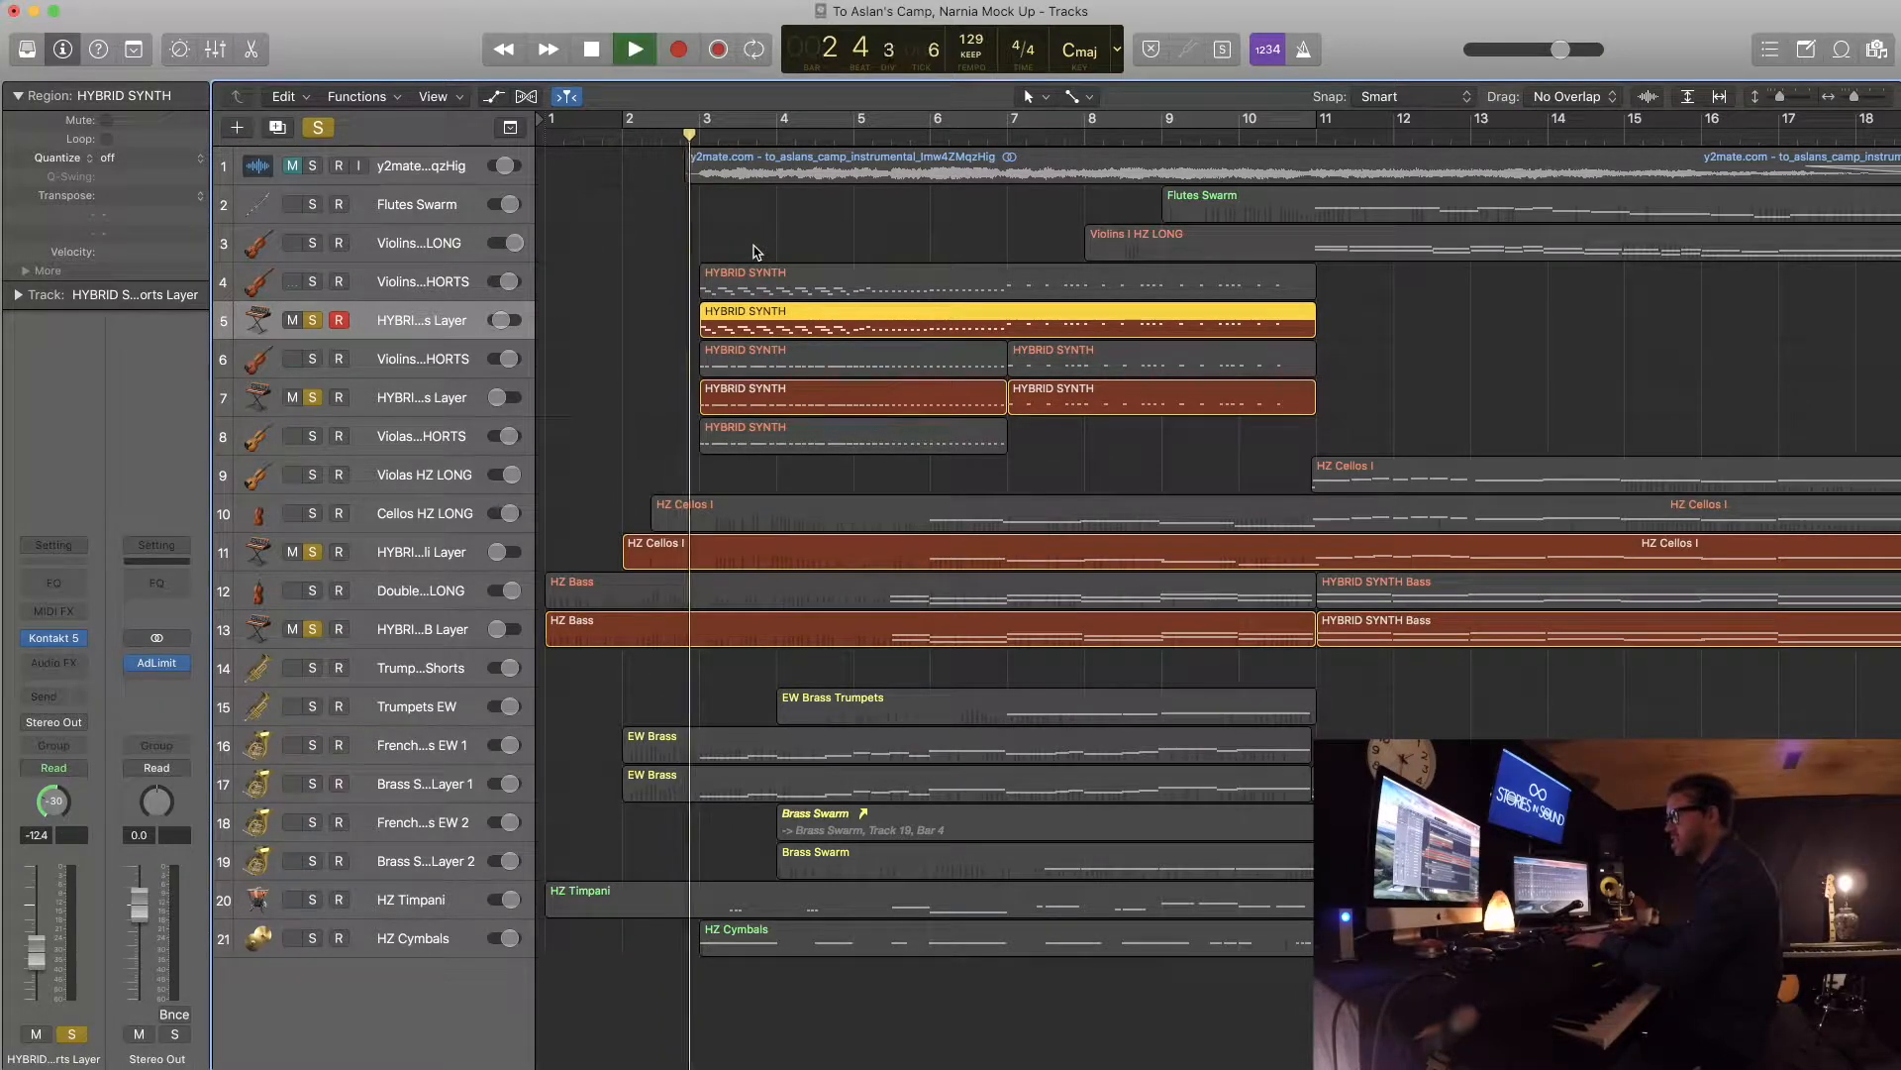
pyautogui.click(632, 50)
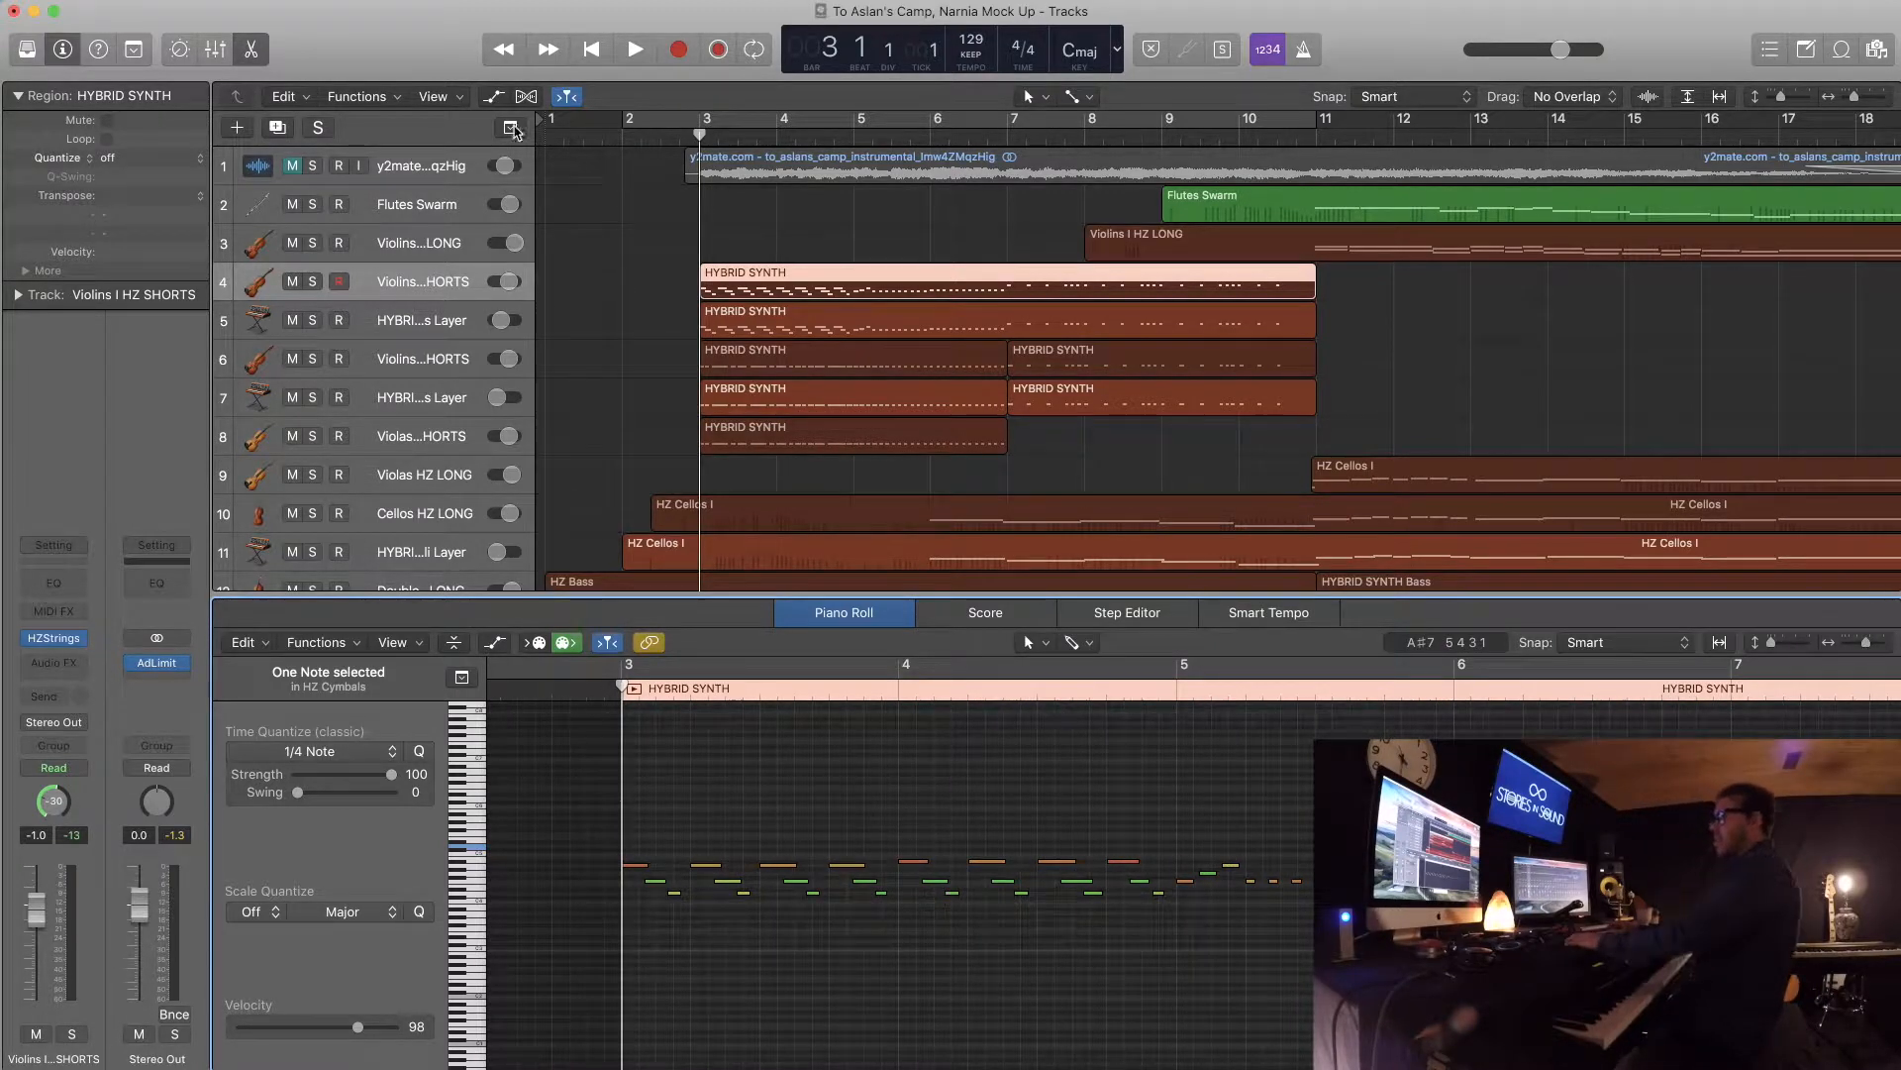
pyautogui.moveTo(580, 182)
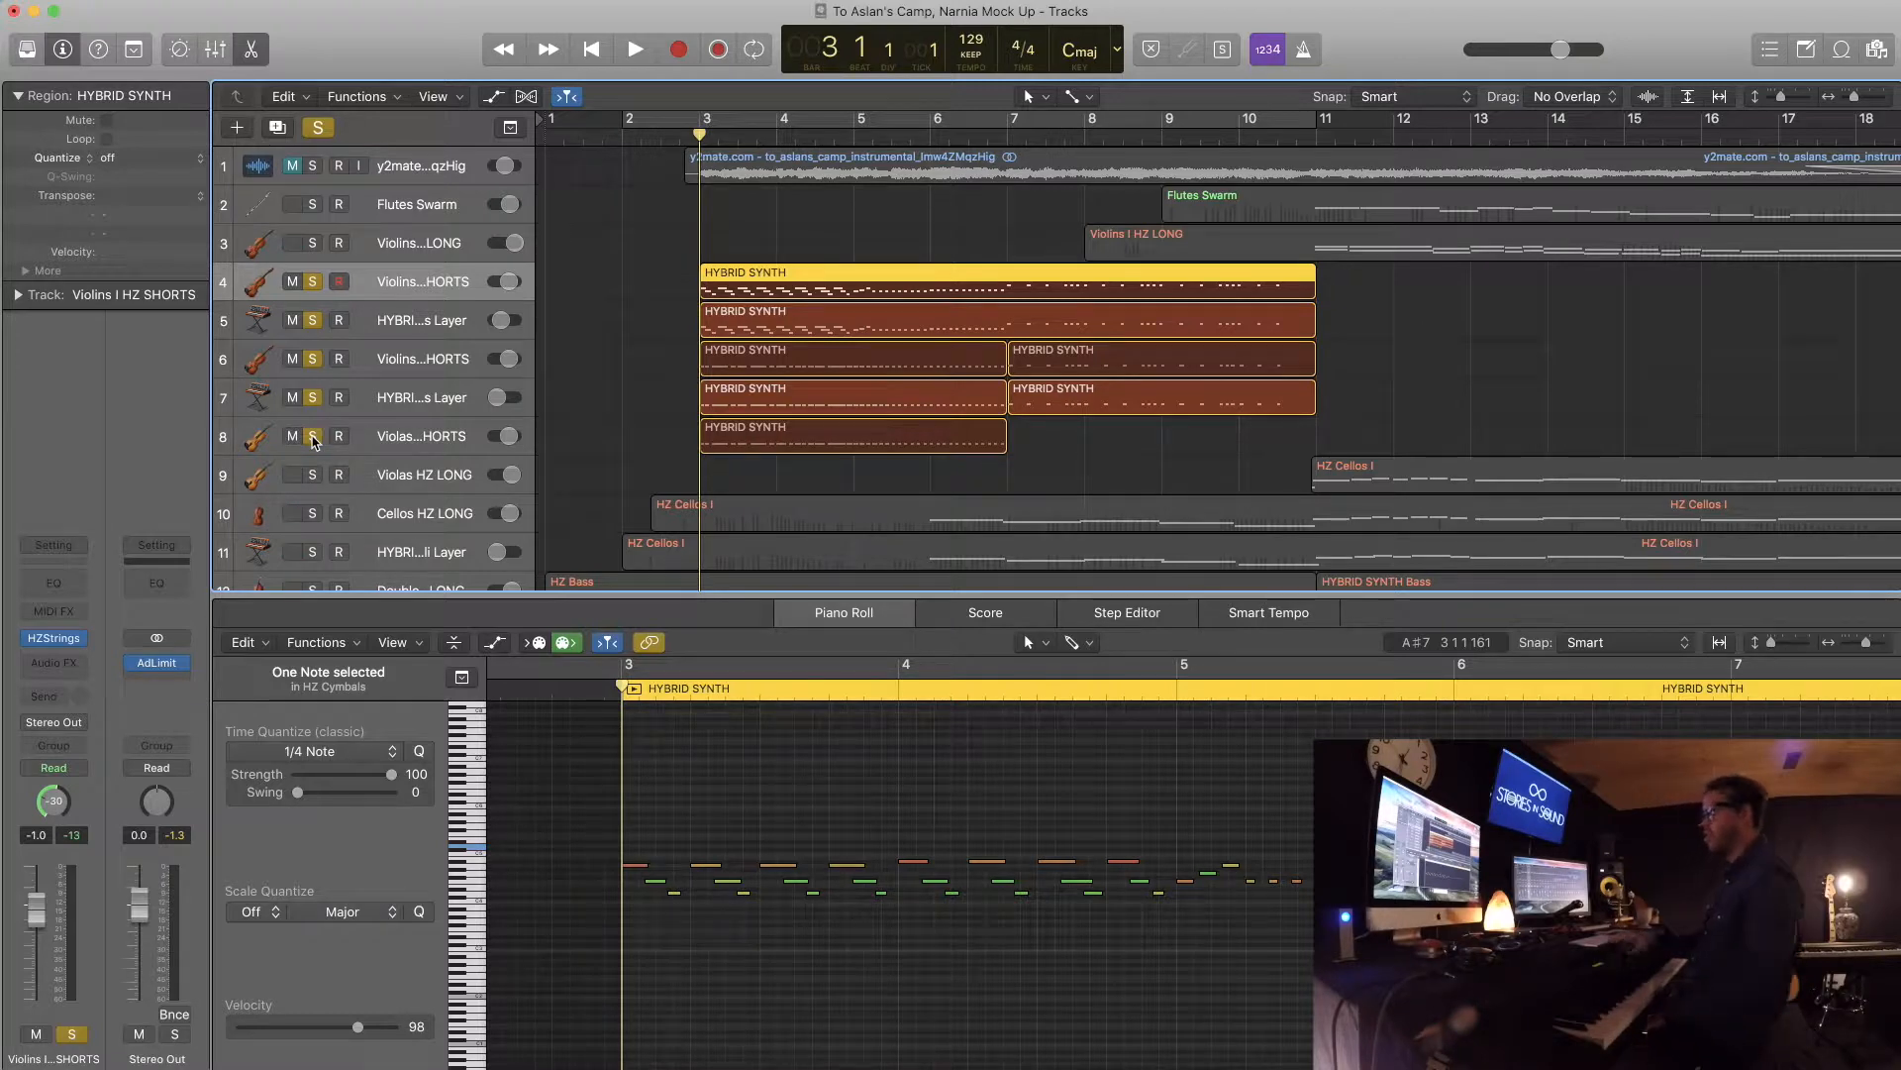
pyautogui.click(634, 50)
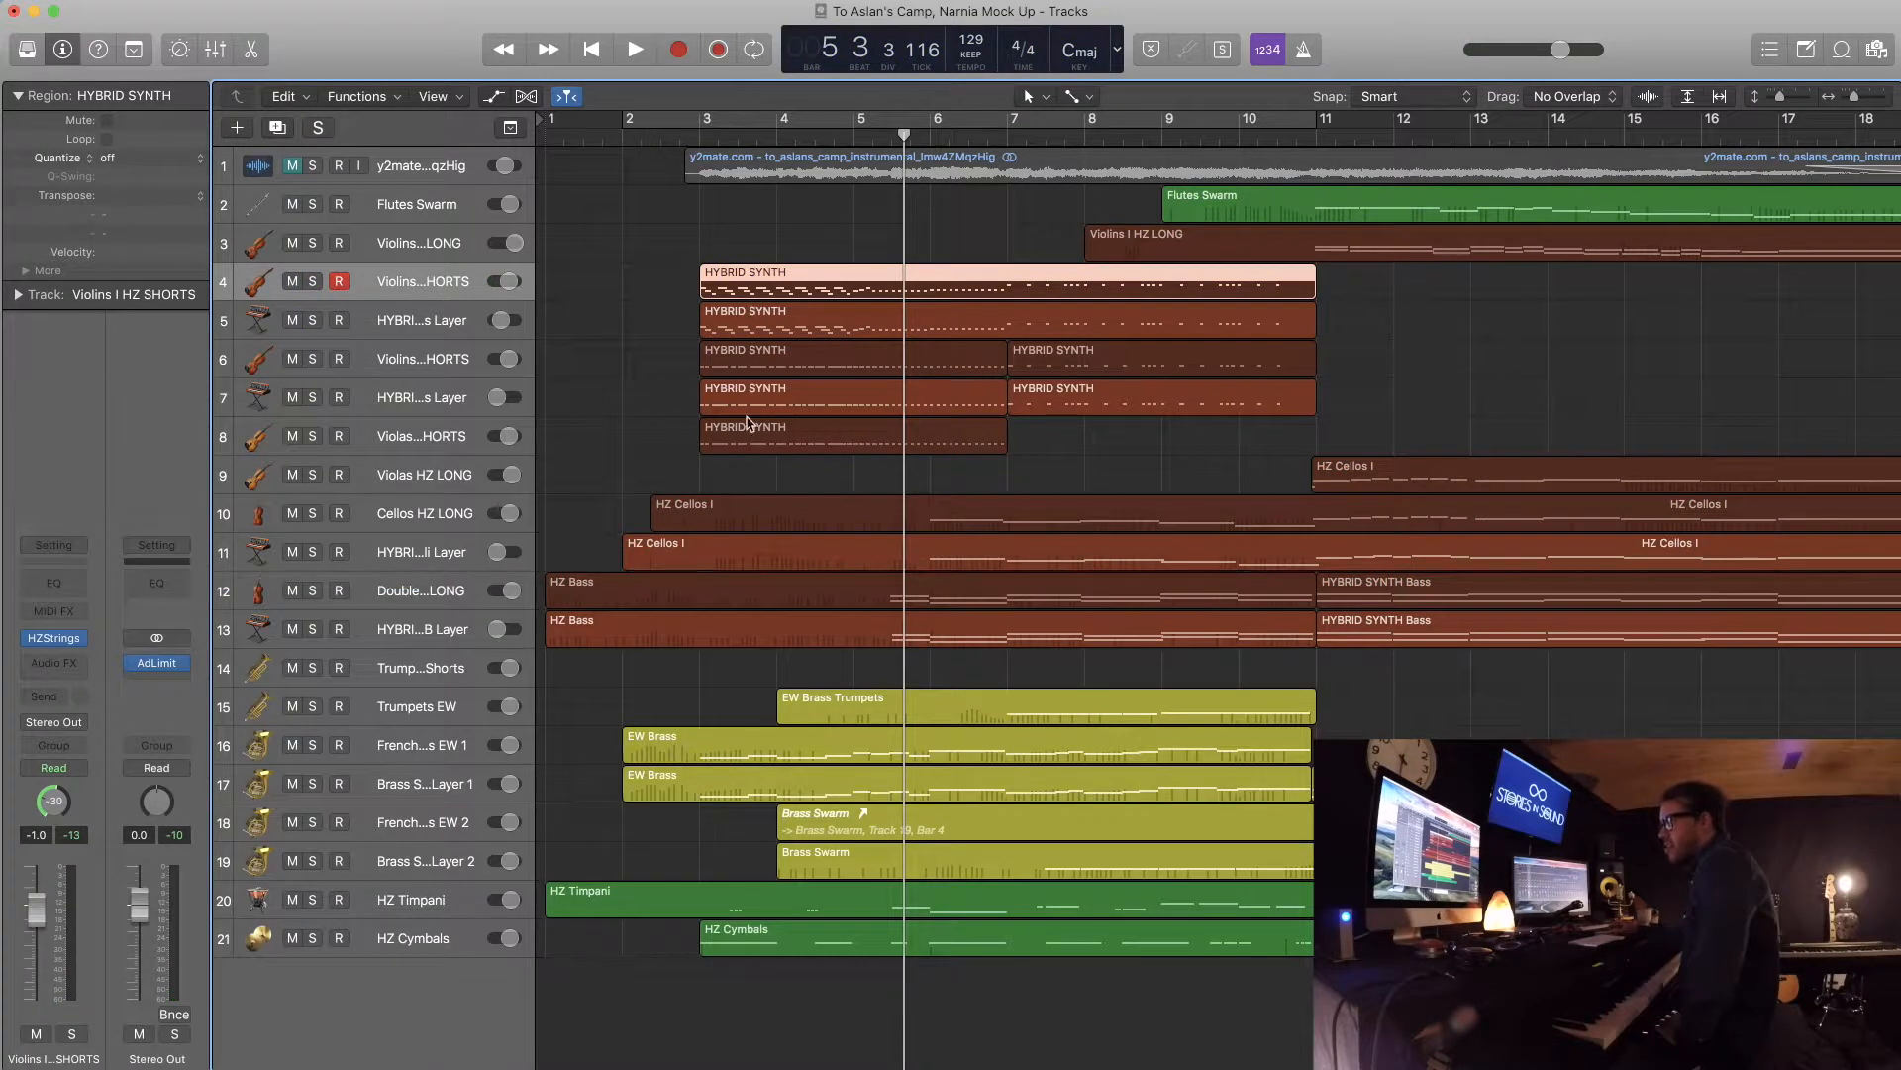
pyautogui.moveTo(834, 226)
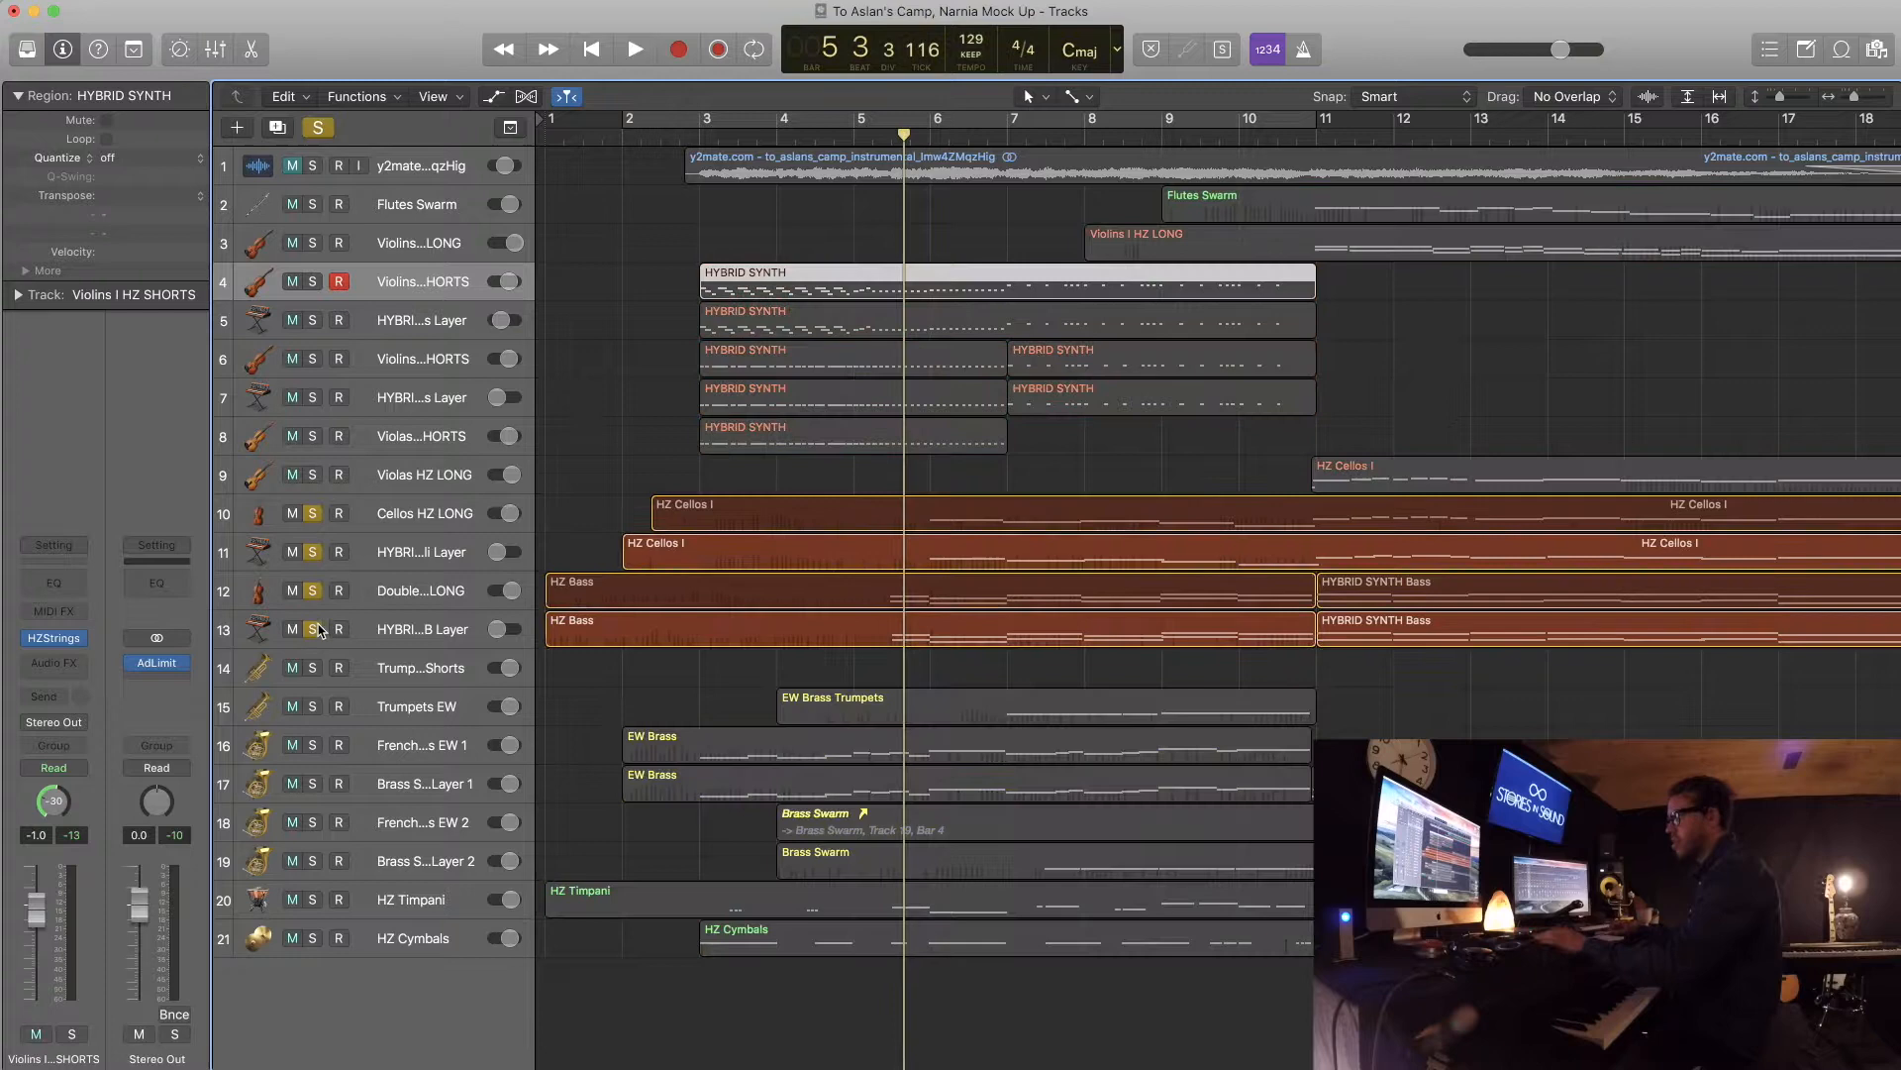
pyautogui.click(636, 48)
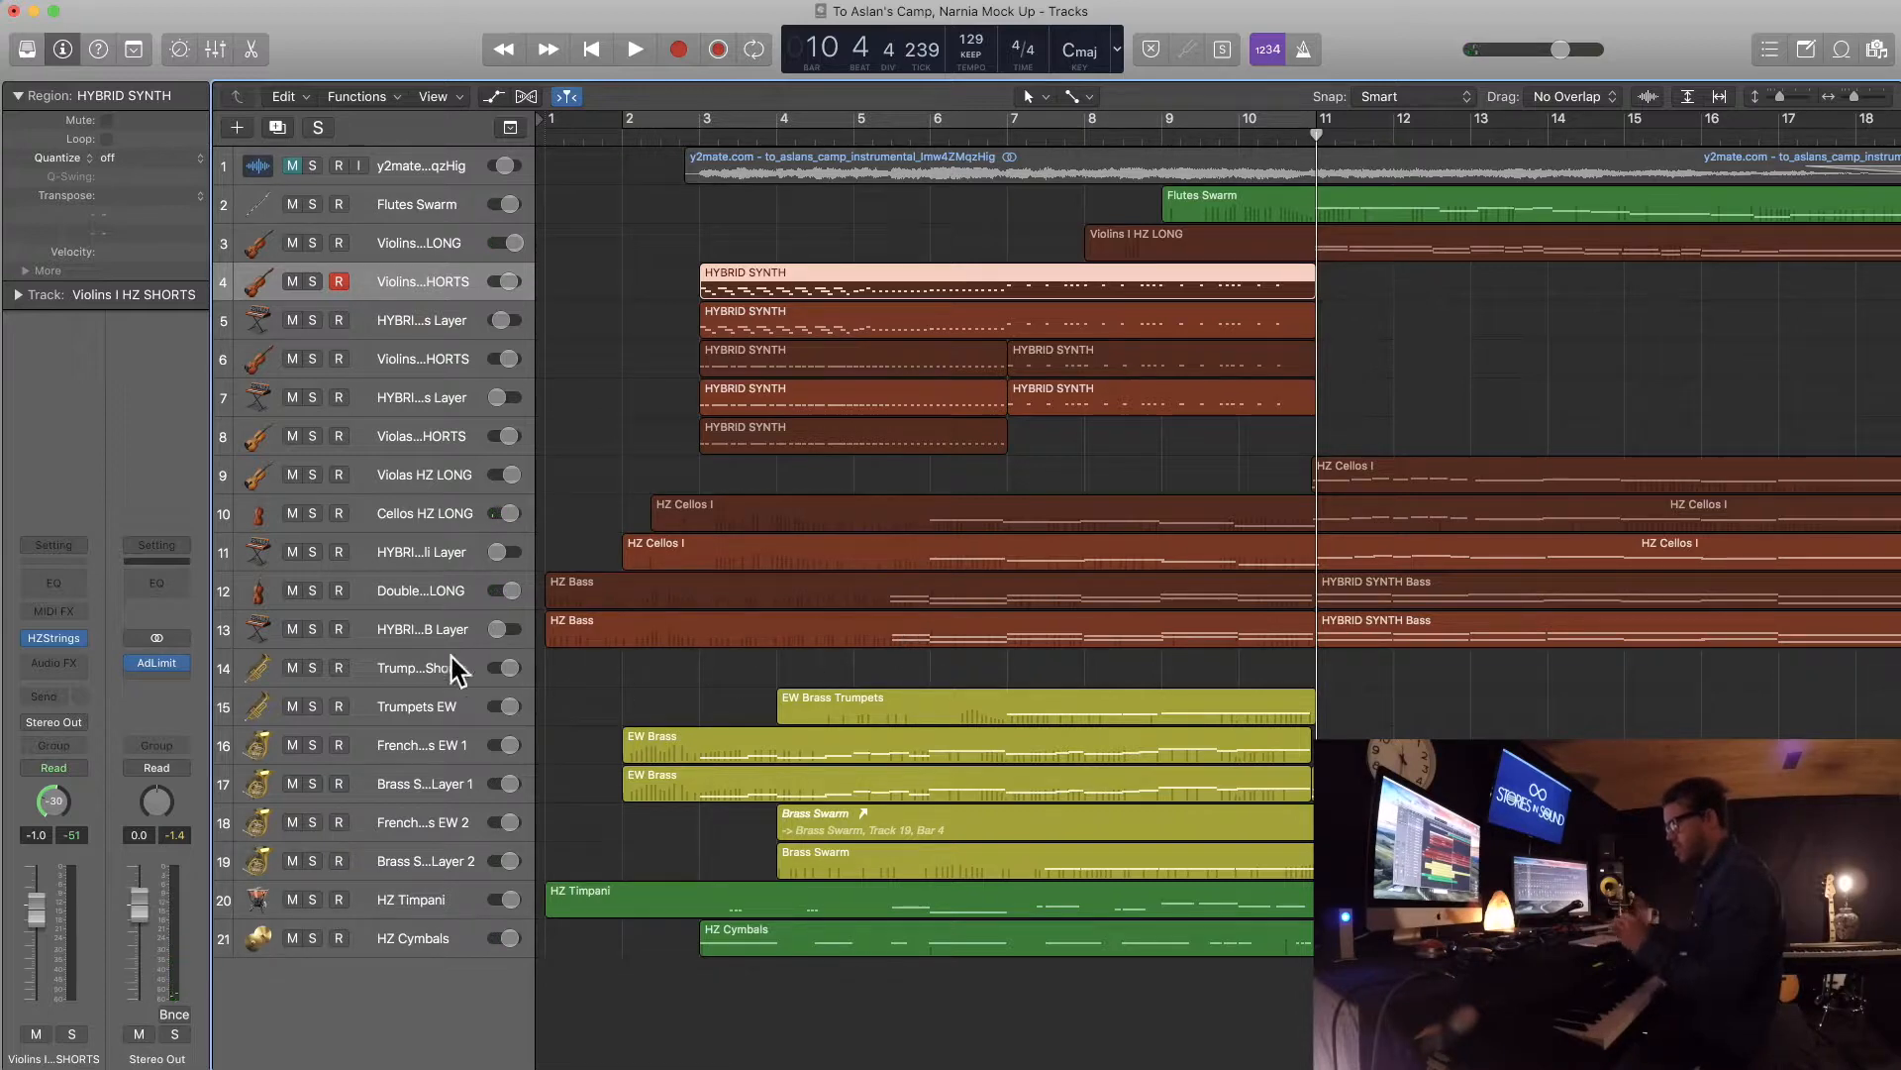
# - Create a Kontakt 5 software instrument track and load the Retro Machines MK2 Sub Bass 1 patch
pyautogui.click(235, 127)
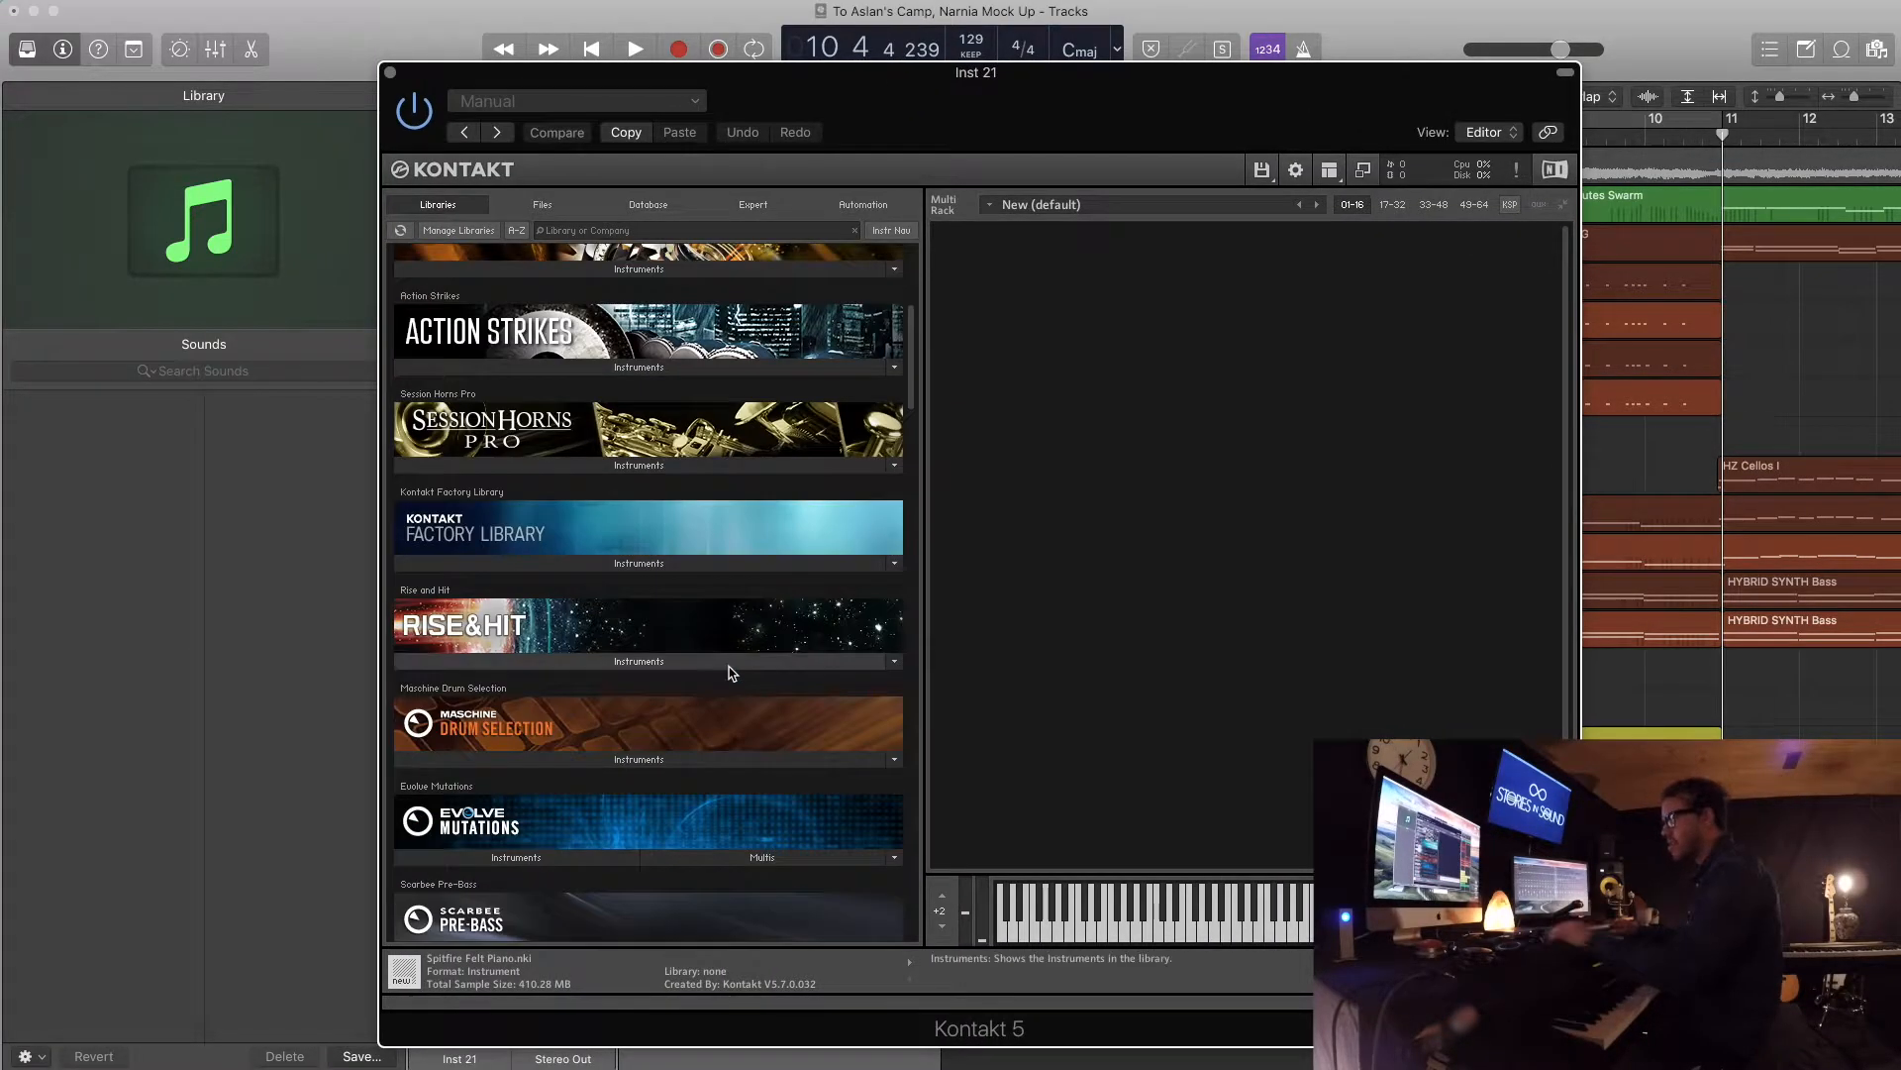
pyautogui.scroll(-3)
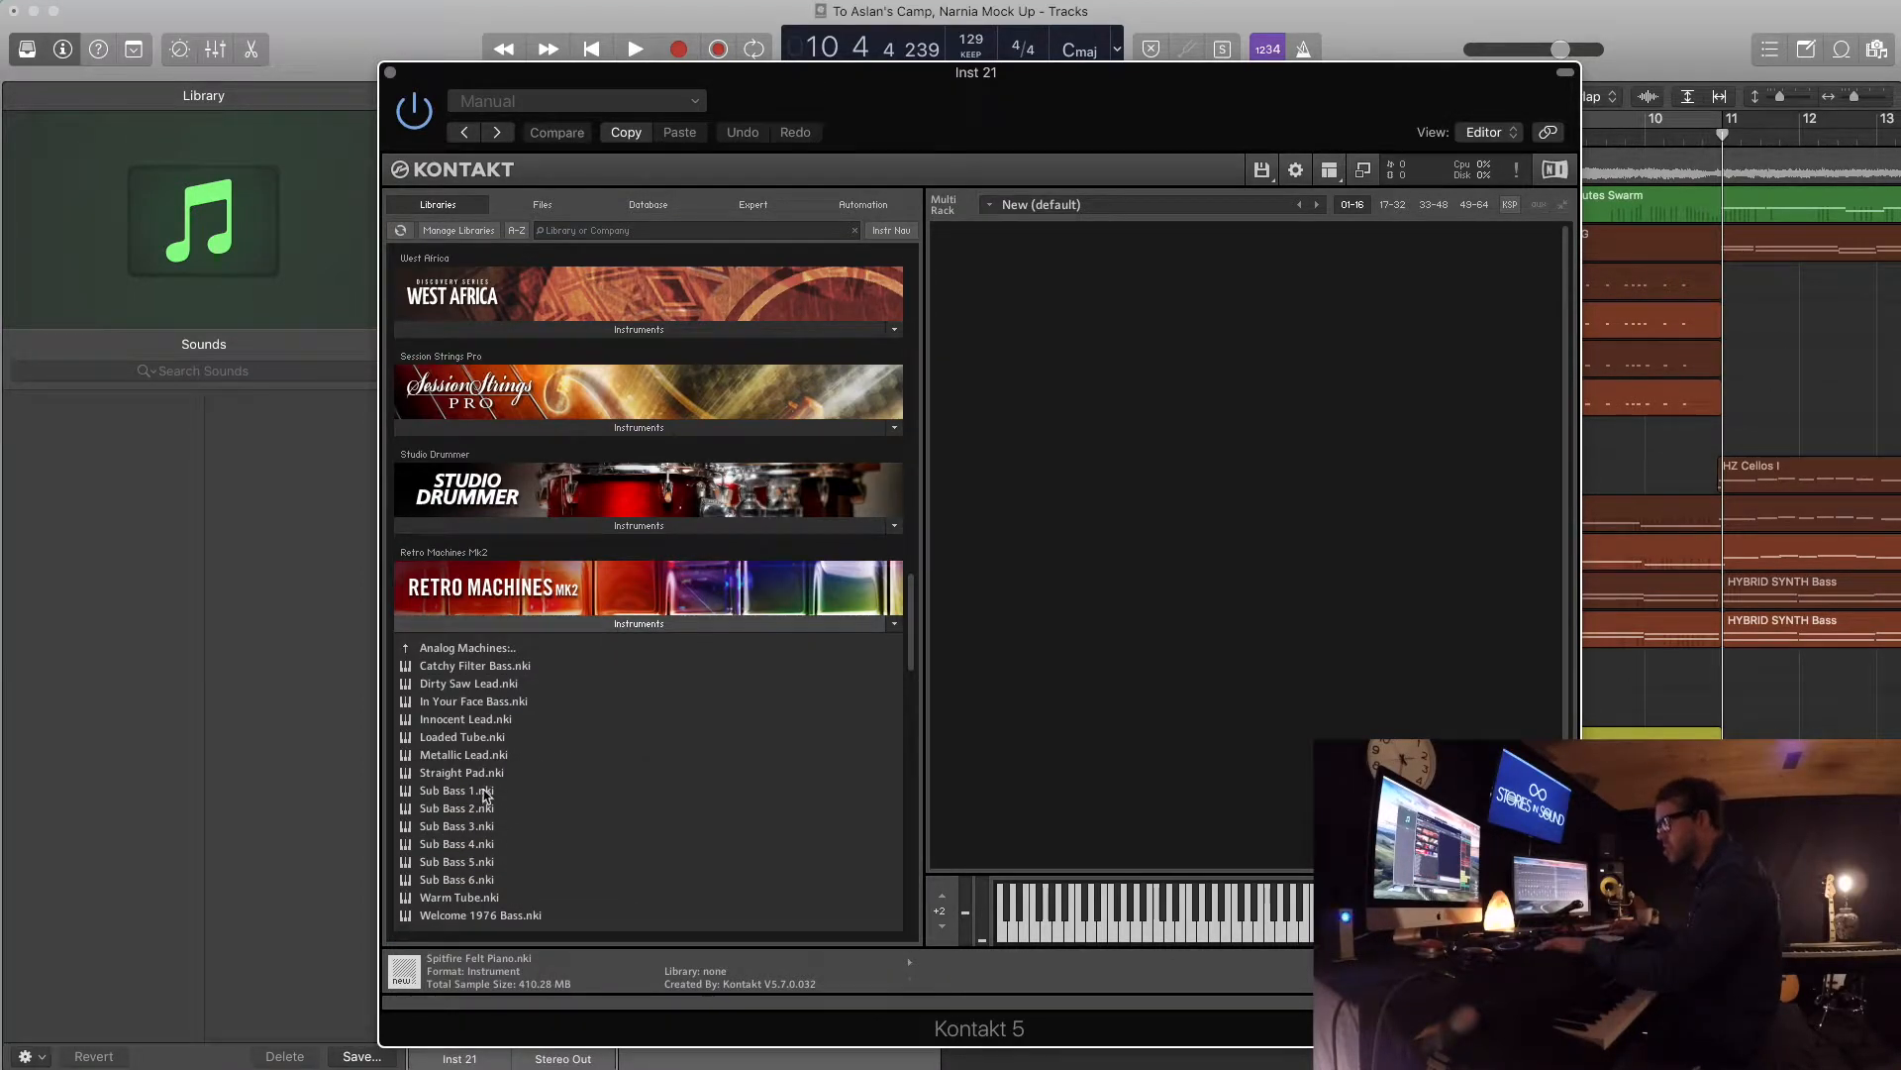
pyautogui.doubleClick(458, 790)
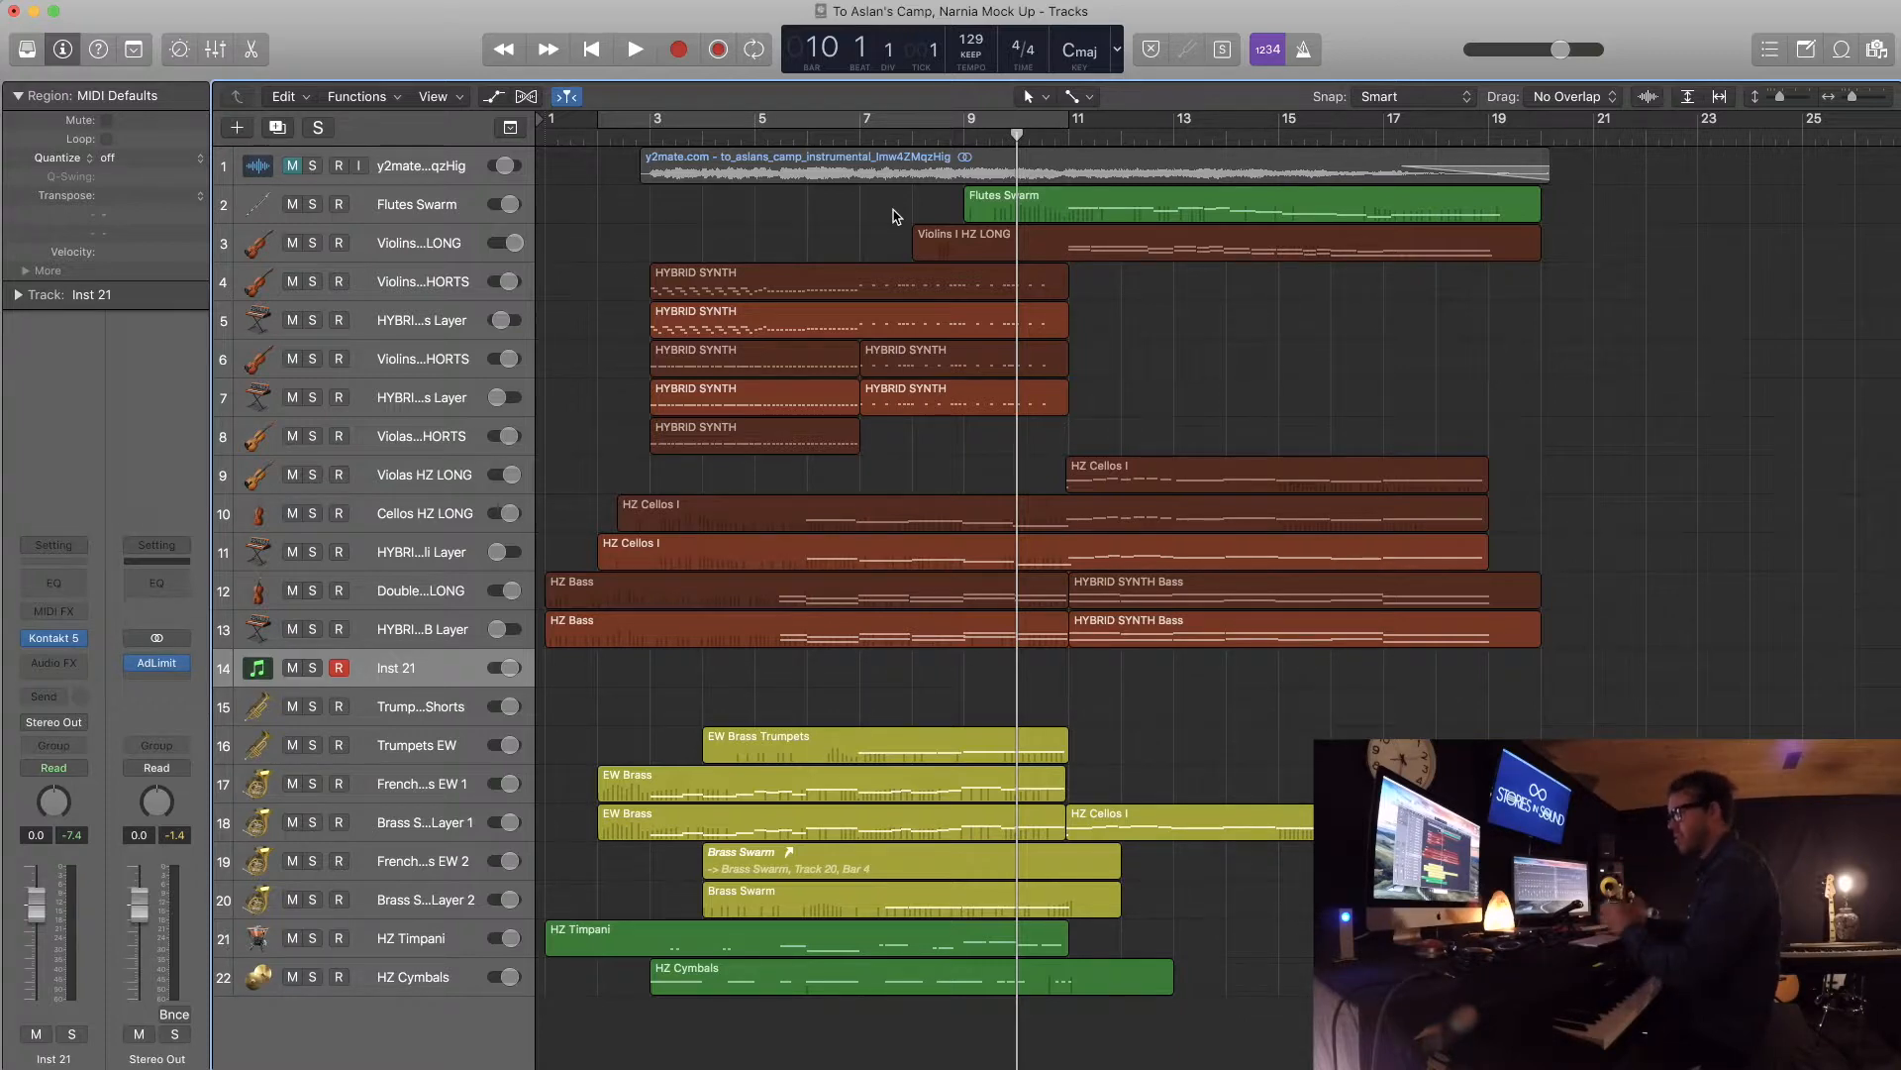
pyautogui.moveTo(1046, 501)
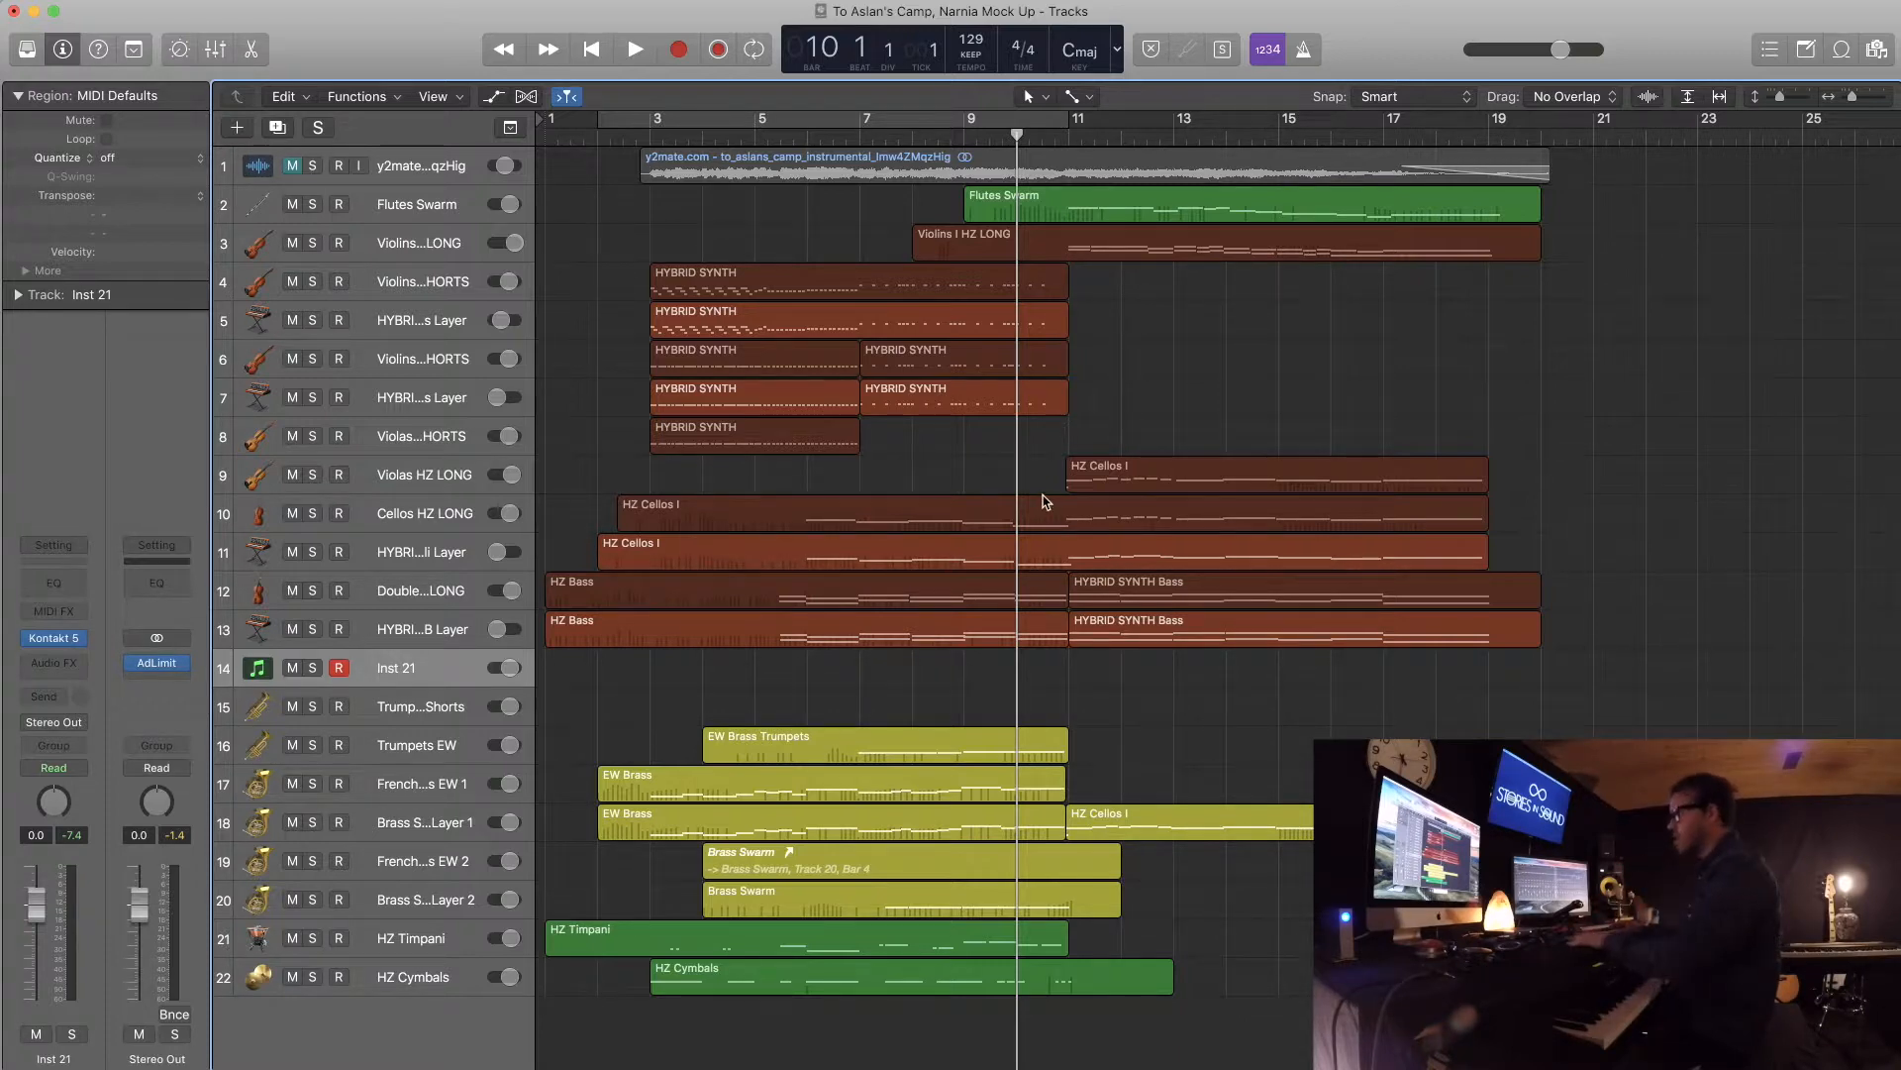
# - Solo Violins I HZ LONG with the cellos and play them together
pyautogui.click(633, 49)
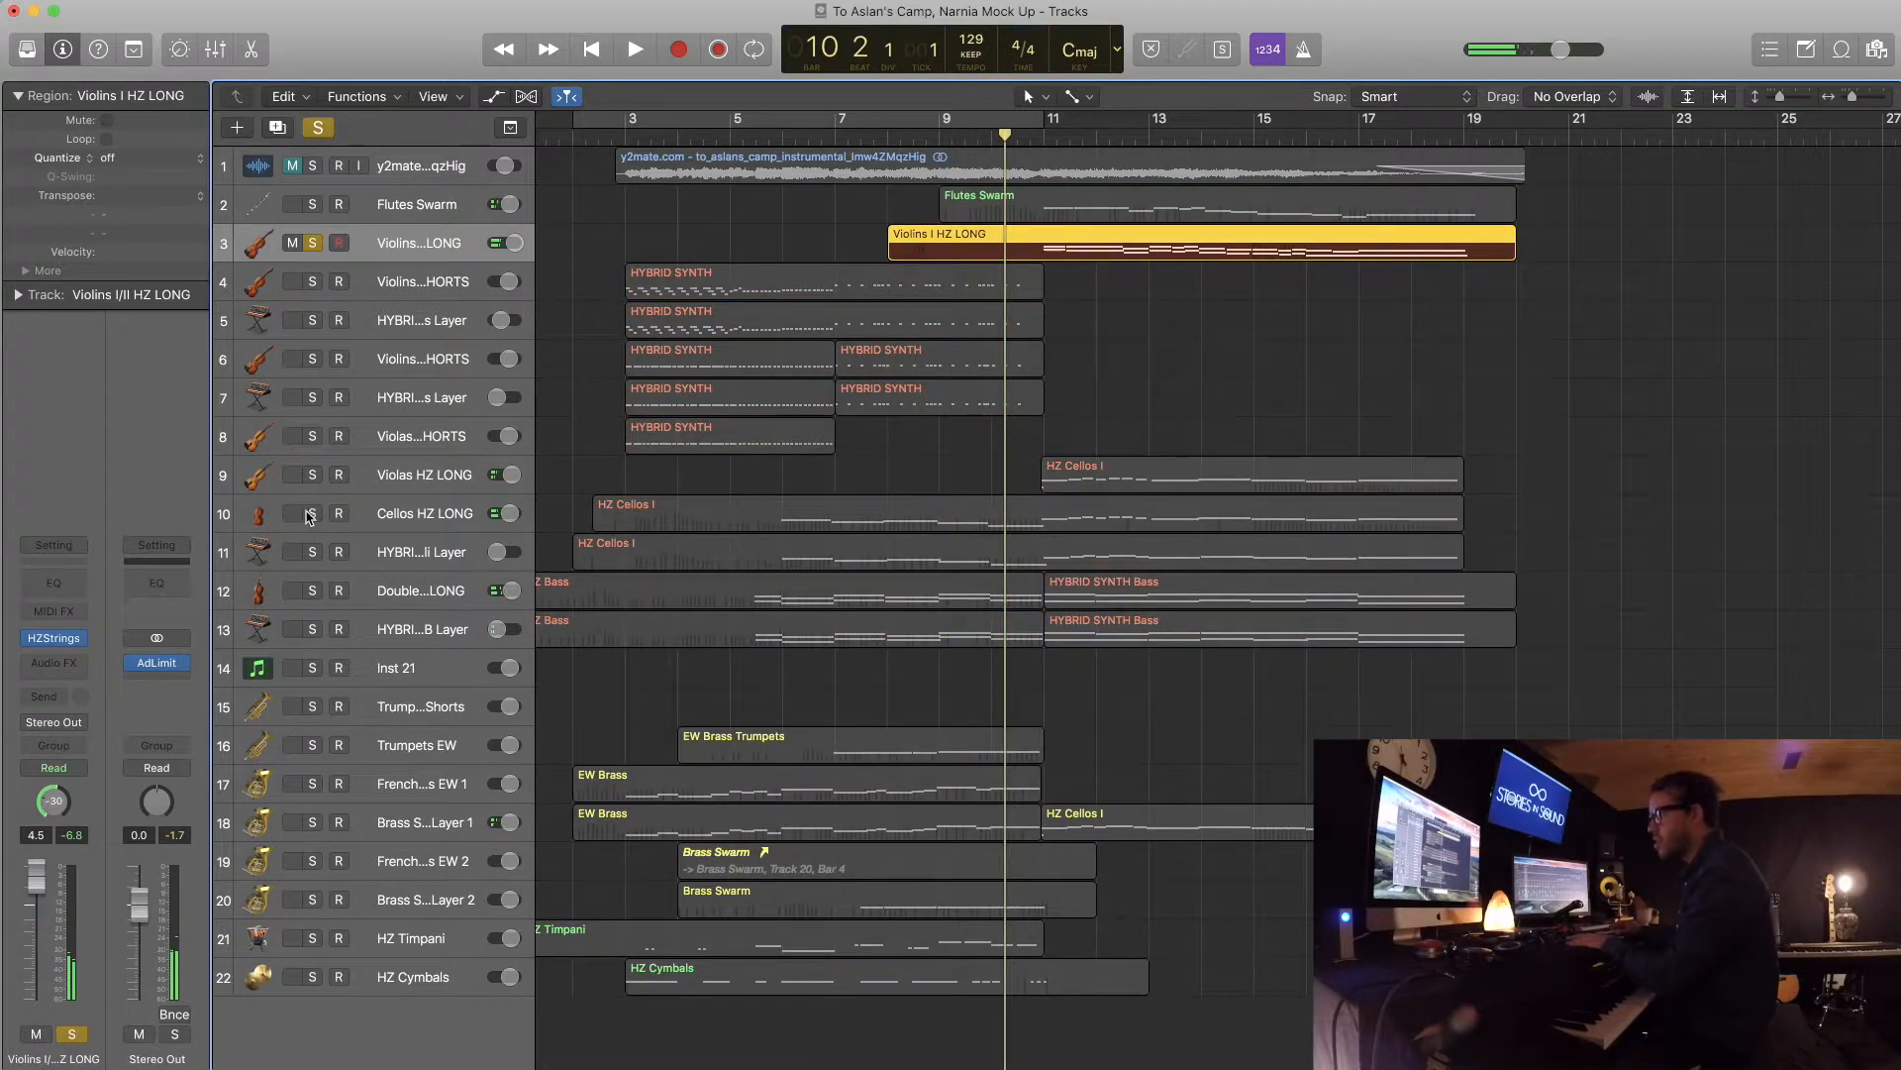
pyautogui.click(311, 513)
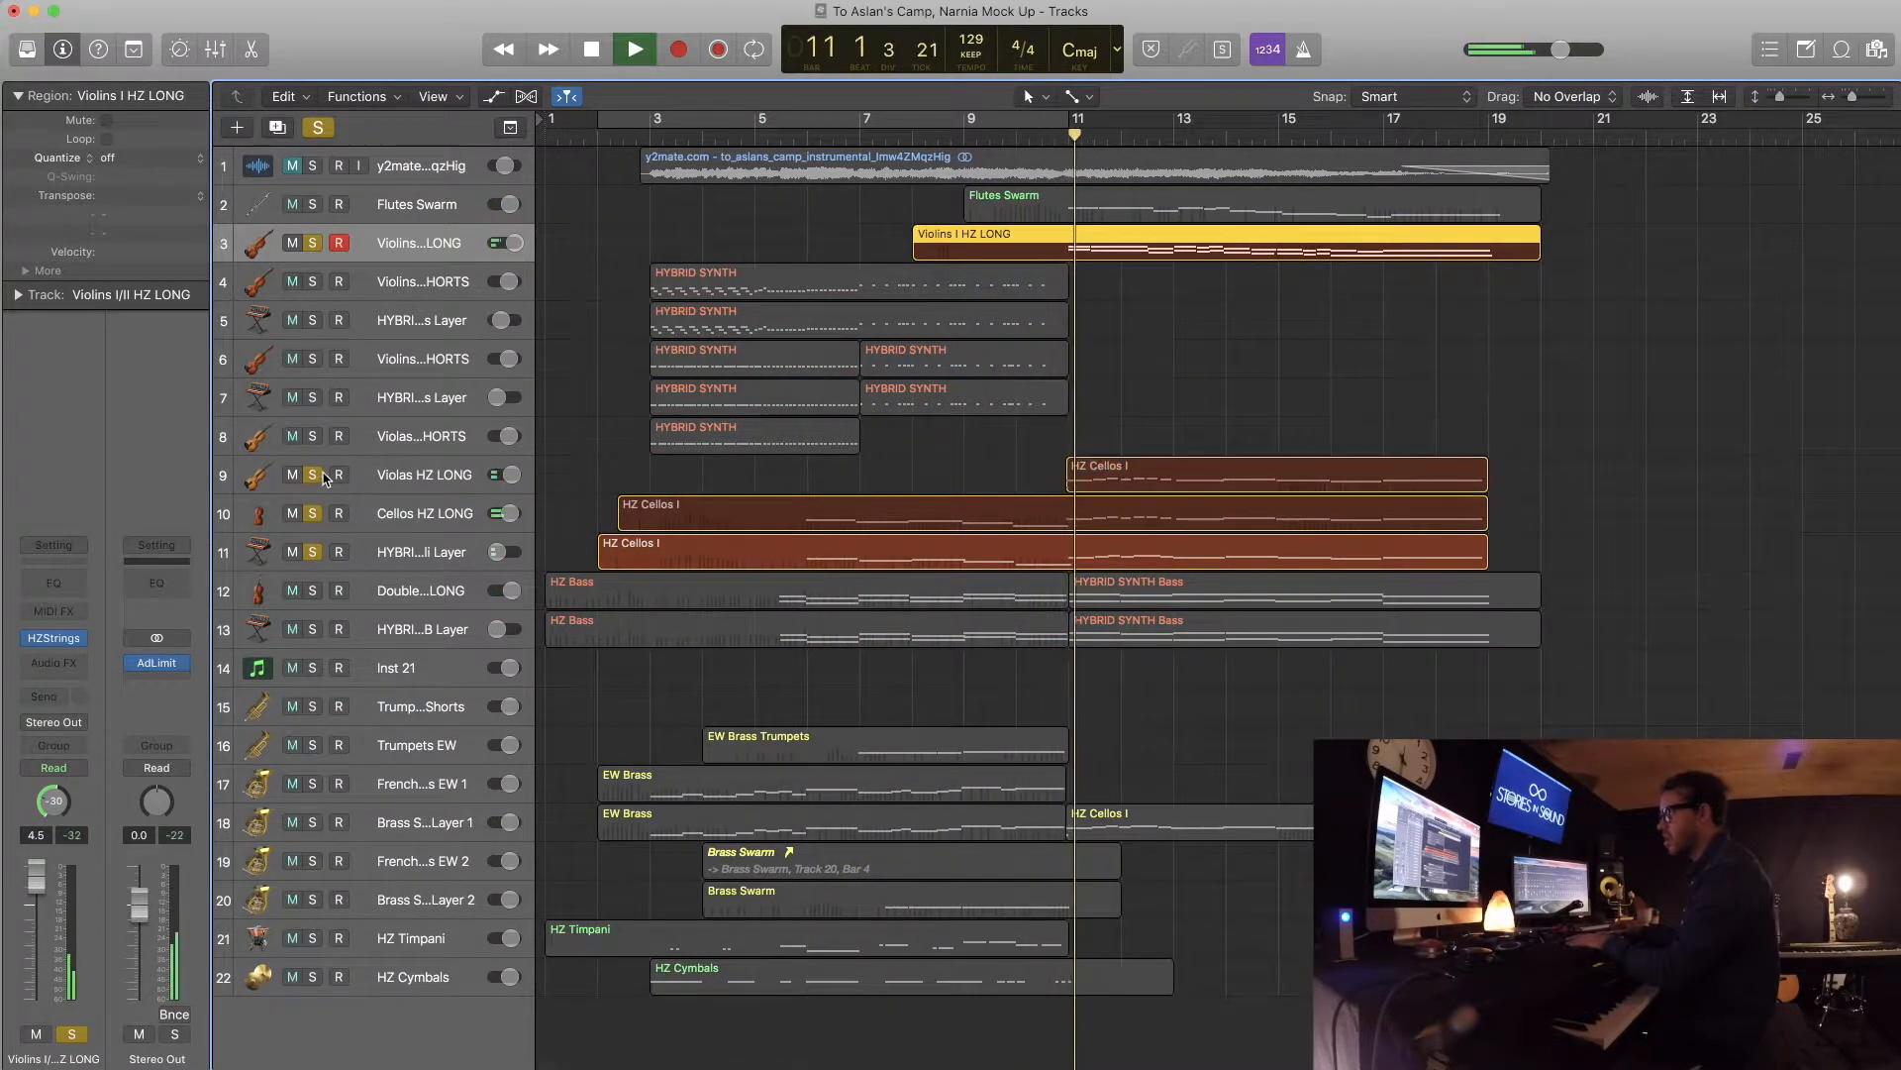
pyautogui.click(634, 48)
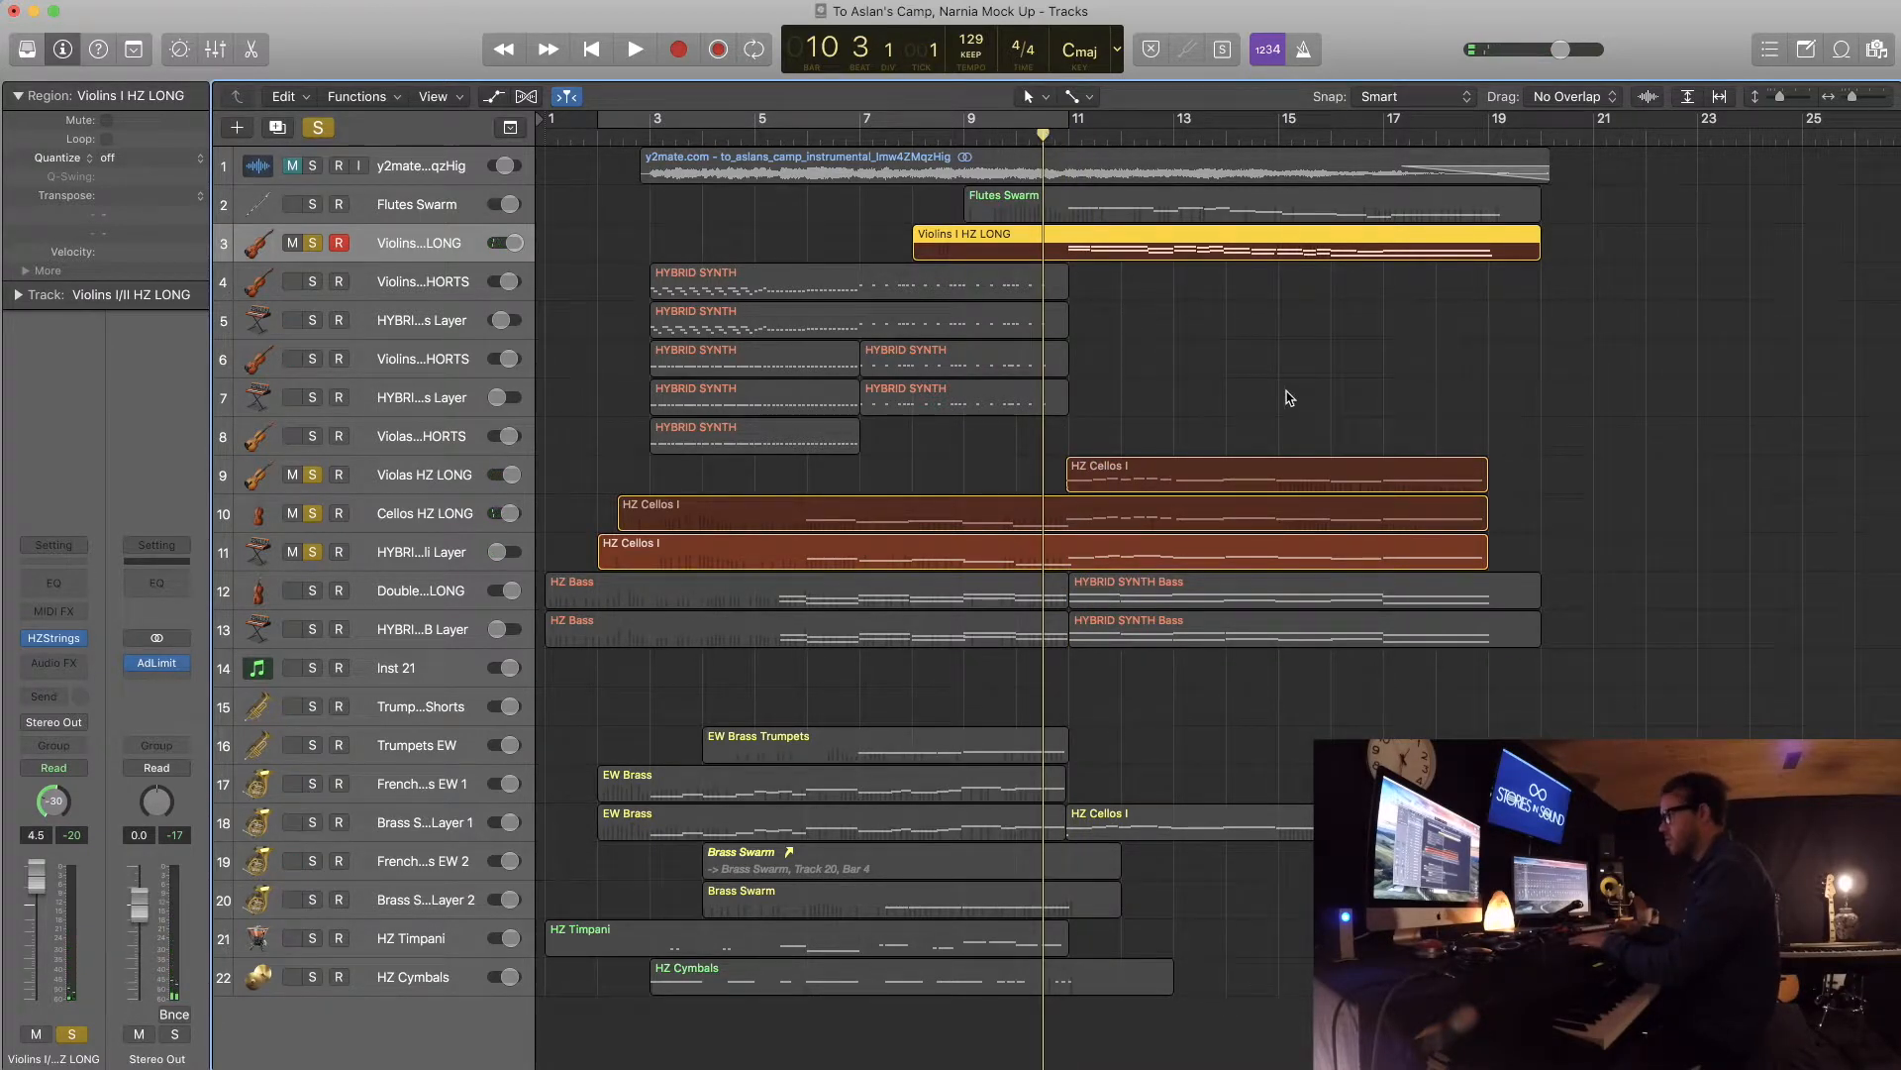
pyautogui.click(634, 50)
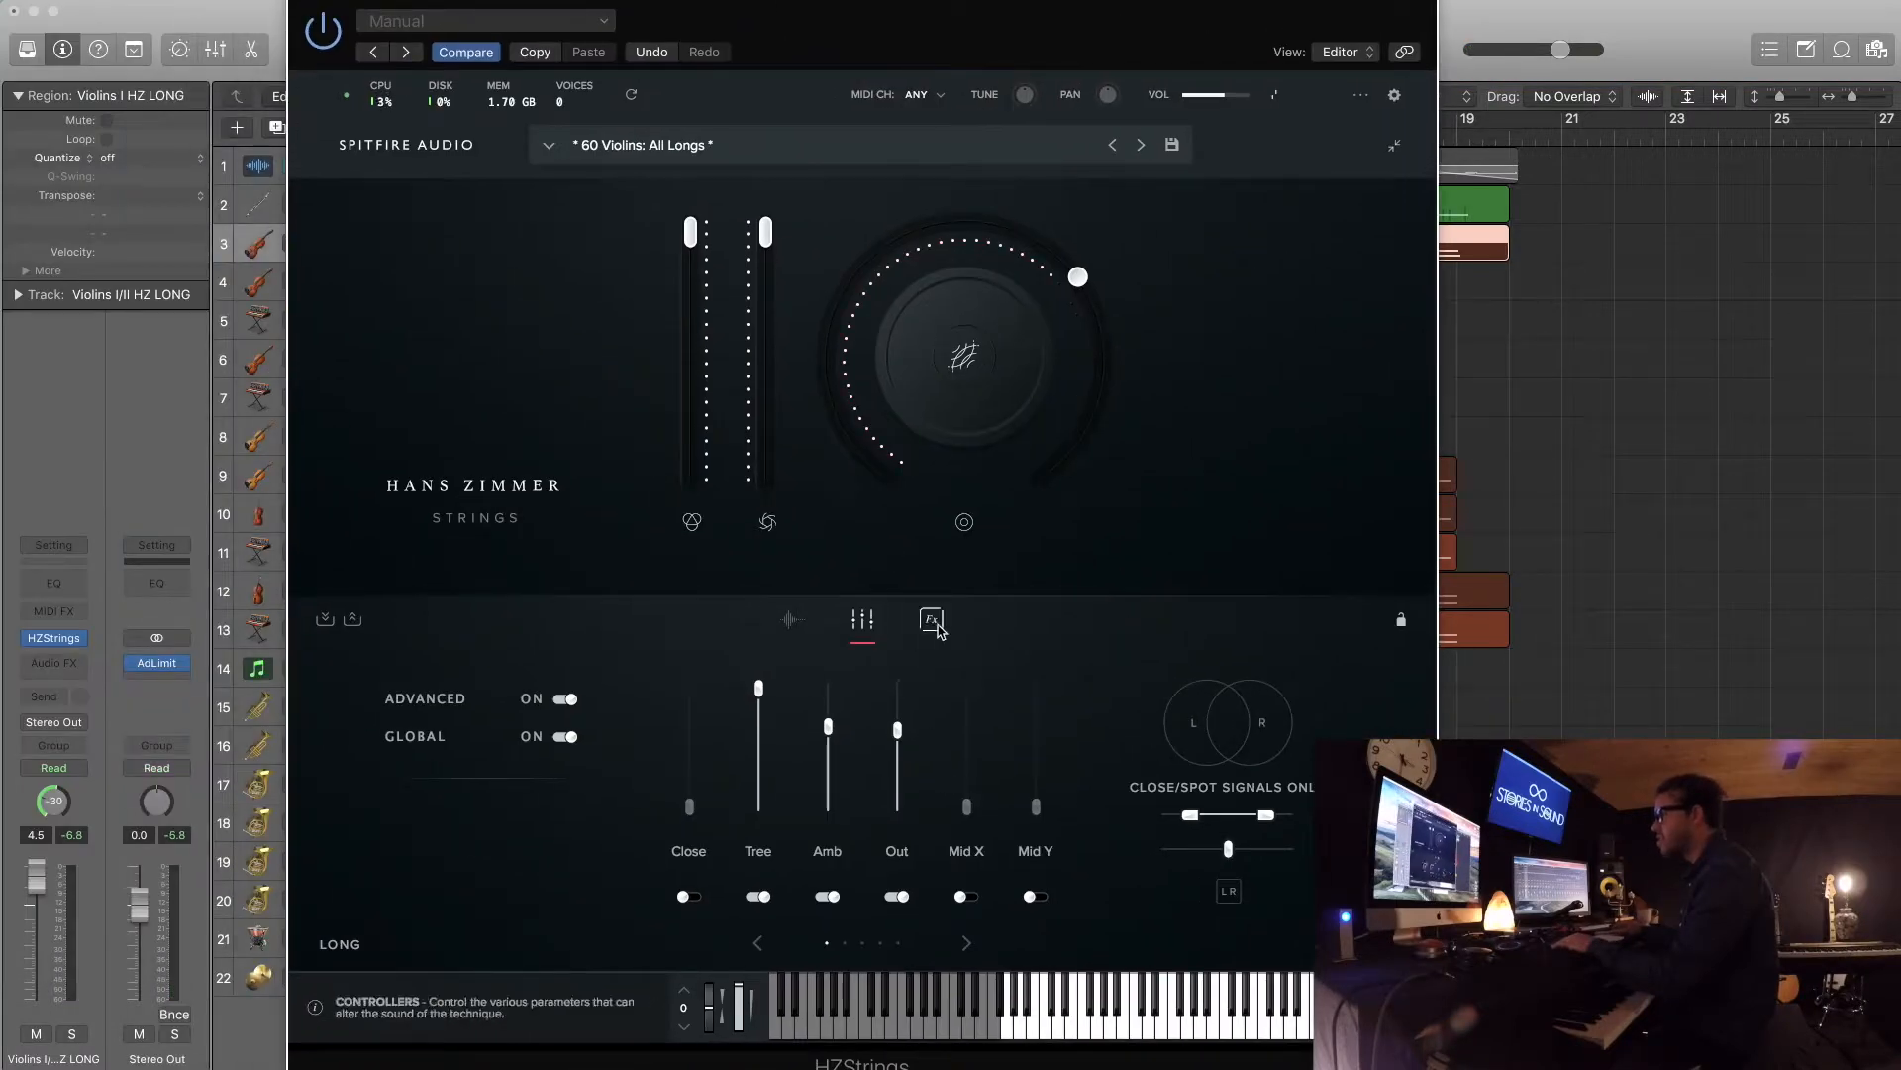
# - Close the Hans Zimmer Strings plug-in window
pyautogui.click(931, 620)
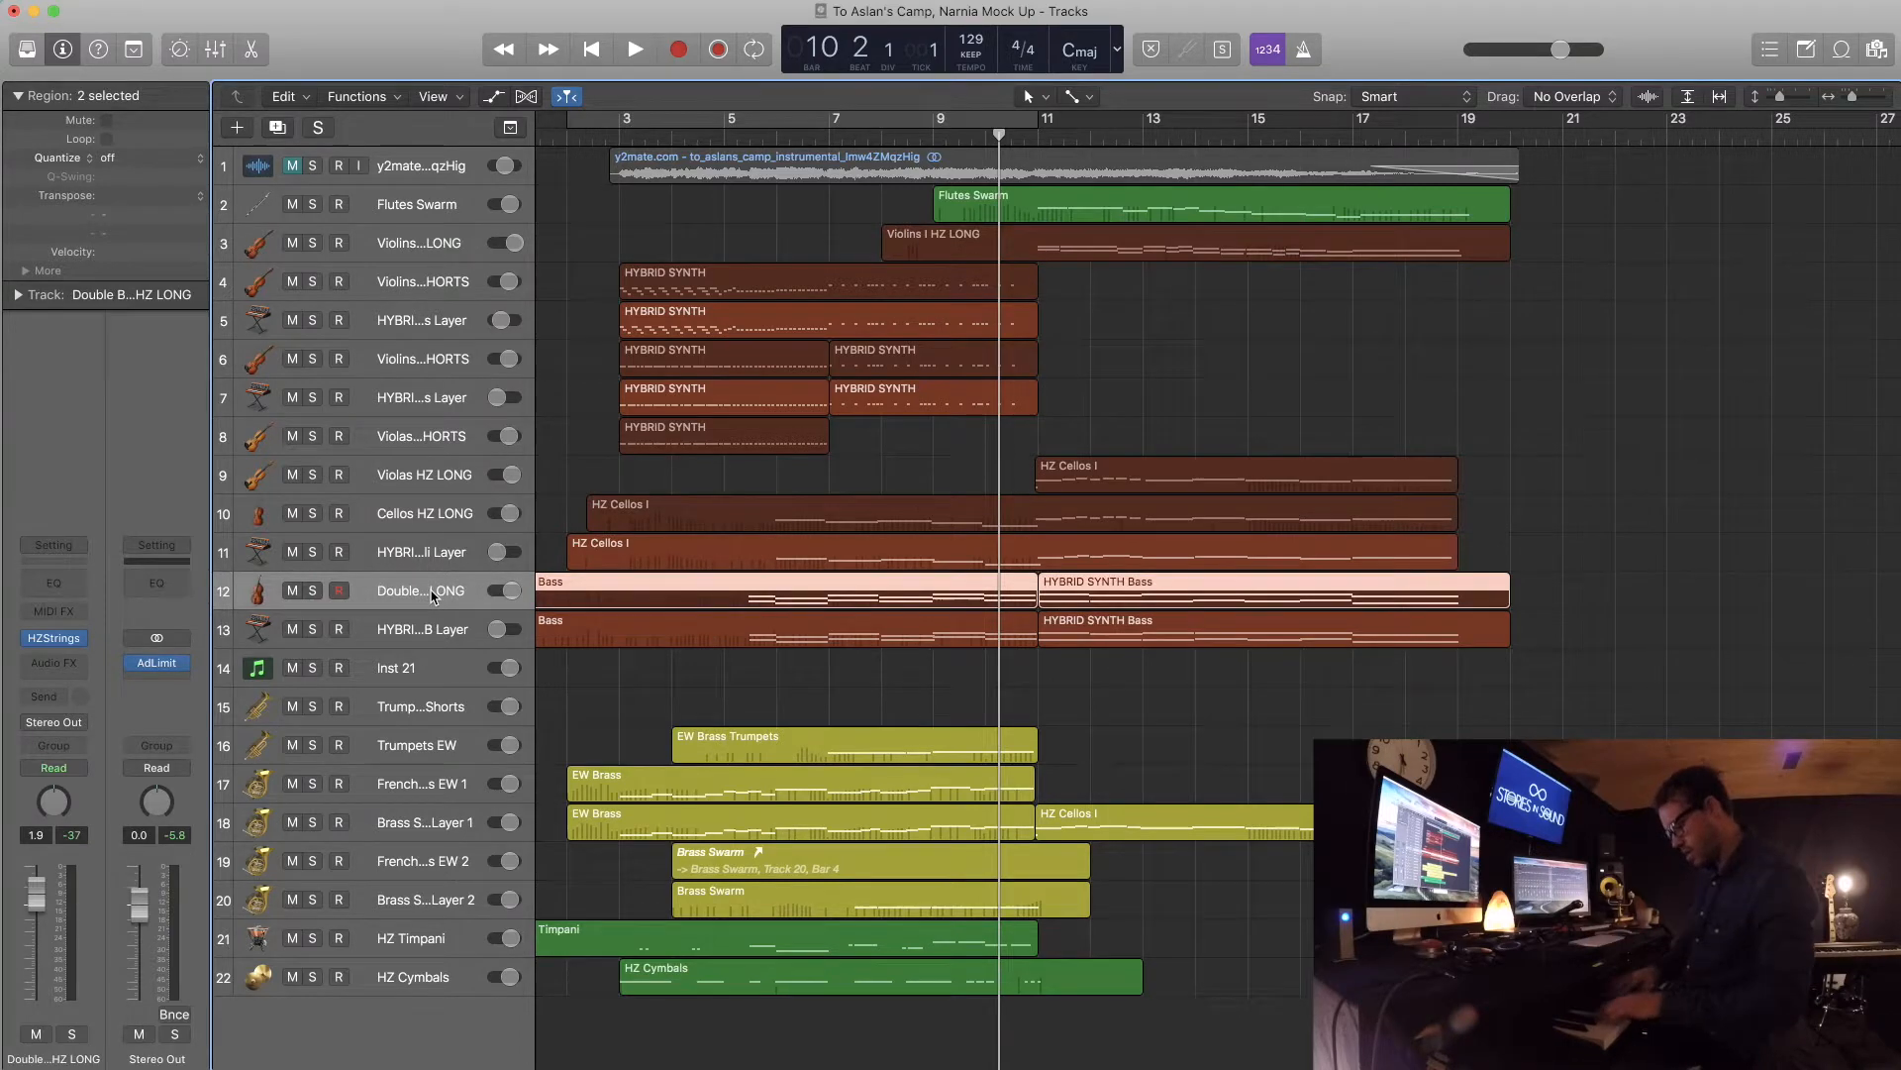
# - Select the double bass long track, then record-enable the HZ Timpani track
pyautogui.click(338, 590)
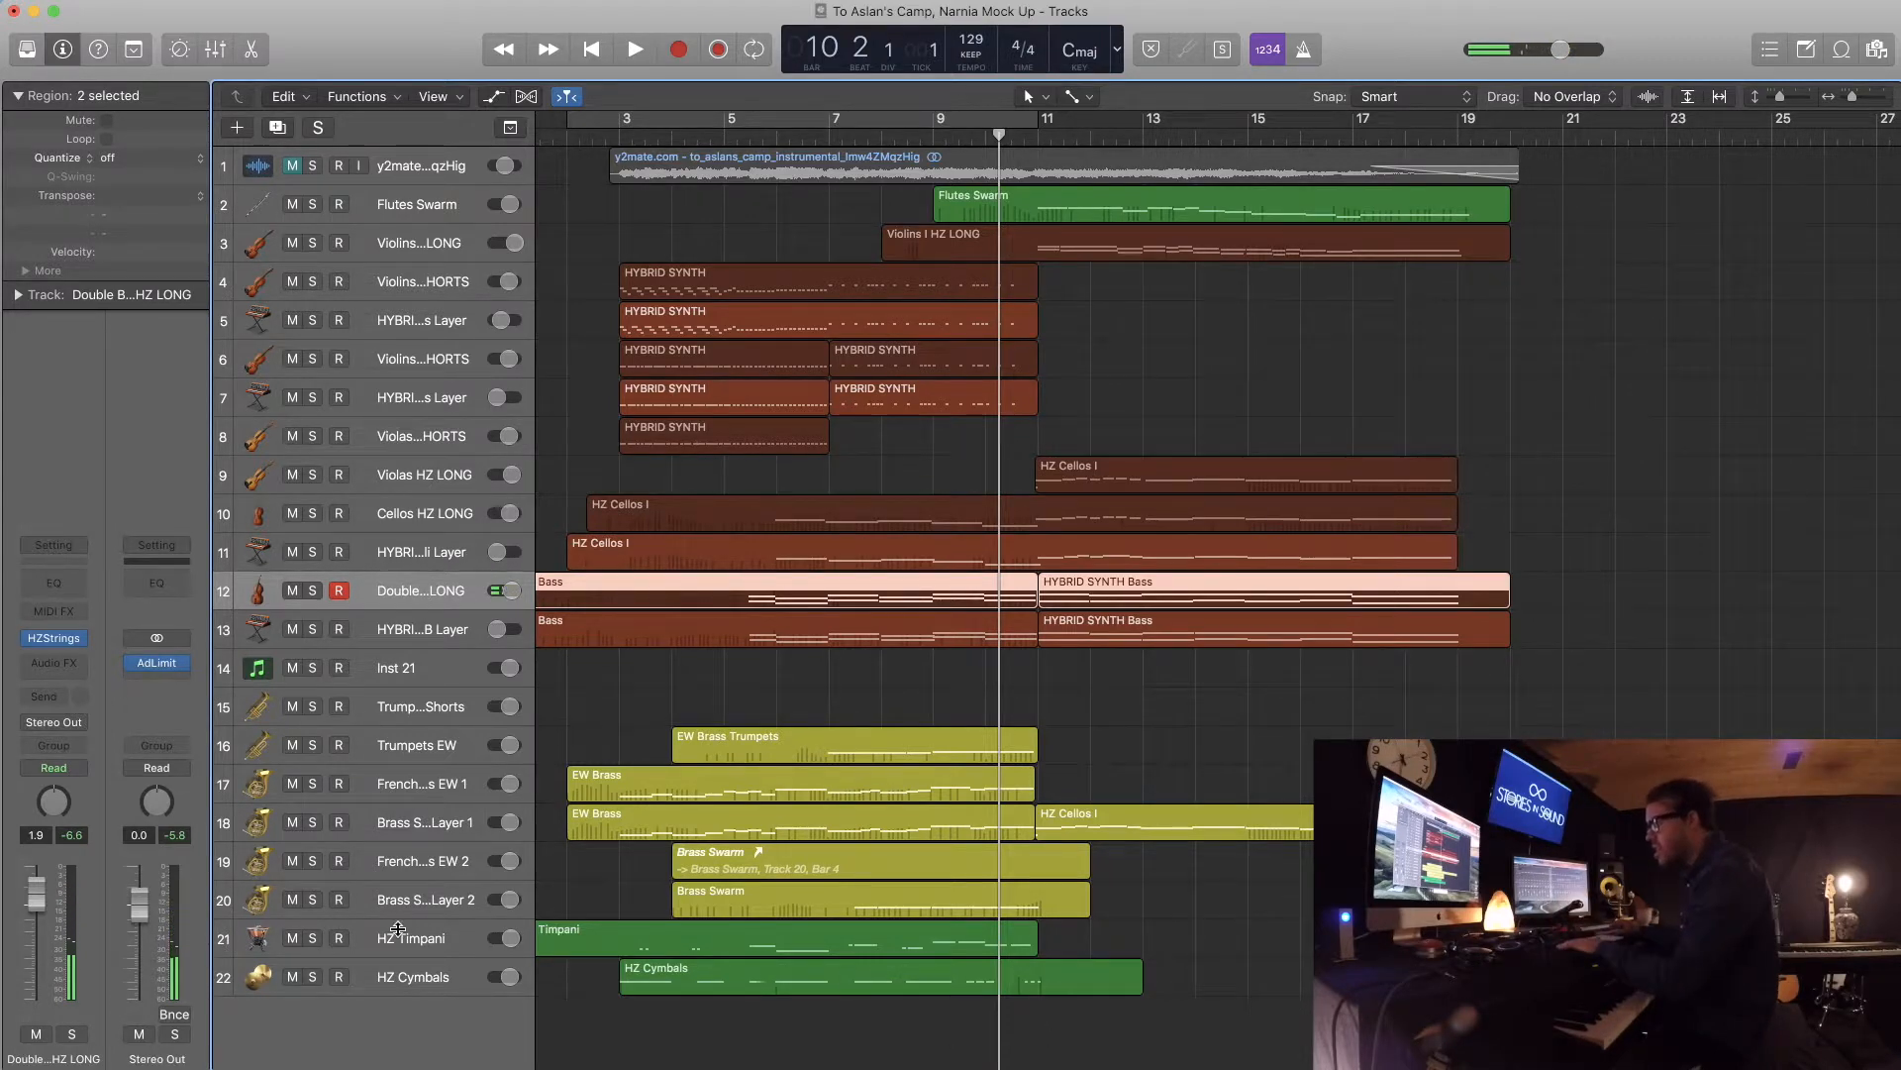
pyautogui.click(412, 937)
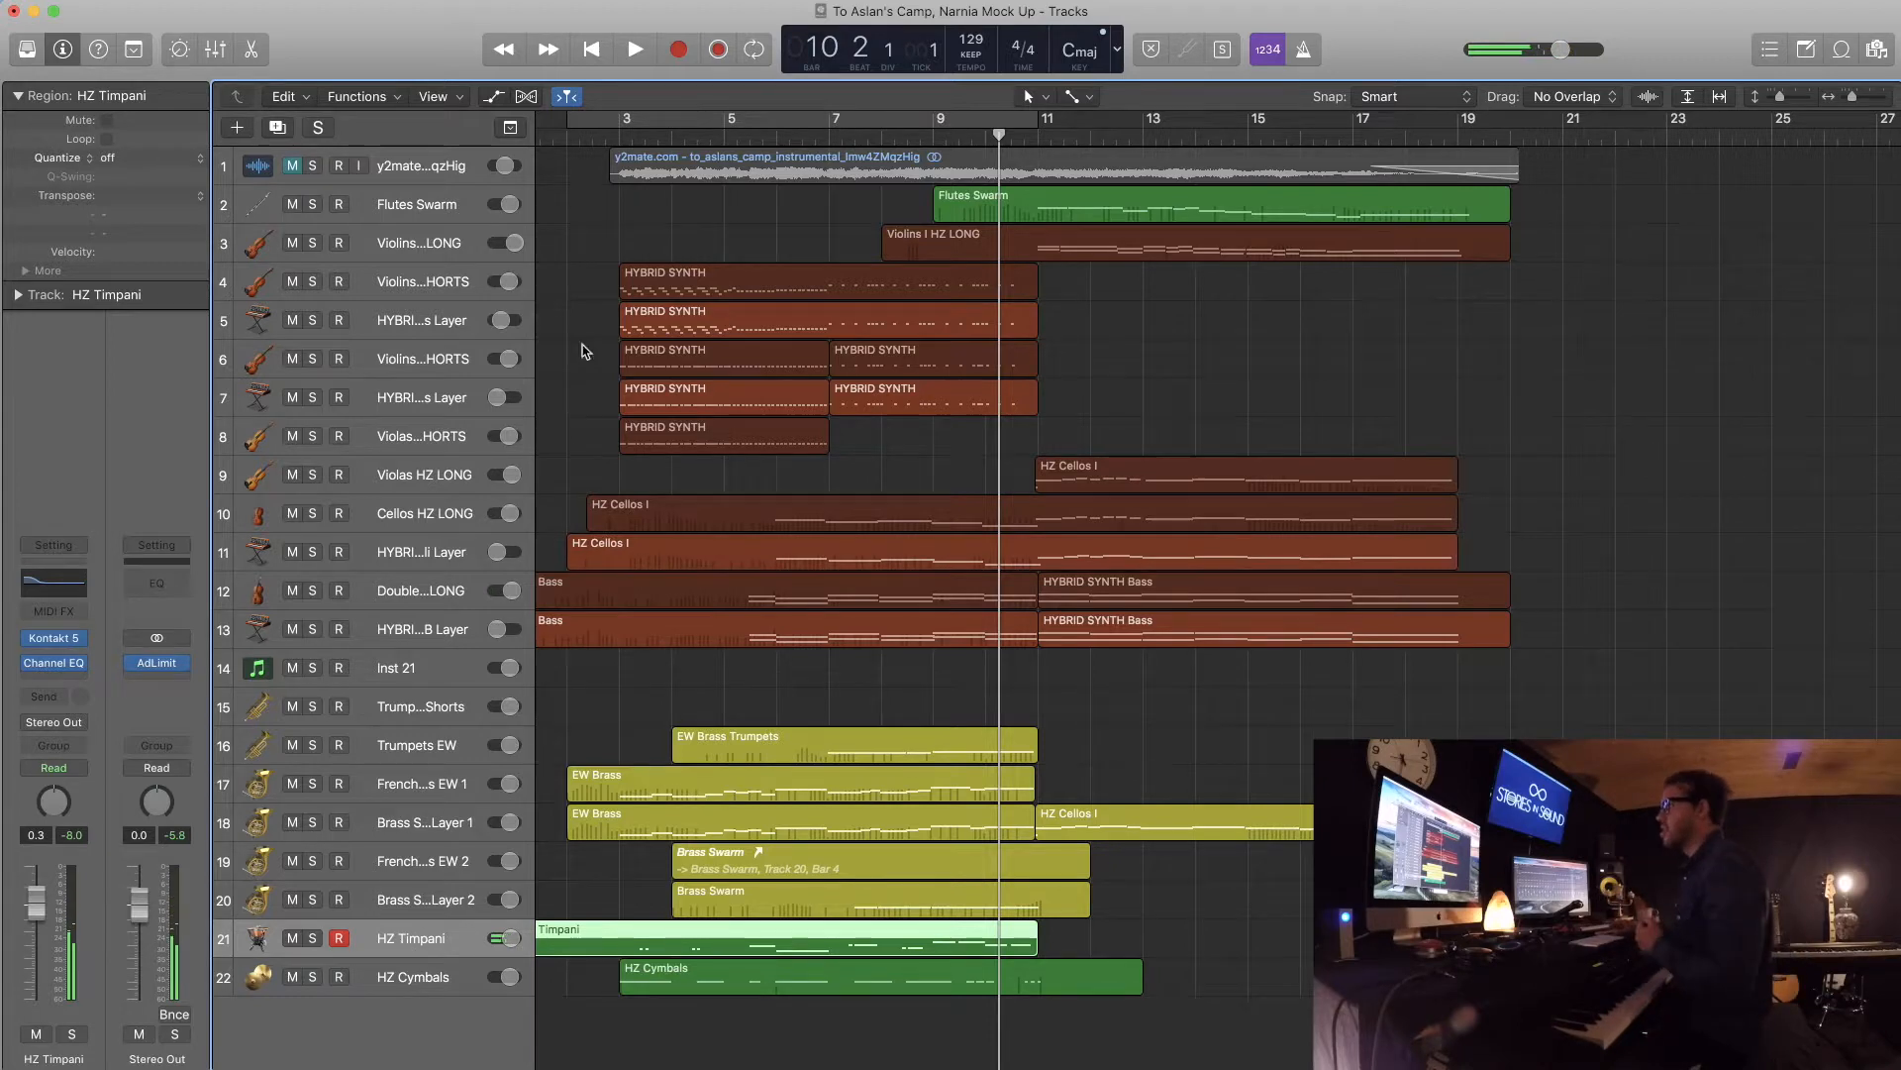
# - Record a new timpani part from bar 9 onto the HZ Timpani track
pyautogui.click(717, 49)
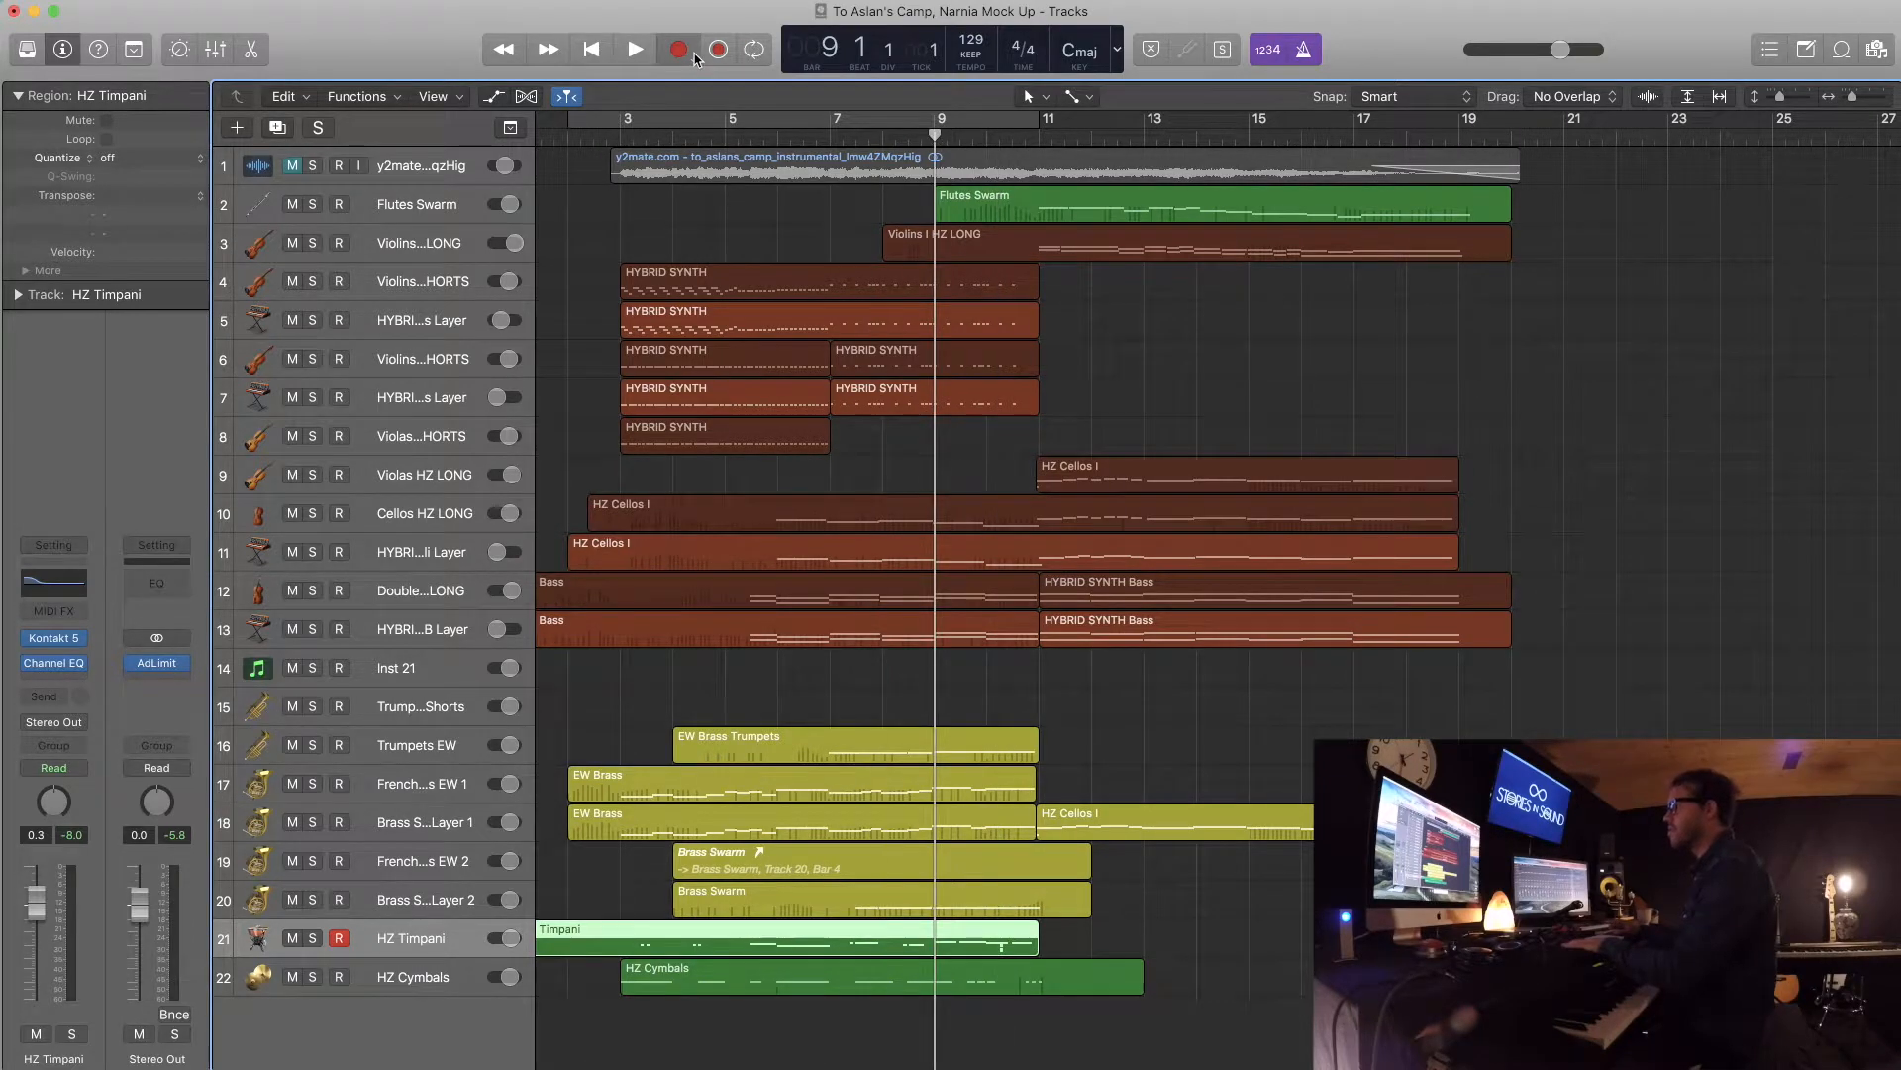
pyautogui.click(636, 50)
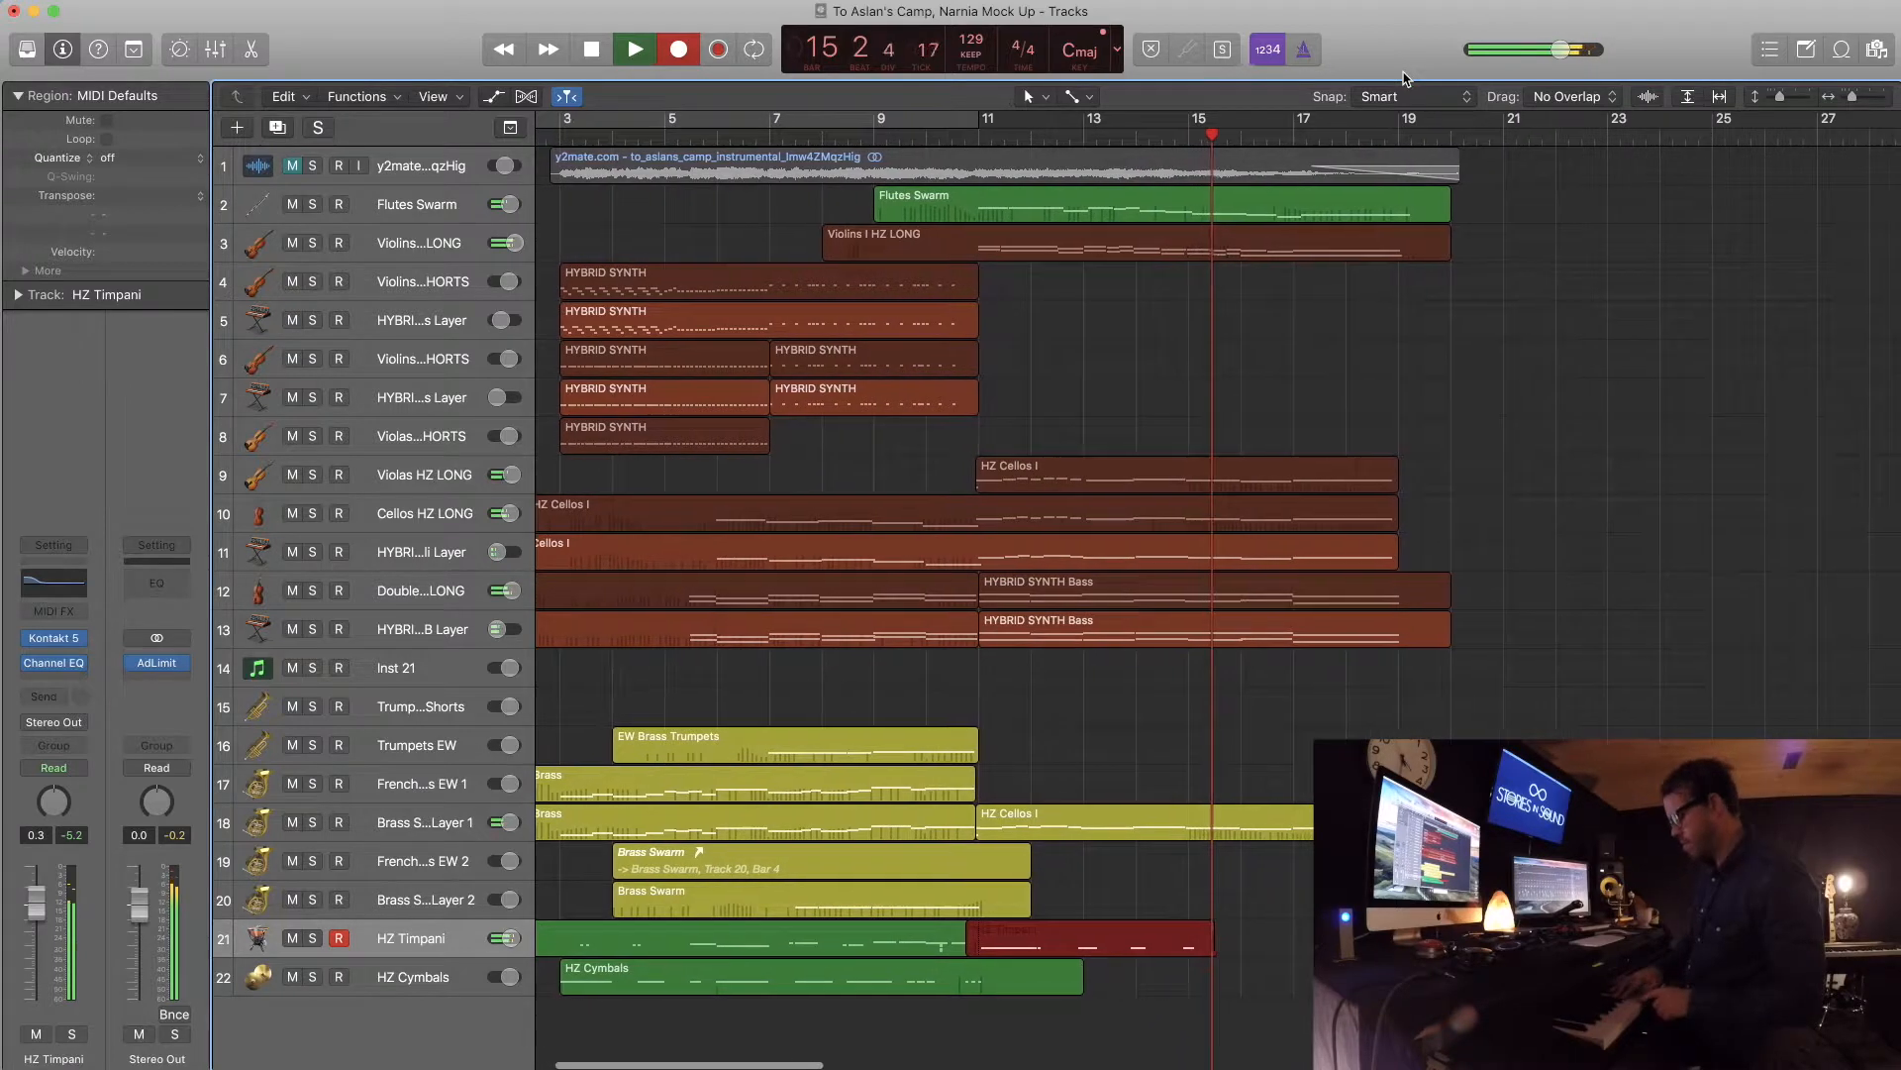
pyautogui.hscroll(3)
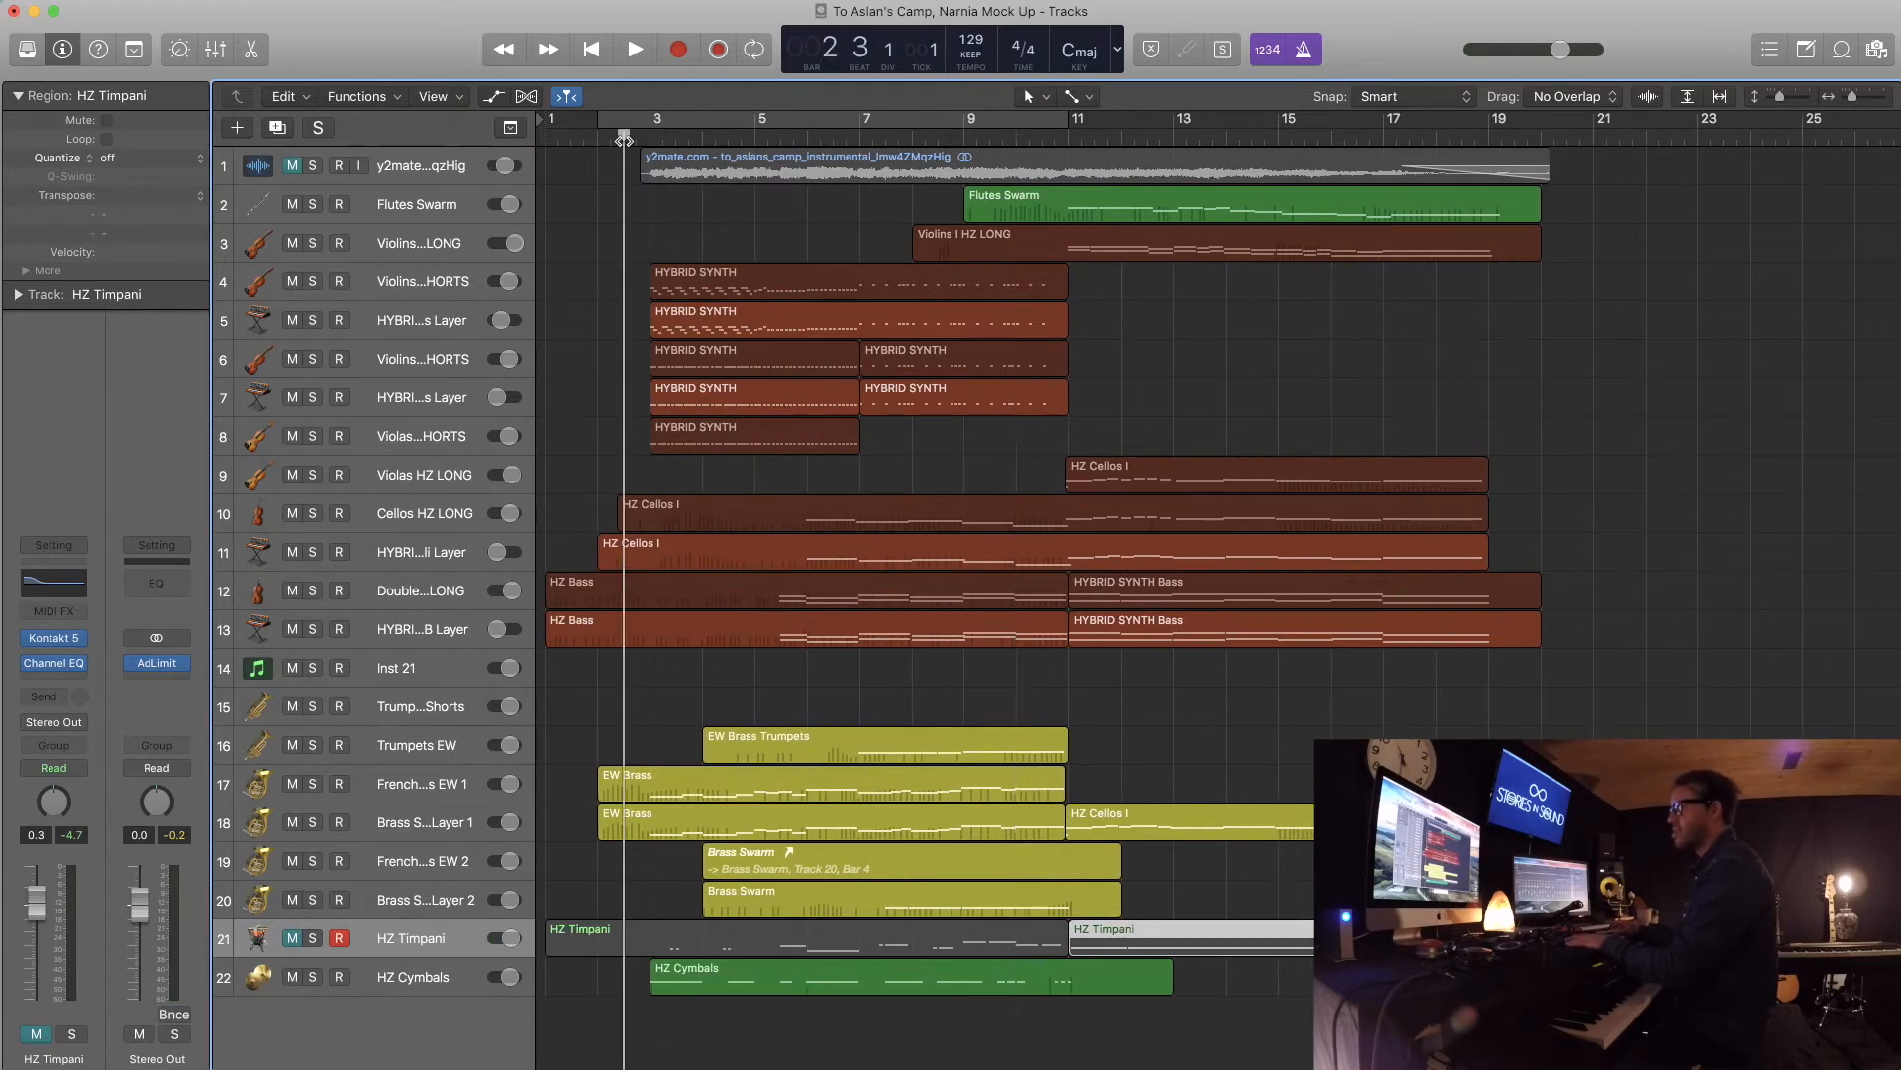
# - Play back the arrangement from bar 2 to hear the new timpani
pyautogui.click(633, 50)
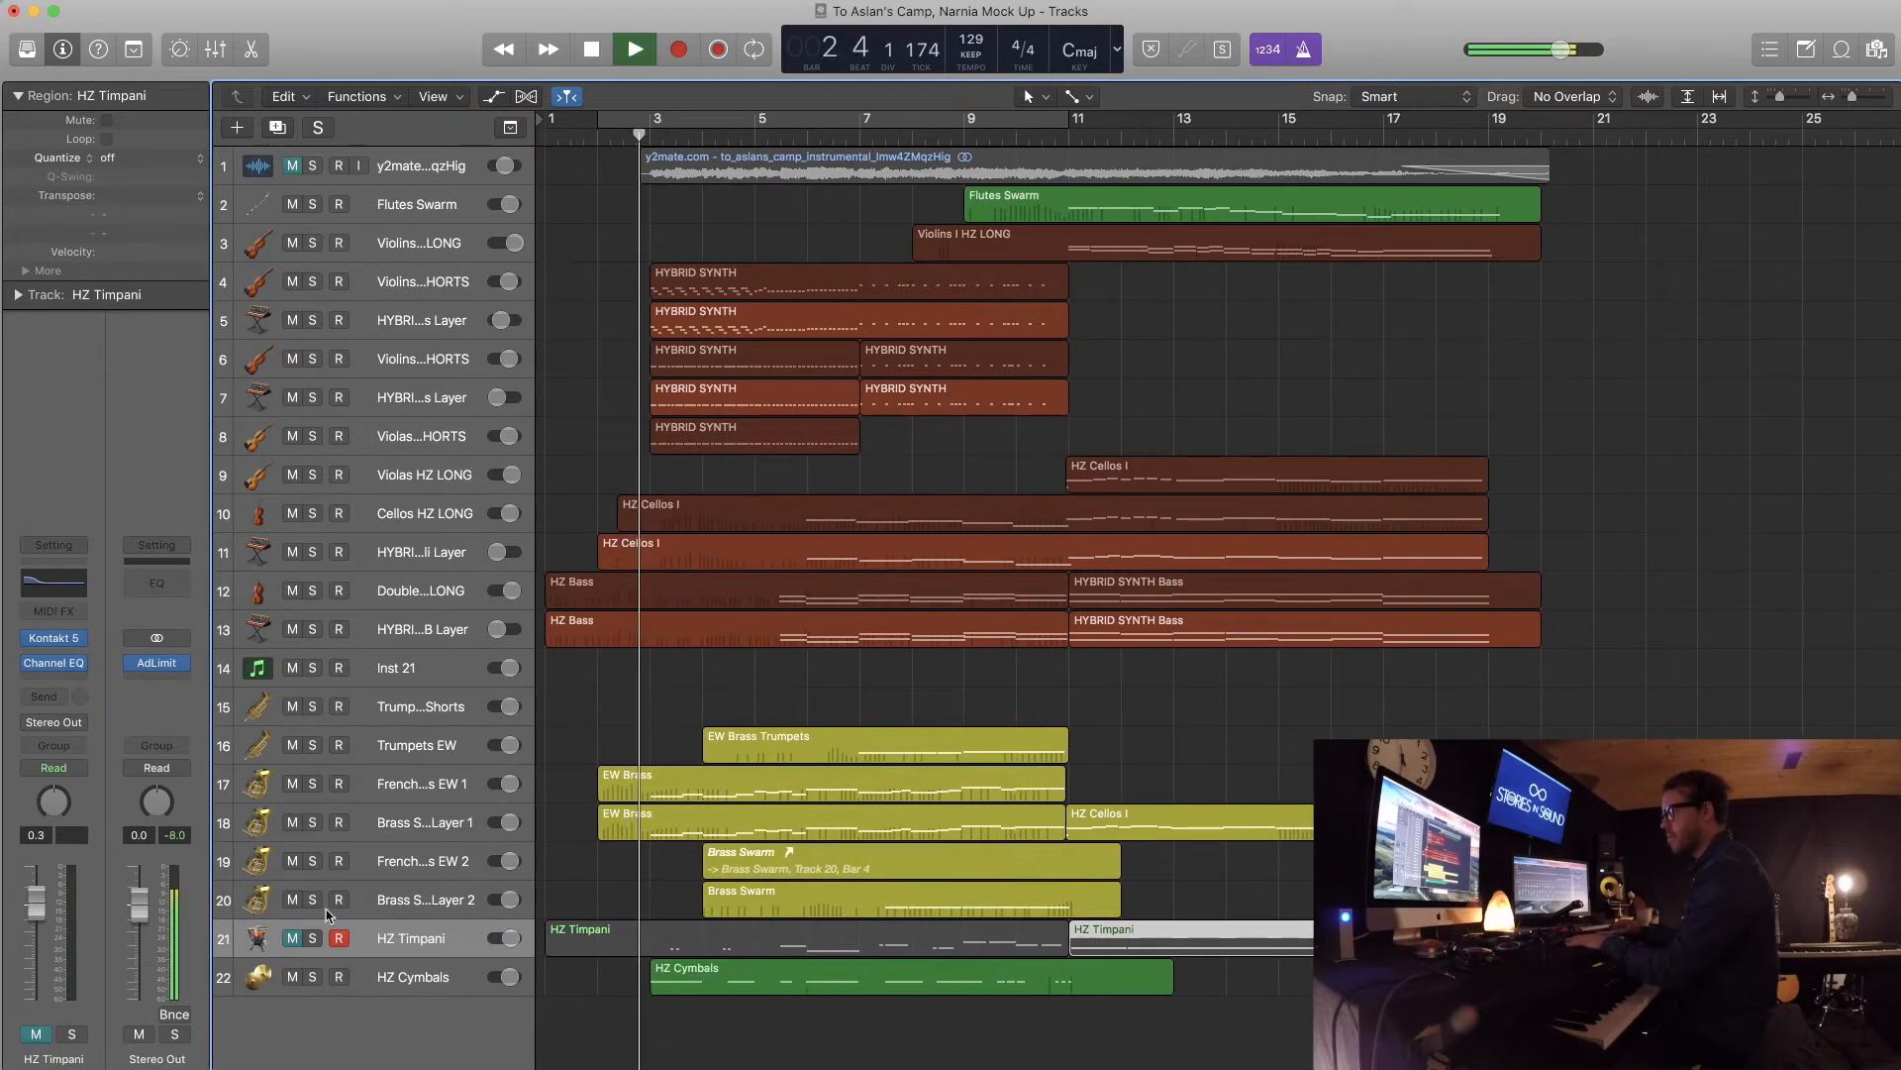